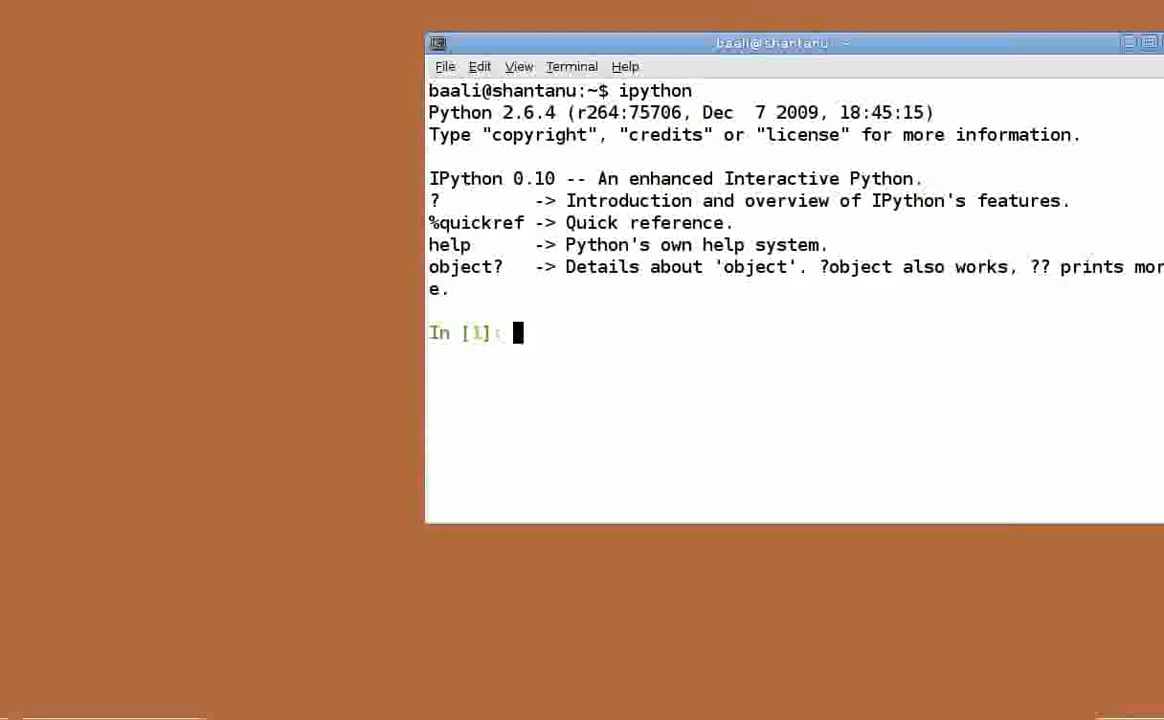
{"action": "type", "text": "x = 13"}
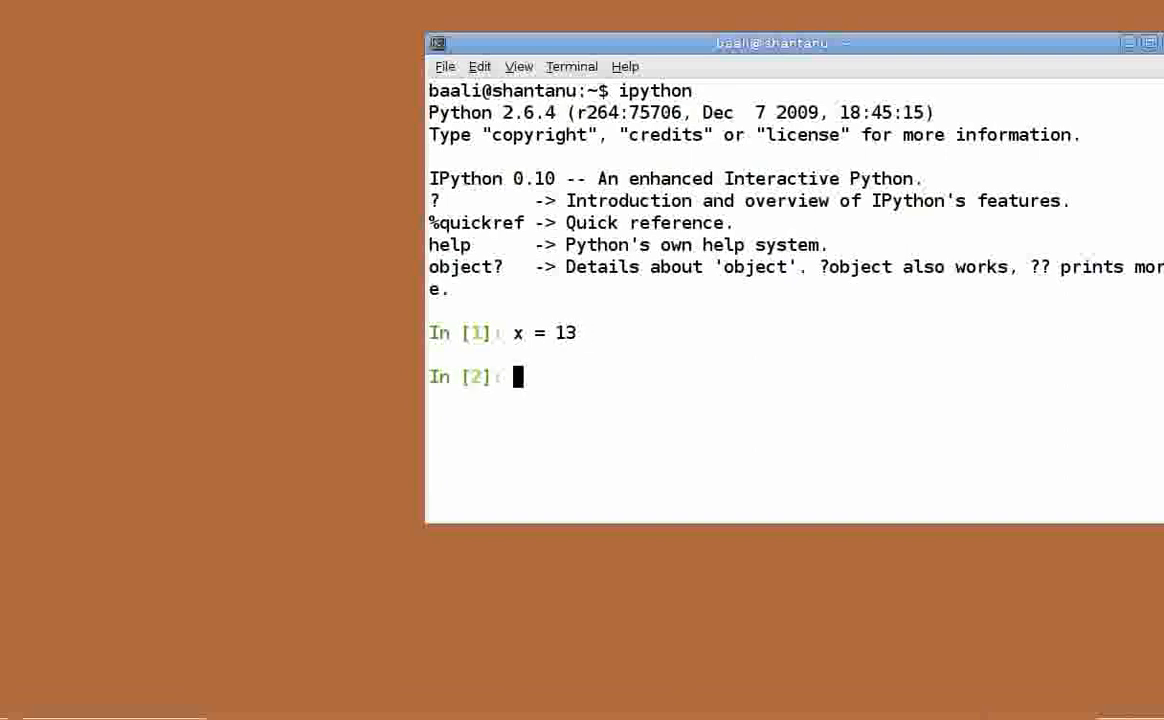
{"action": "type", "text": "pri"}
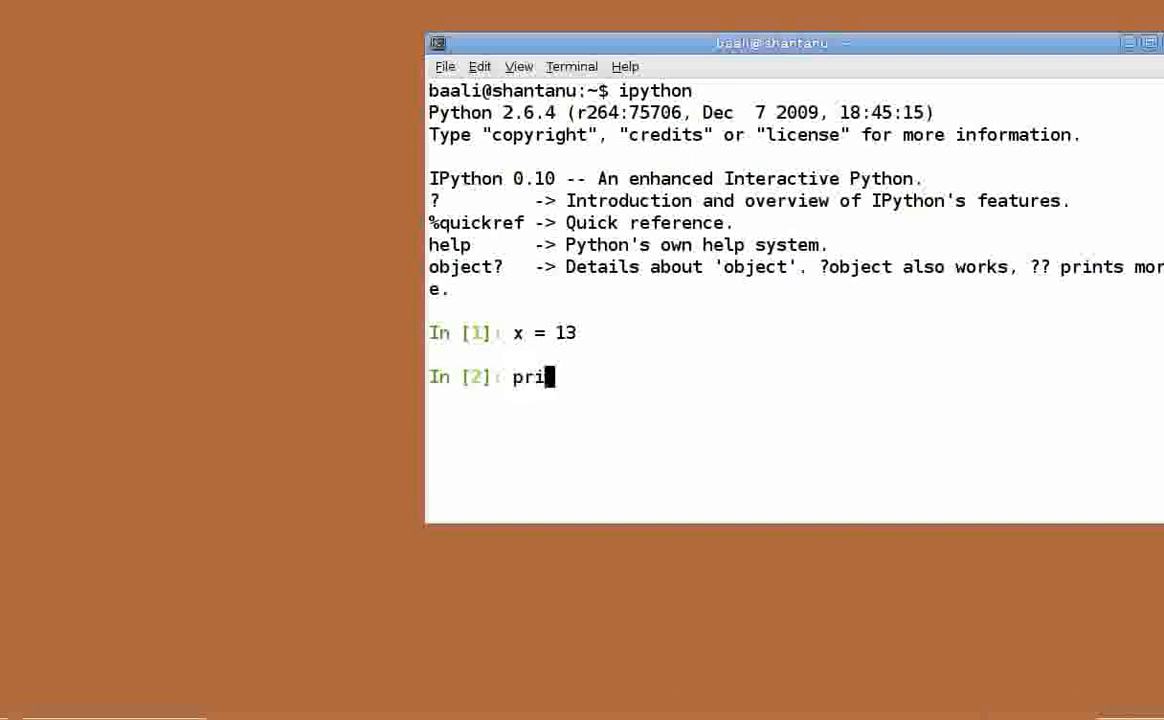
{"action": "key", "text": "Return"}
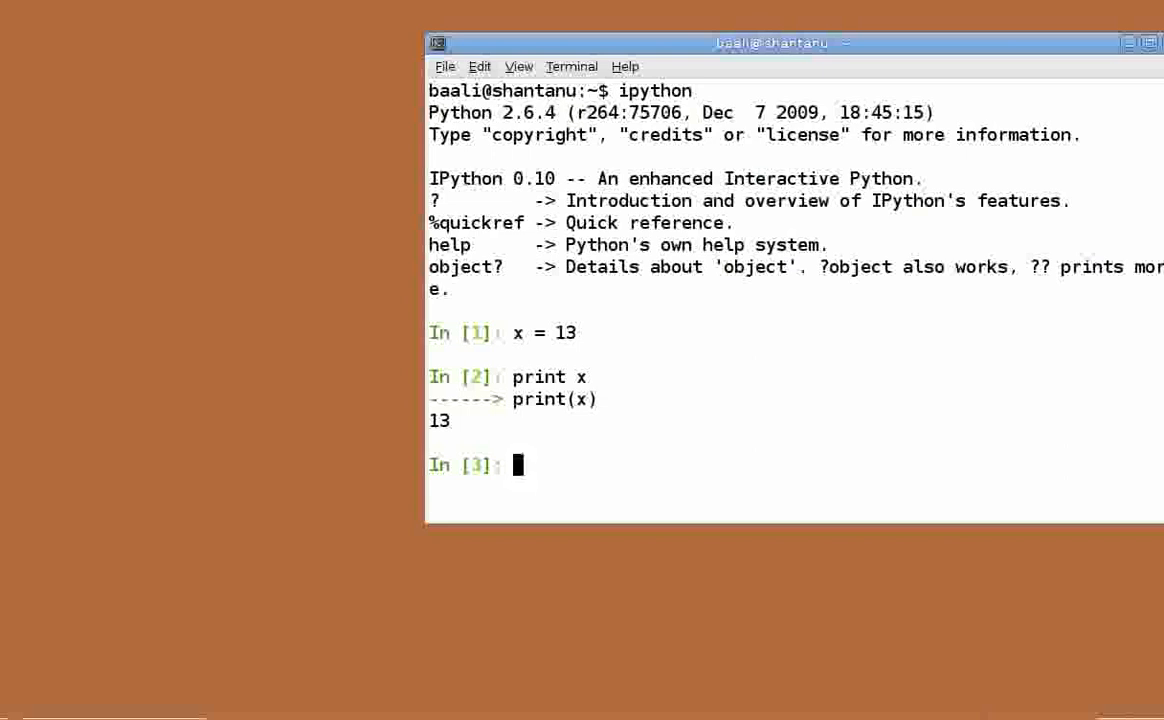
{"action": "type", "text": "type(x"}
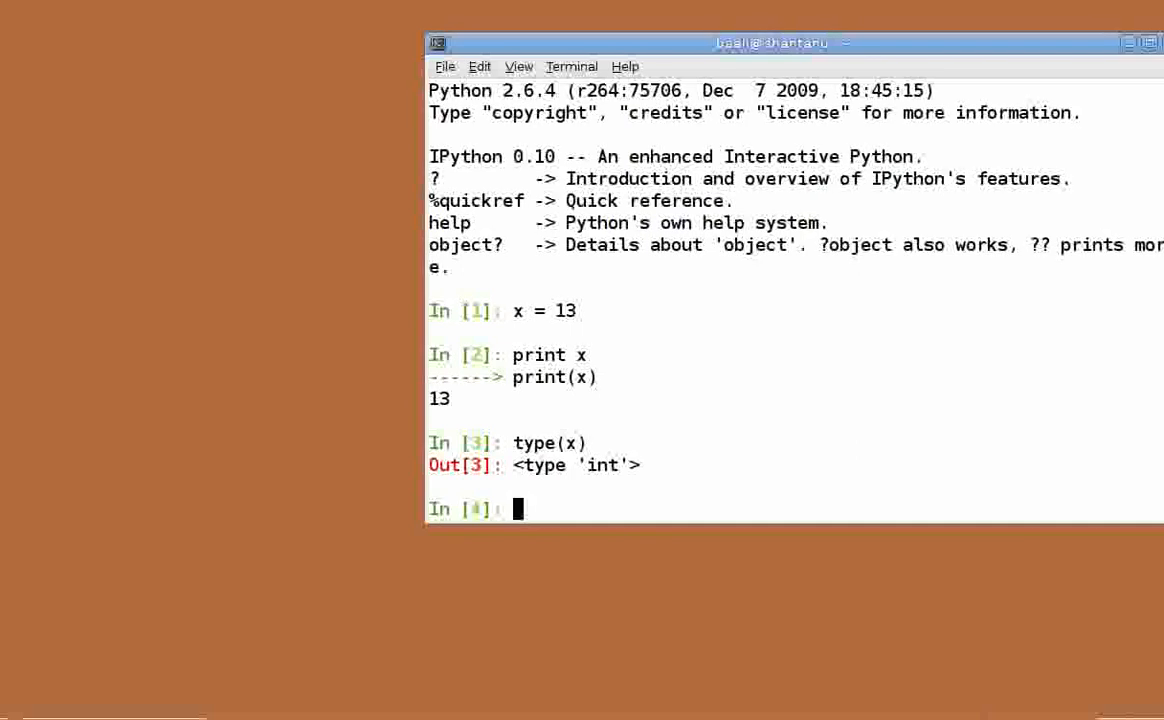
{"action": "type", "text": "y = 99999"}
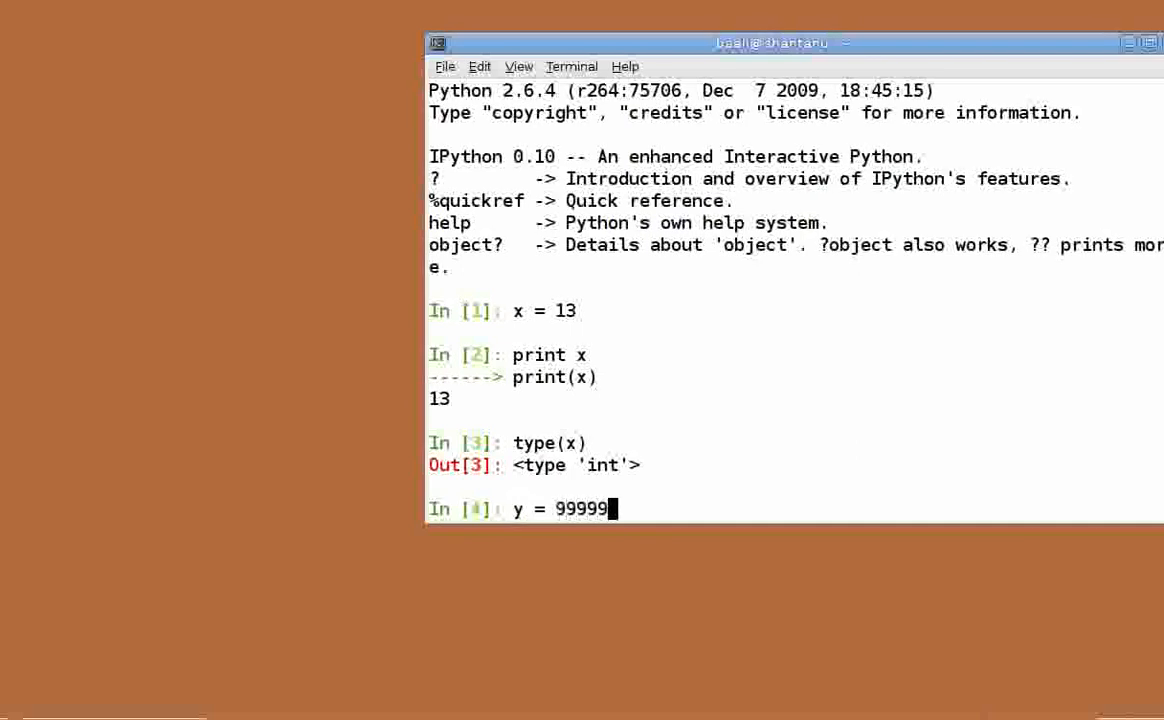
{"action": "key", "text": "Return"}
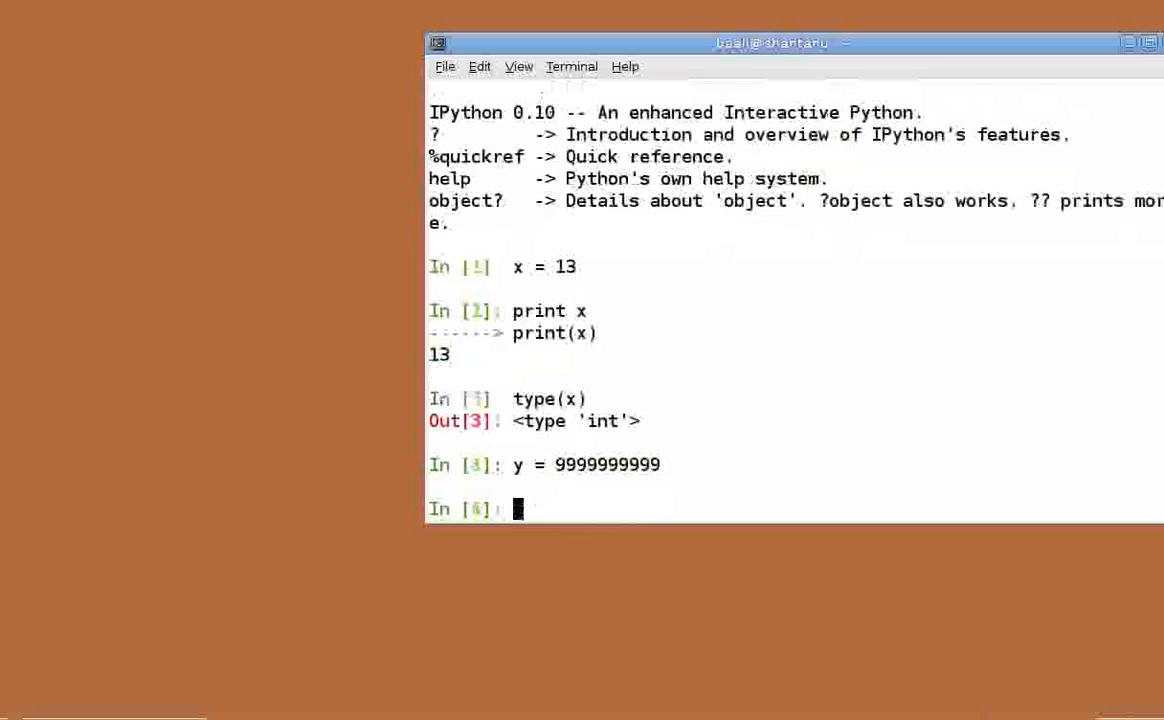
{"action": "type", "text": "print y"}
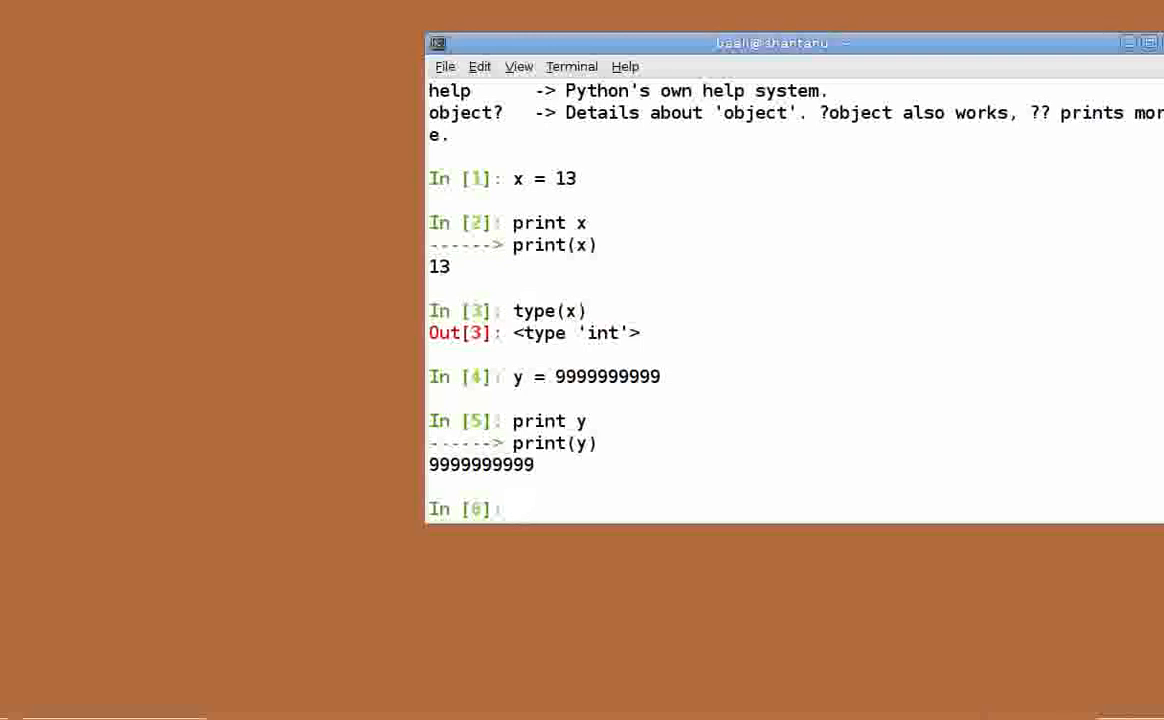
- Store p = 3.141592, confirm it is a float, and print it
{"action": "type", "text": "p ="}
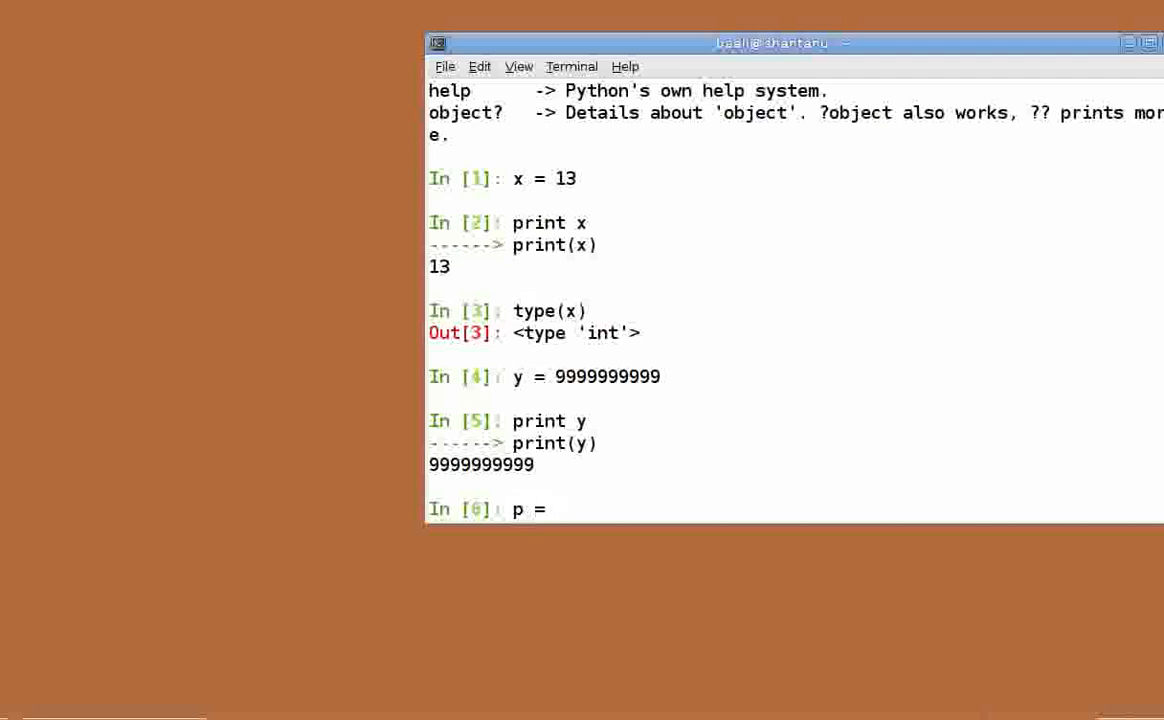
{"action": "type", "text": "3.14"}
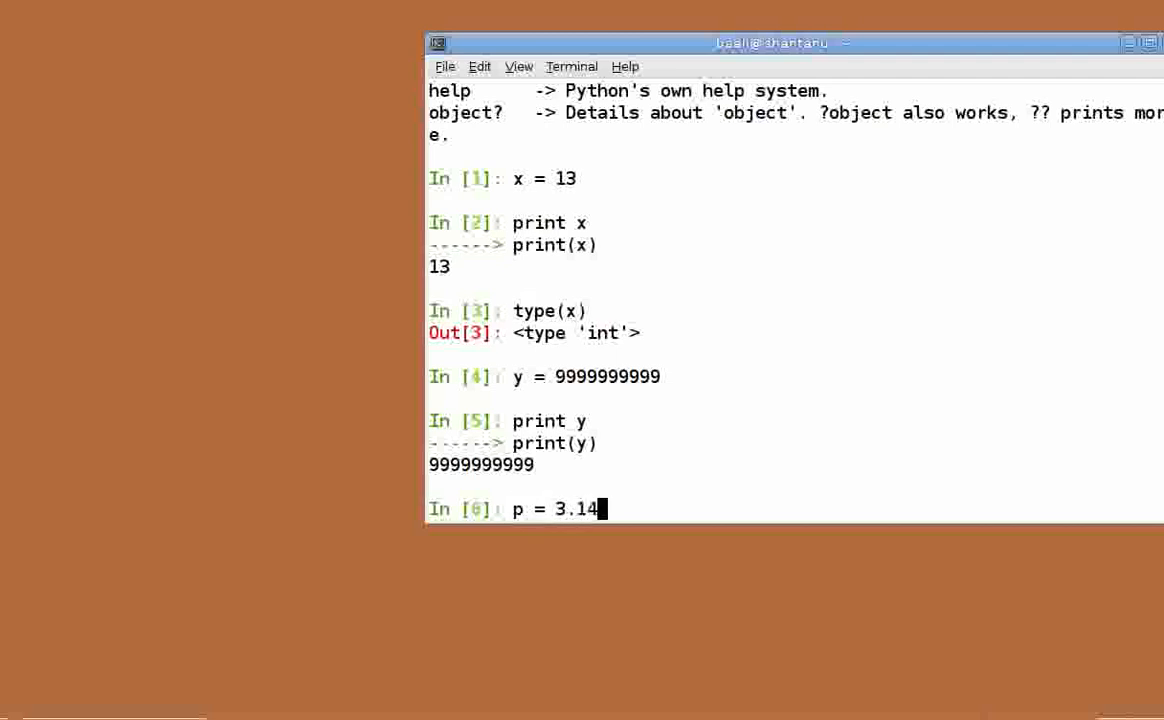
{"action": "type", "text": "592"}
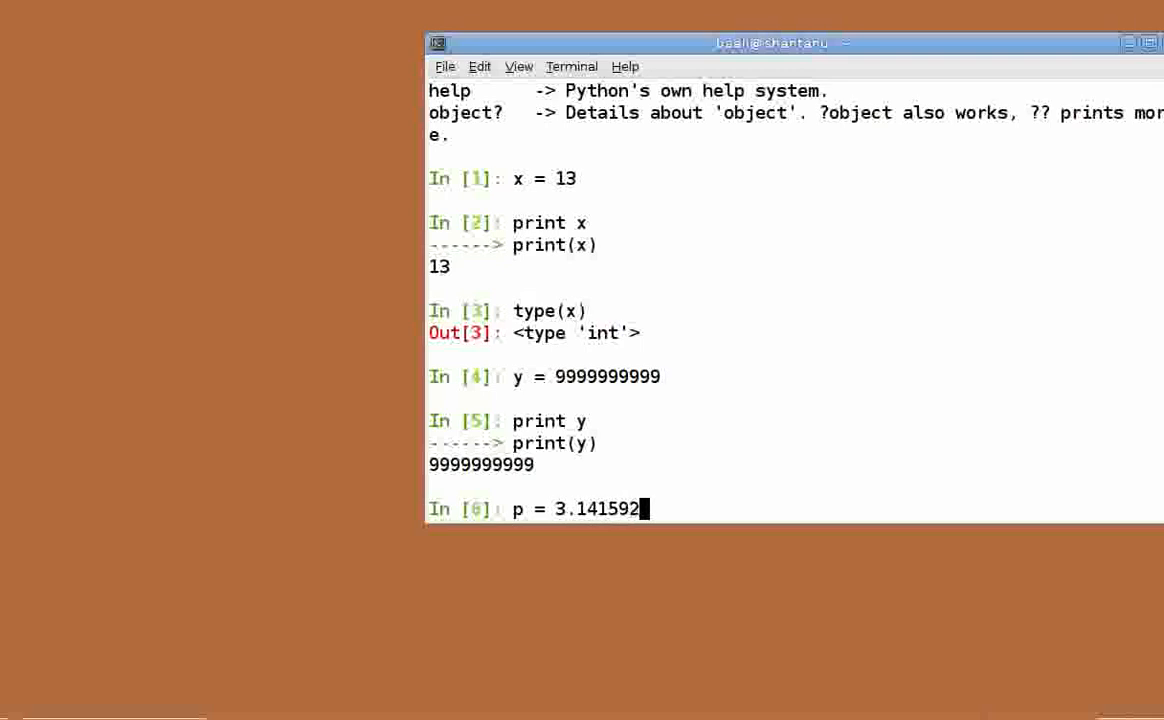
{"action": "key", "text": "Return"}
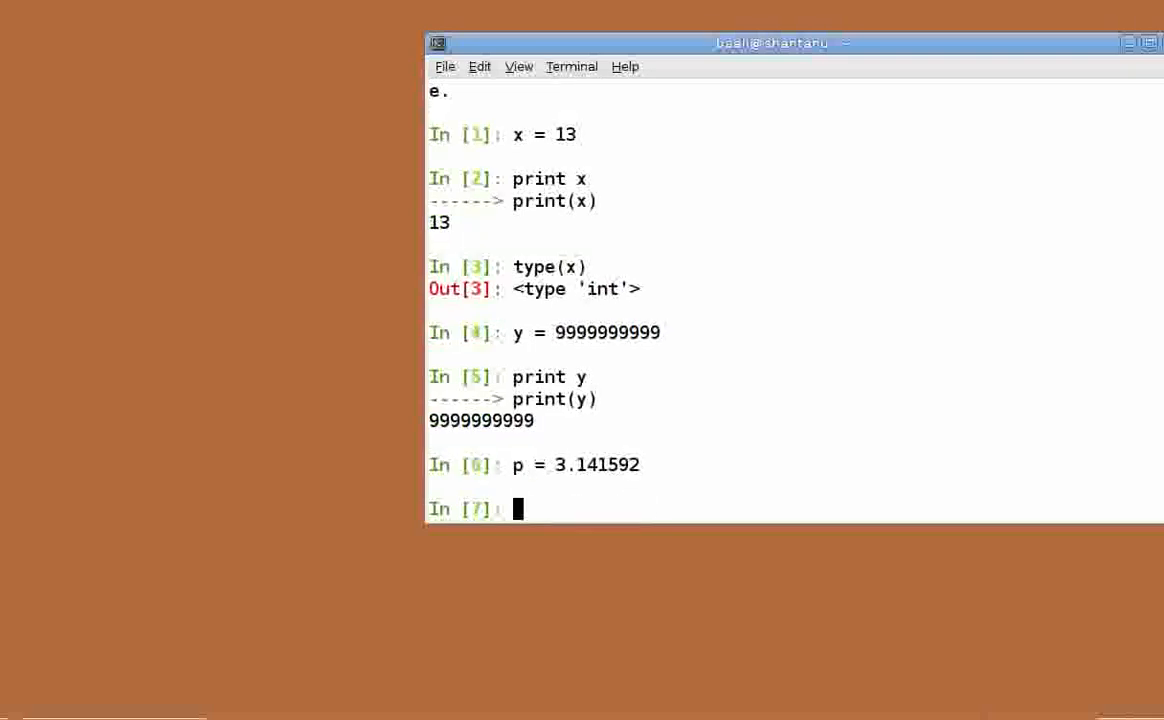
{"action": "type", "text": "type()"}
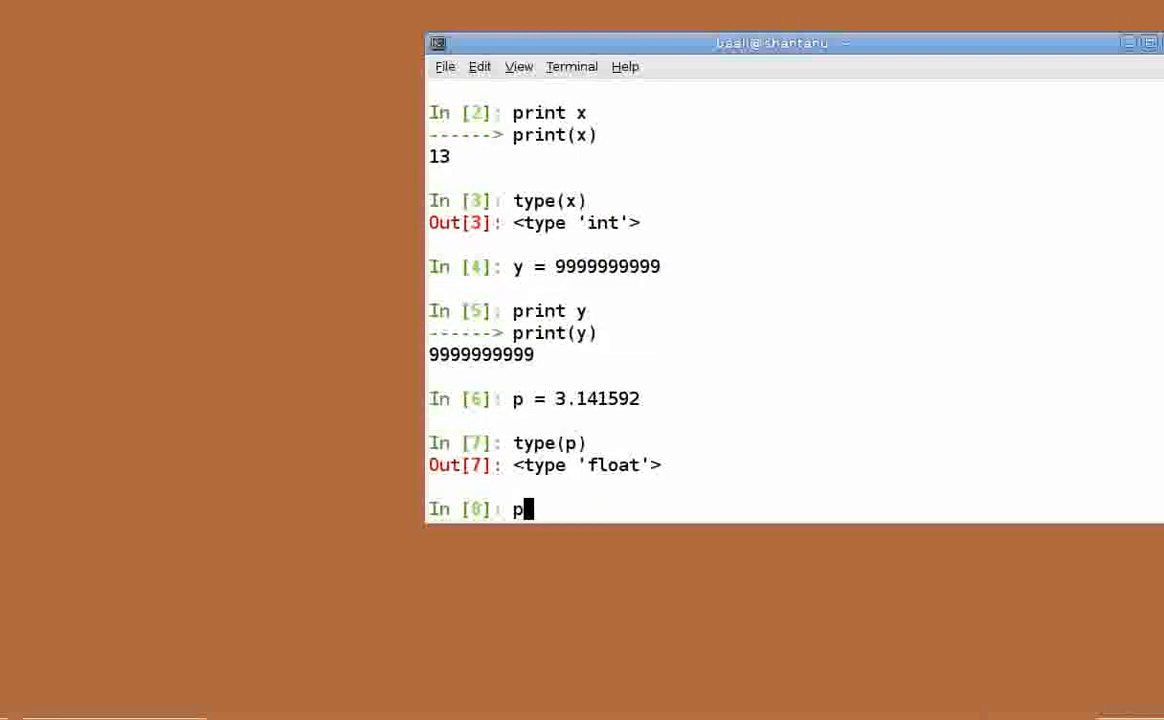
{"action": "type", "text": "rint p"}
{"action": "key", "text": "Return"}
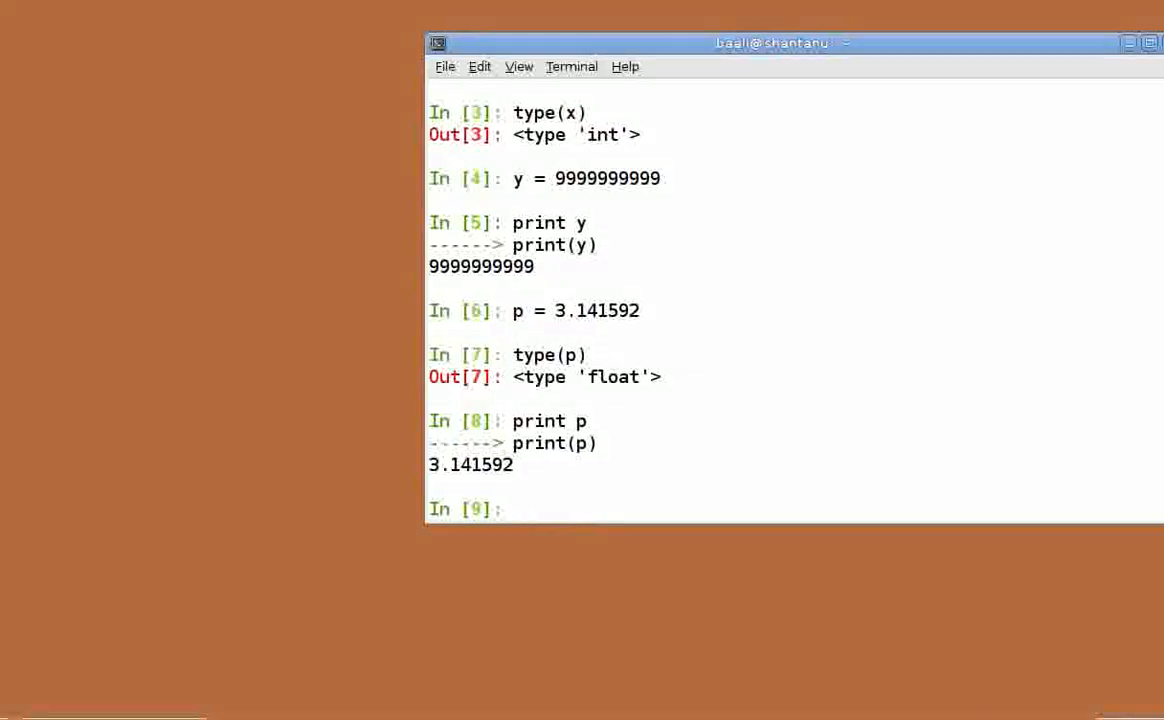
- Store c = 3+4j and show type complex, abs 5.0, imag 4.0 and real 3.0
{"action": "type", "text": "c="}
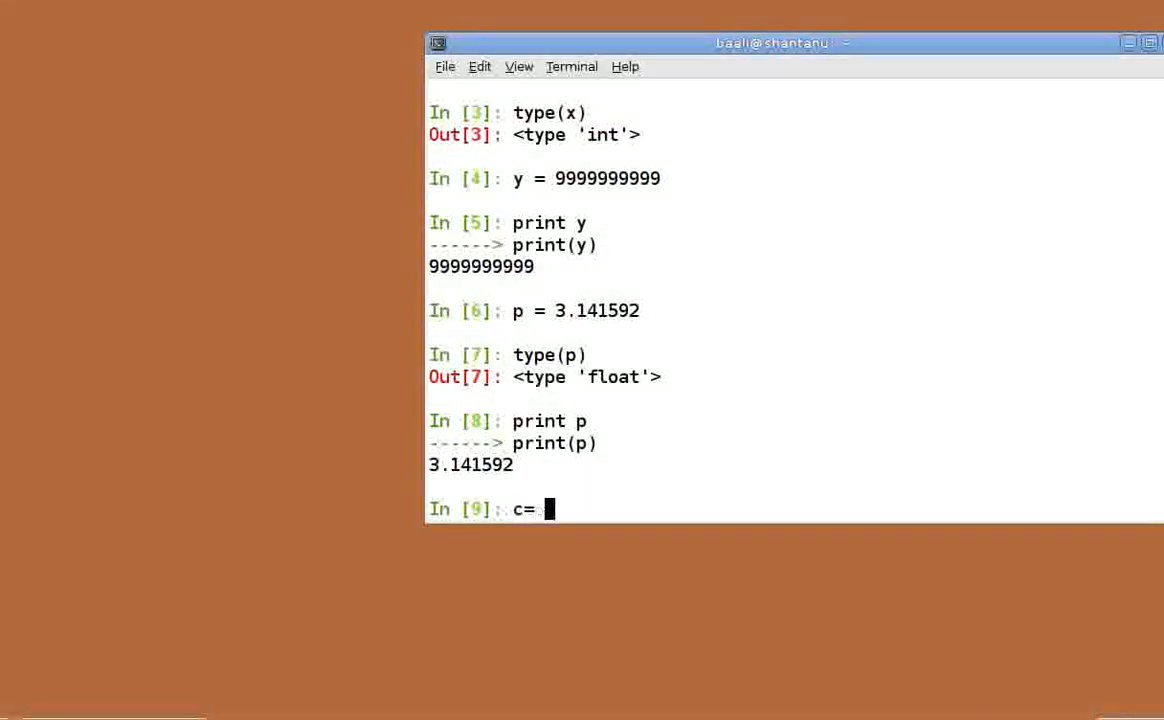
{"action": "type", "text": "3+4"}
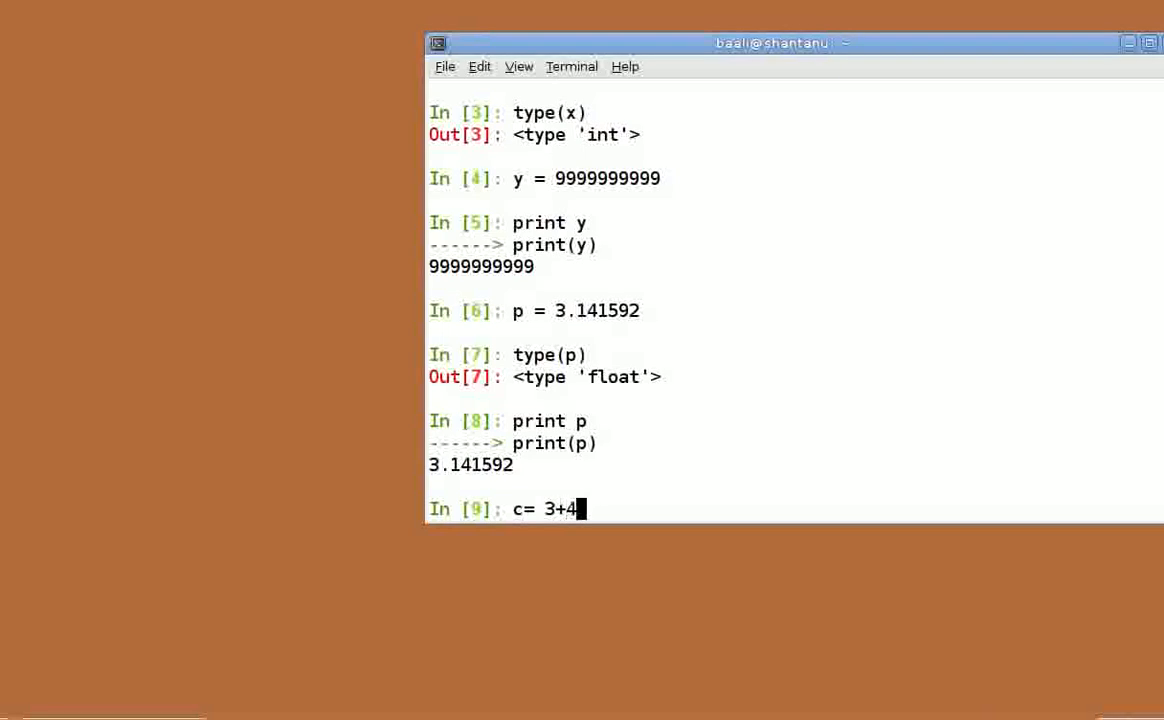
{"action": "key", "text": "Return"}
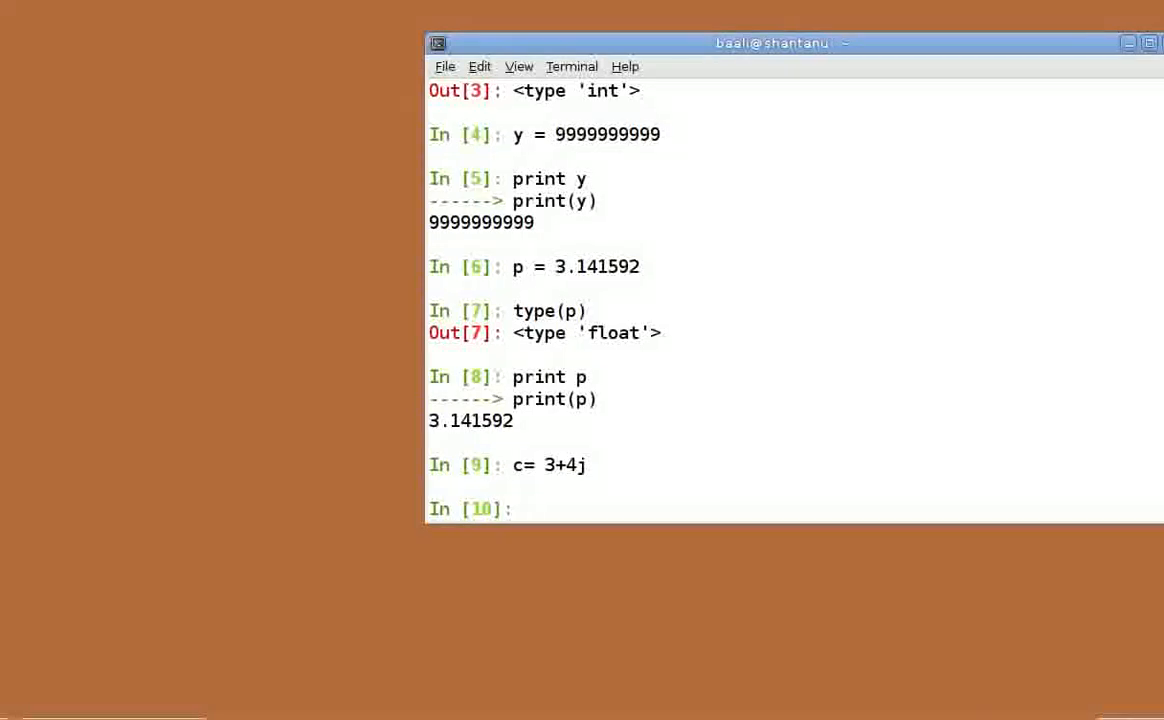
{"action": "type", "text": "type"}
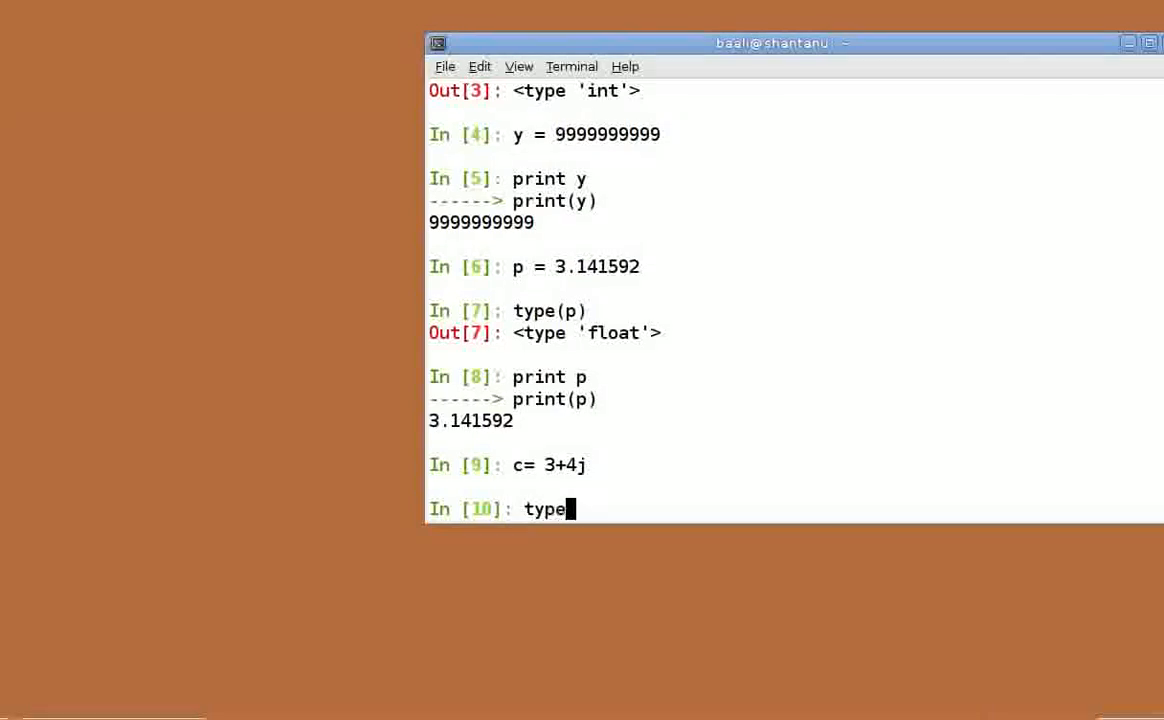
{"action": "key", "text": "Return"}
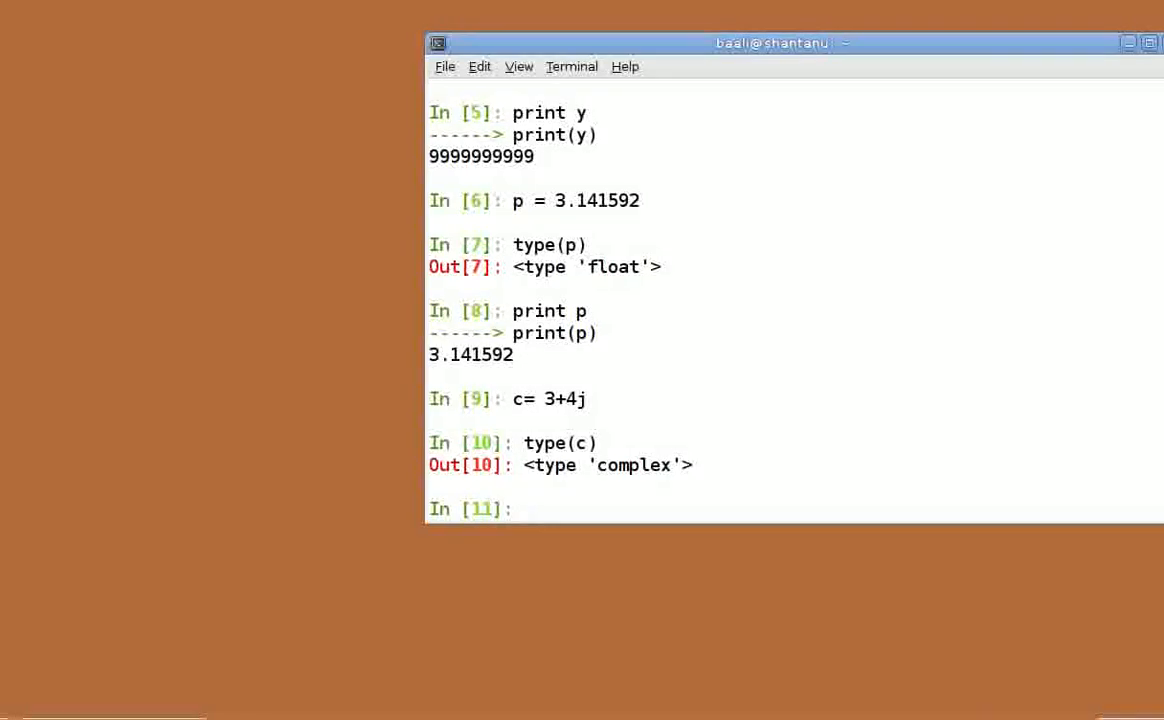
{"action": "type", "text": "abs(c"}
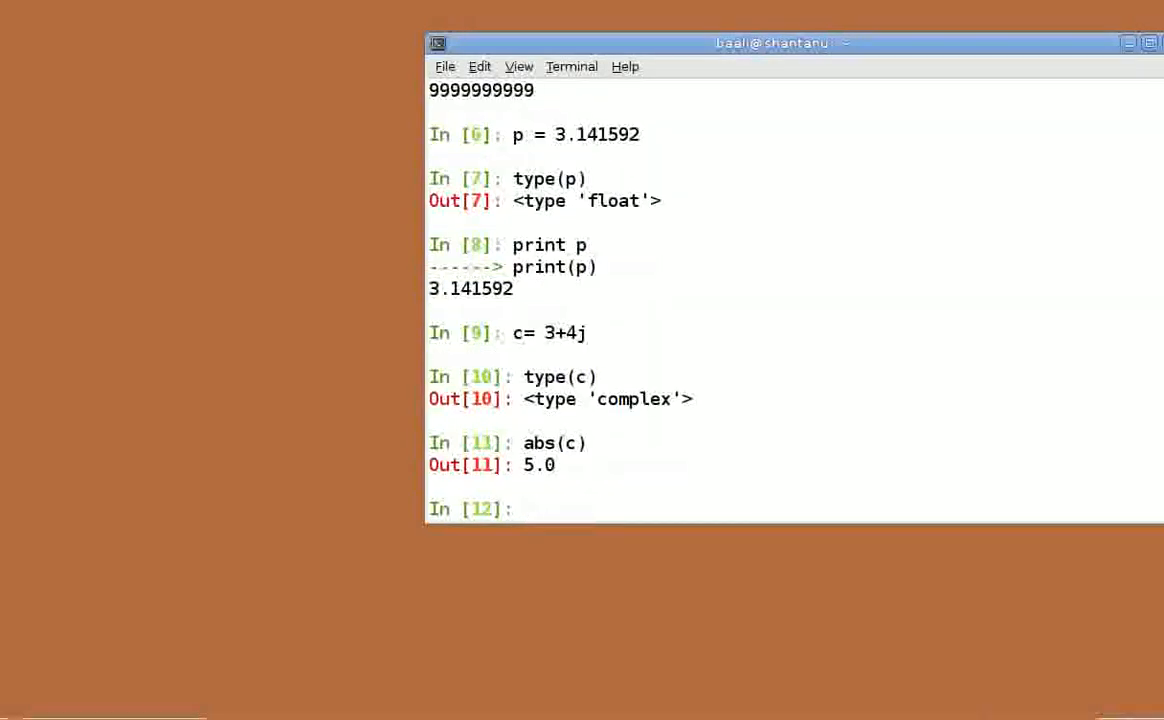
{"action": "type", "text": "c.imag"}
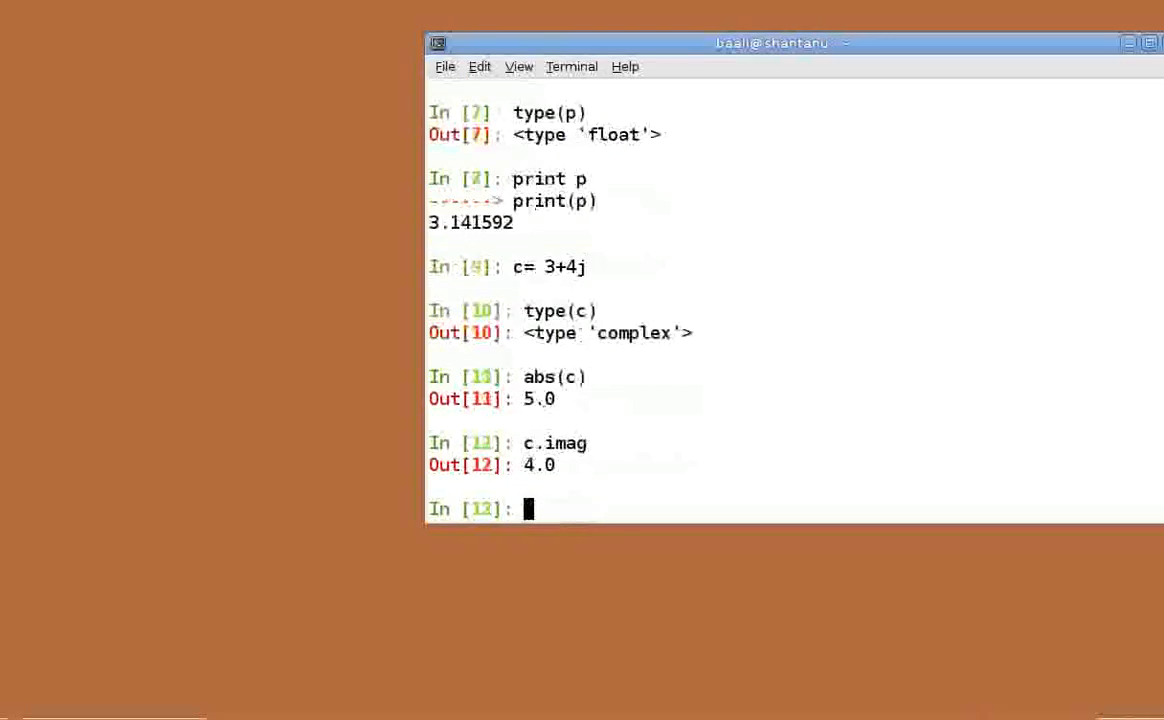
{"action": "type", "text": "c.rea"}
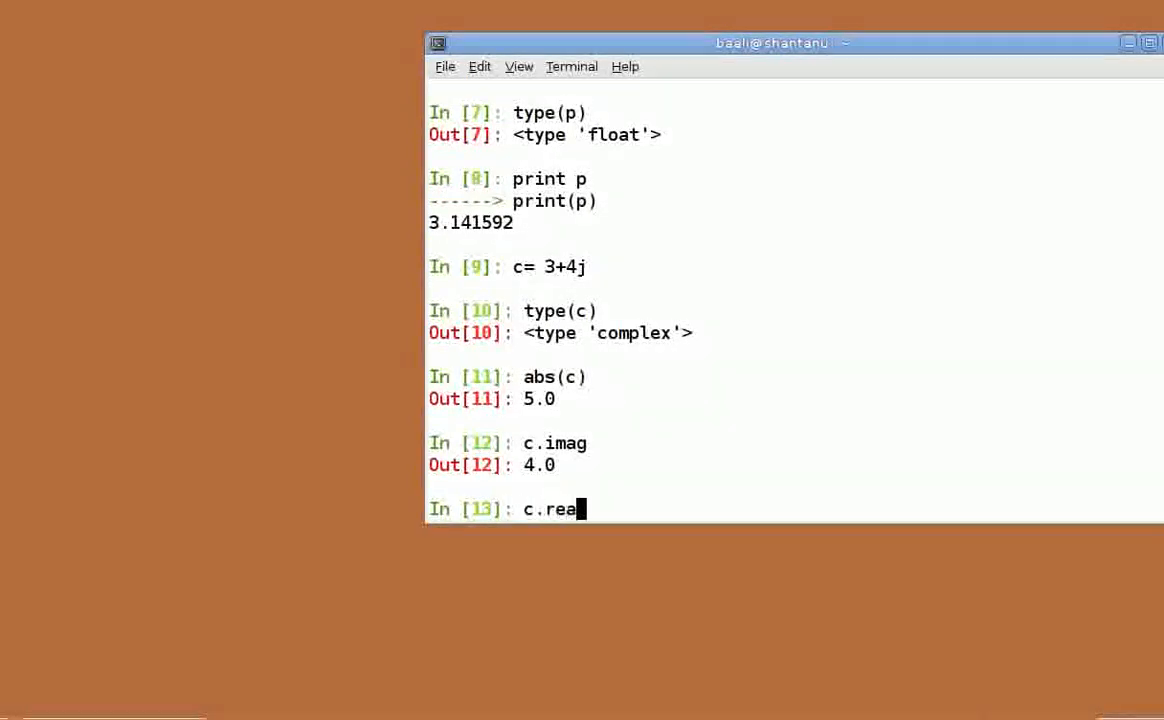
{"action": "key", "text": "Return"}
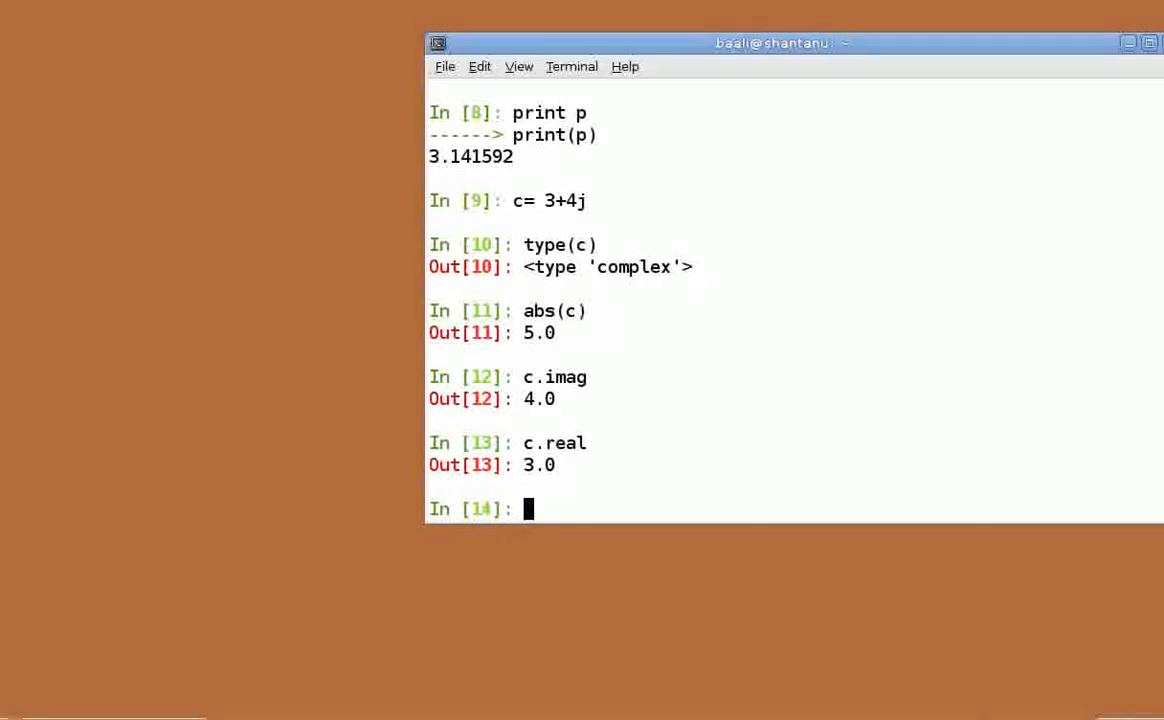
{"action": "type", "text": "print x+y"}
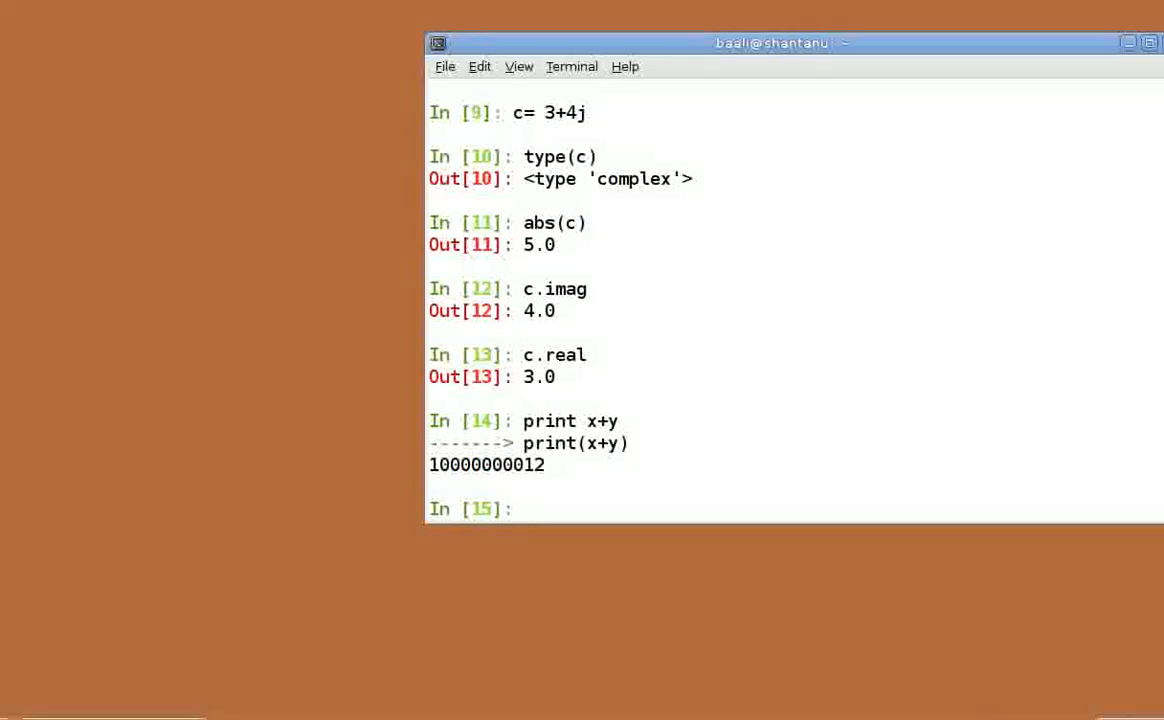
{"action": "left_click", "coordinate": [529, 508]}
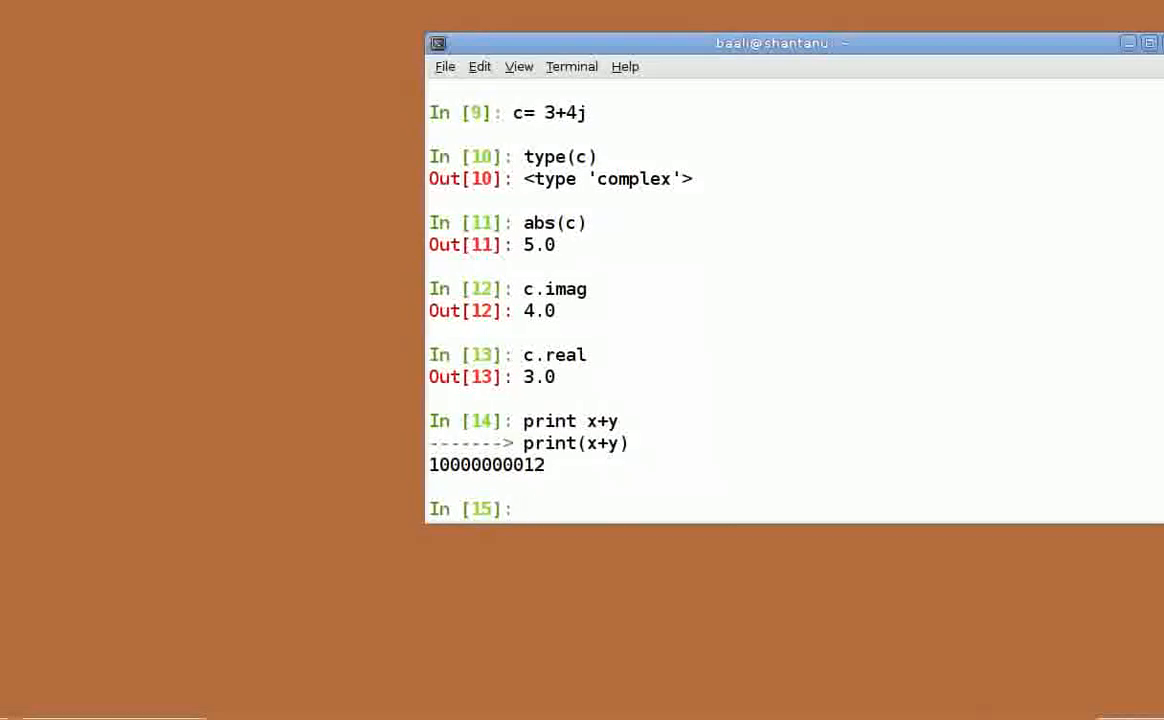
{"action": "type", "text": "1"}
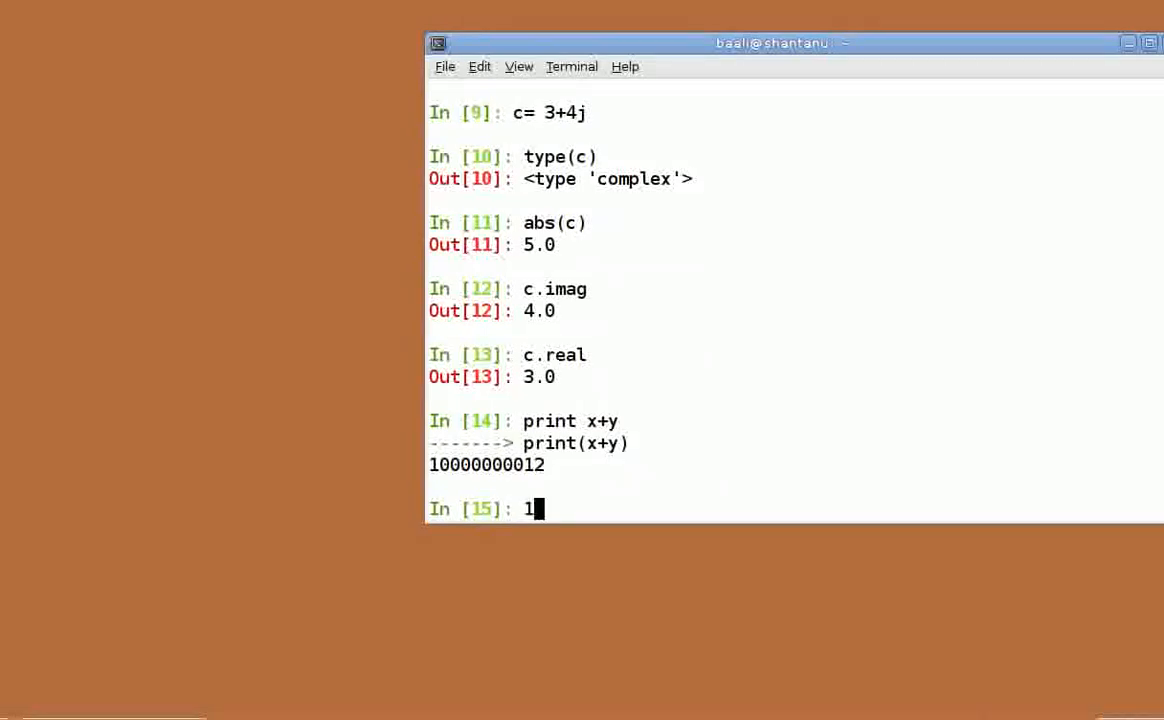
{"action": "type", "text": "23*"}
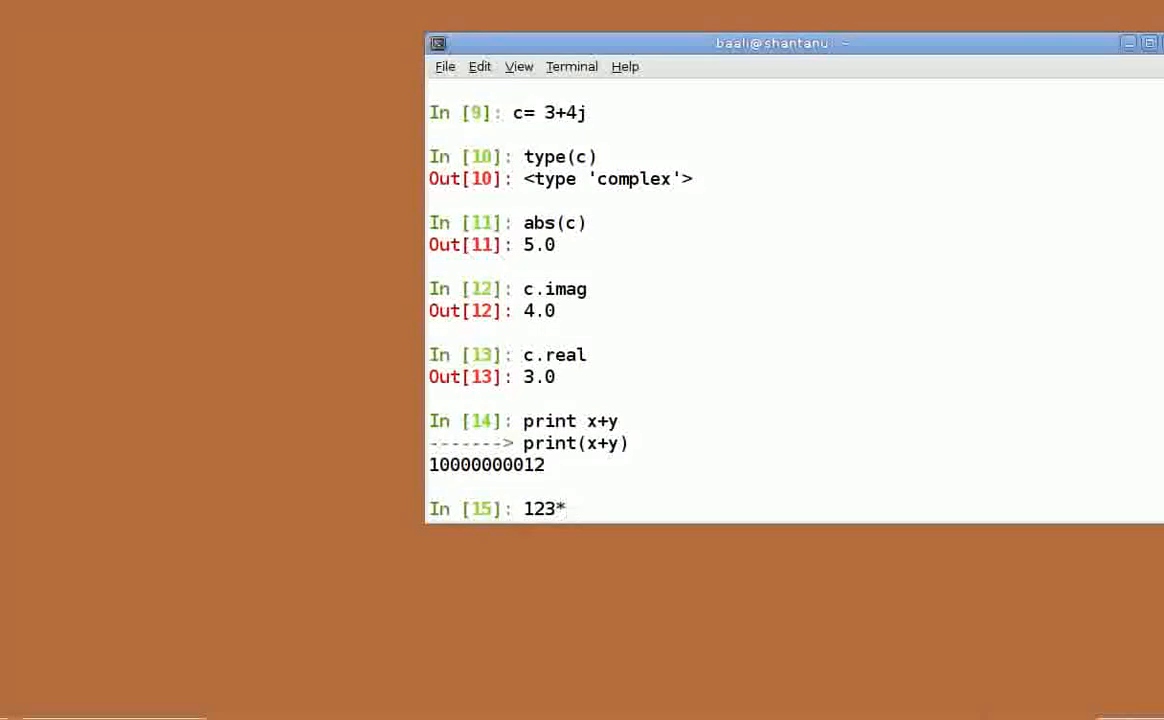
{"action": "key", "text": "Return"}
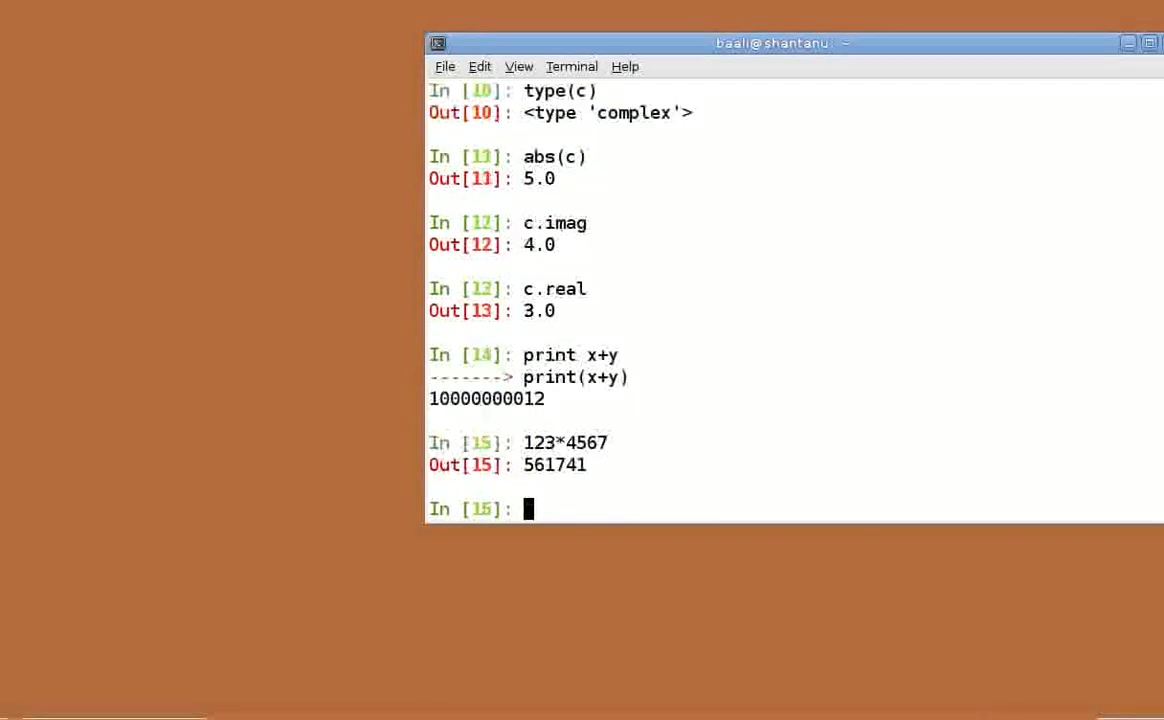
{"action": "key", "text": "Return"}
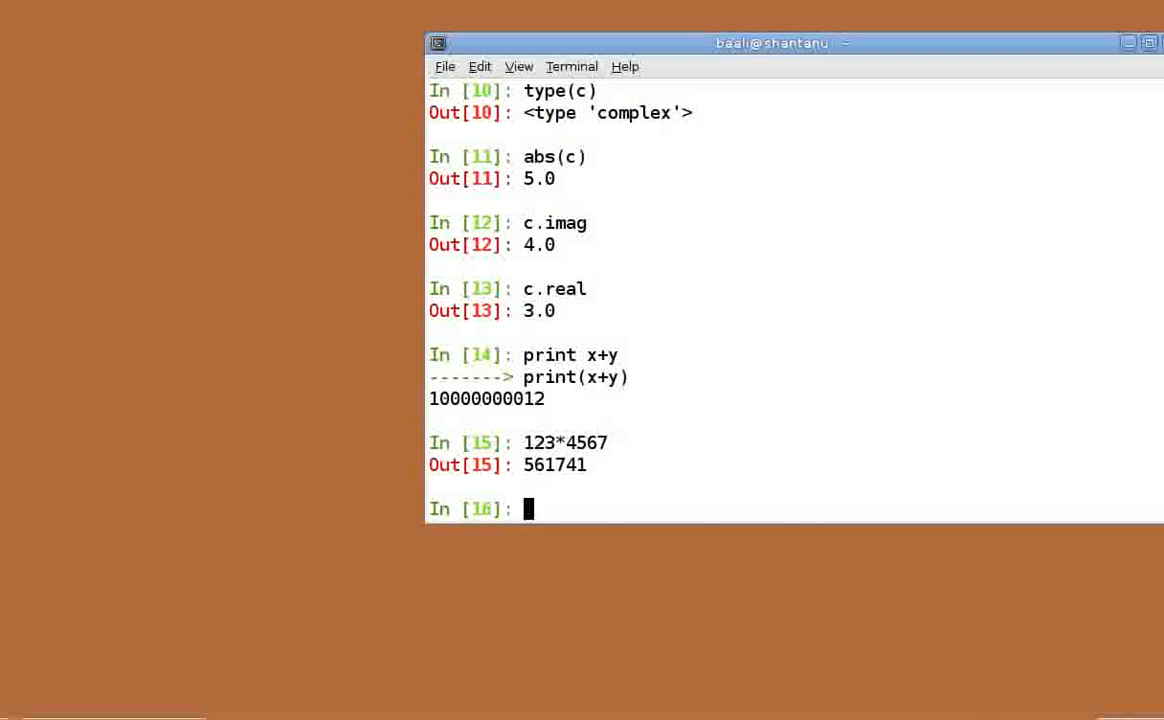
- Evaluate 17/2 giving 8, then 17/2.0 and 17.0/2 giving 8.5
{"action": "type", "text": "17/2"}
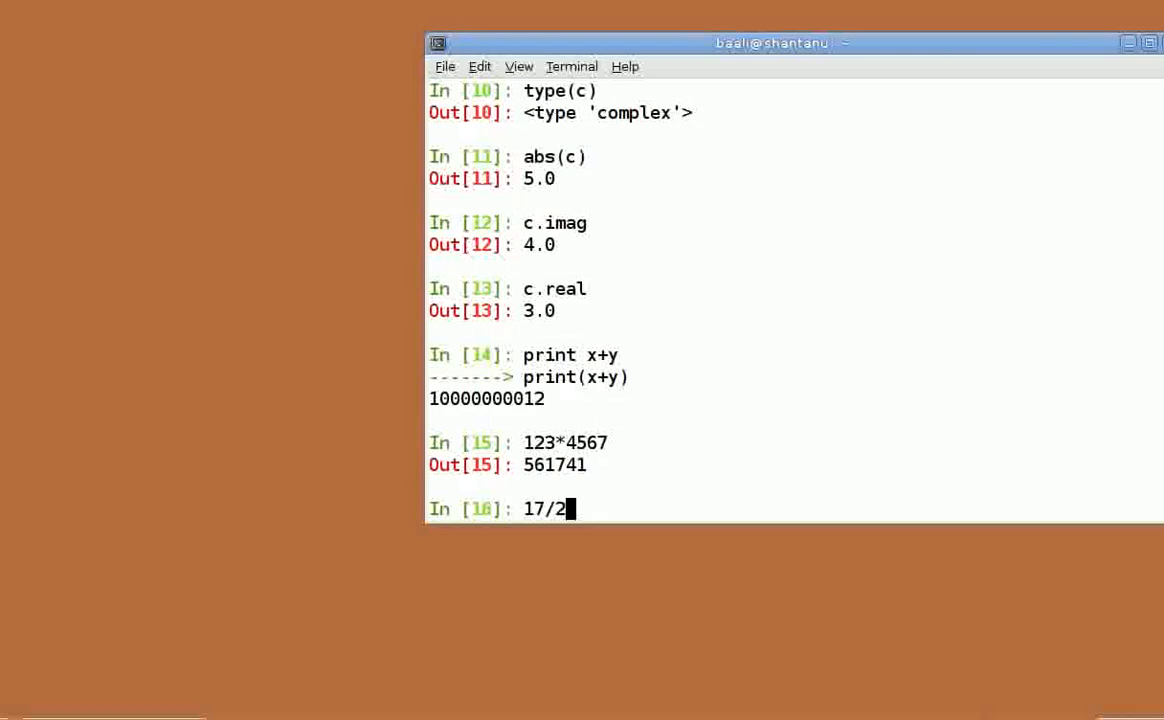
{"action": "key", "text": "Return"}
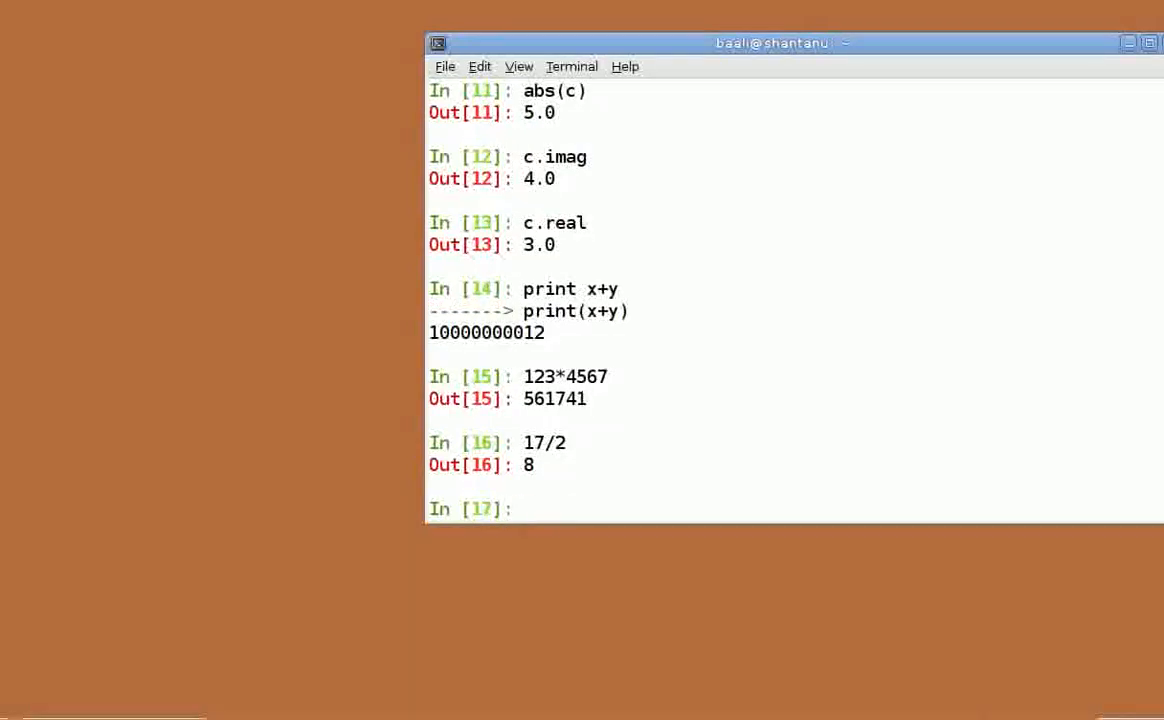
{"action": "type", "text": "17"}
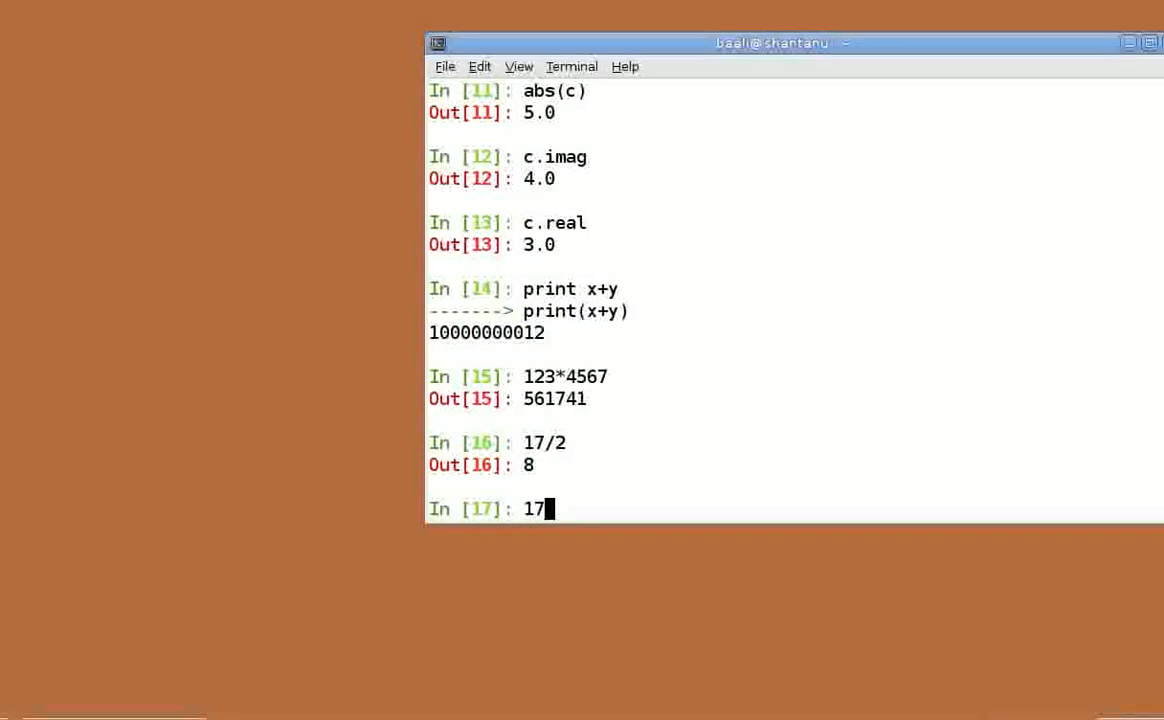
{"action": "type", "text": "/2.0"}
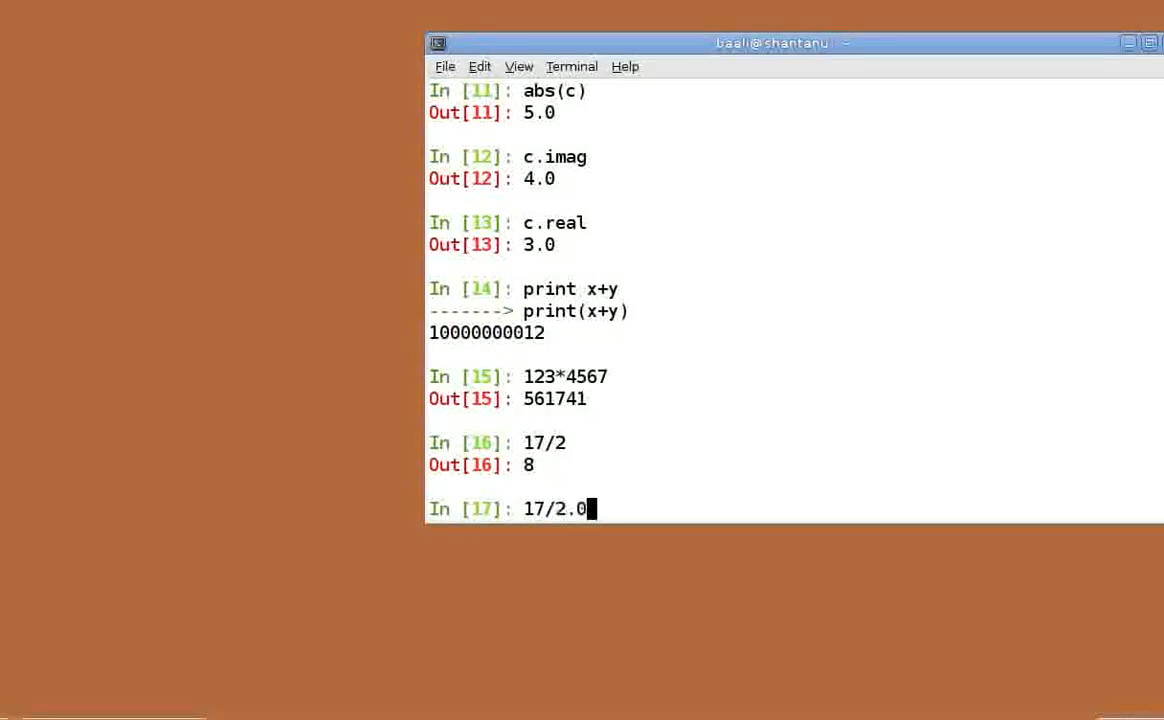
{"action": "key", "text": "Return"}
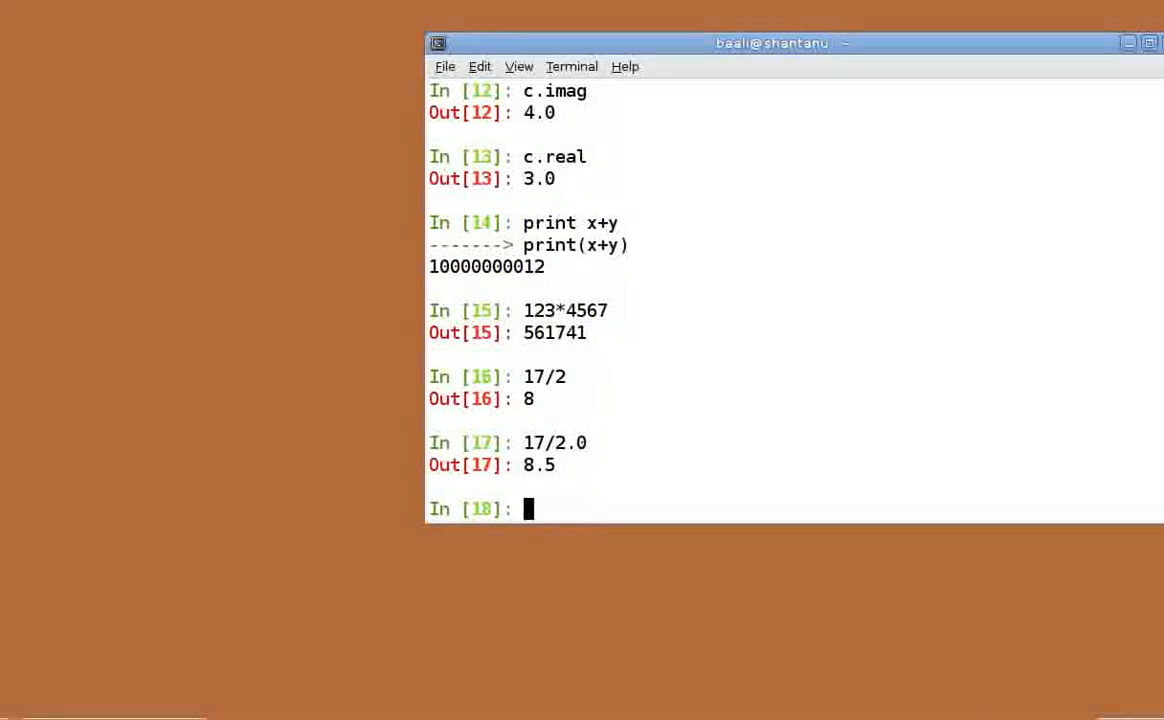
{"action": "type", "text": "17.0/"}
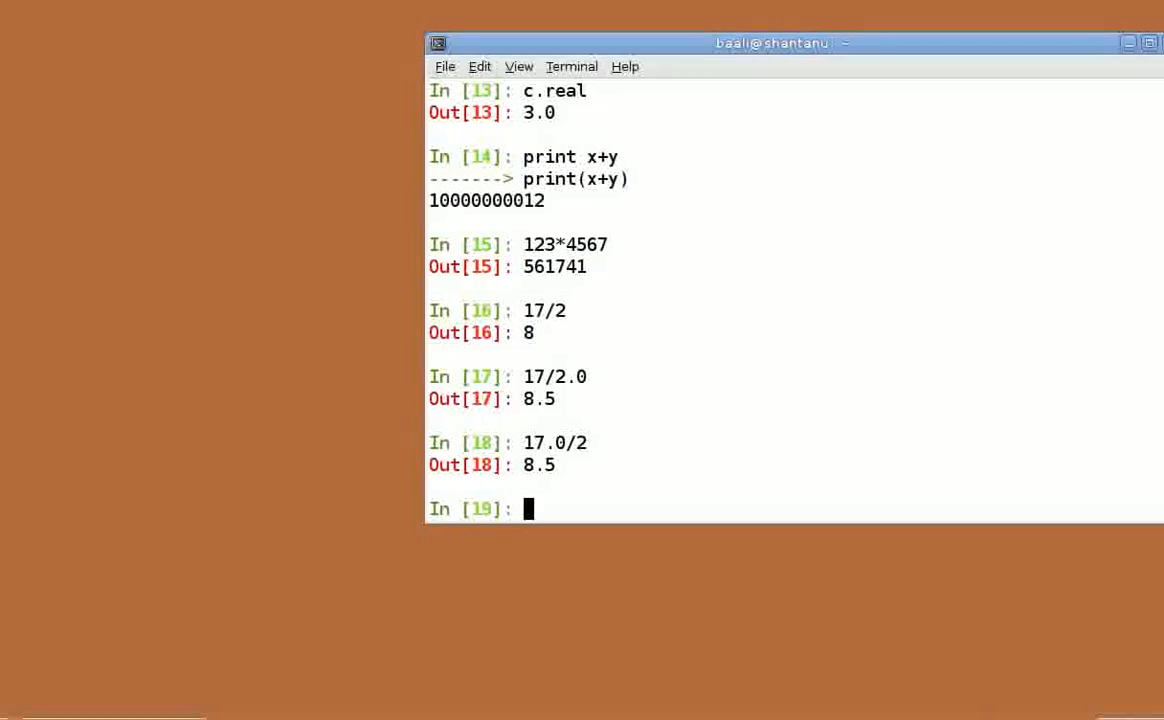
- Evaluate 2**3 as 8 and store 123456789 ** 3 in big
{"action": "type", "text": "2**"}
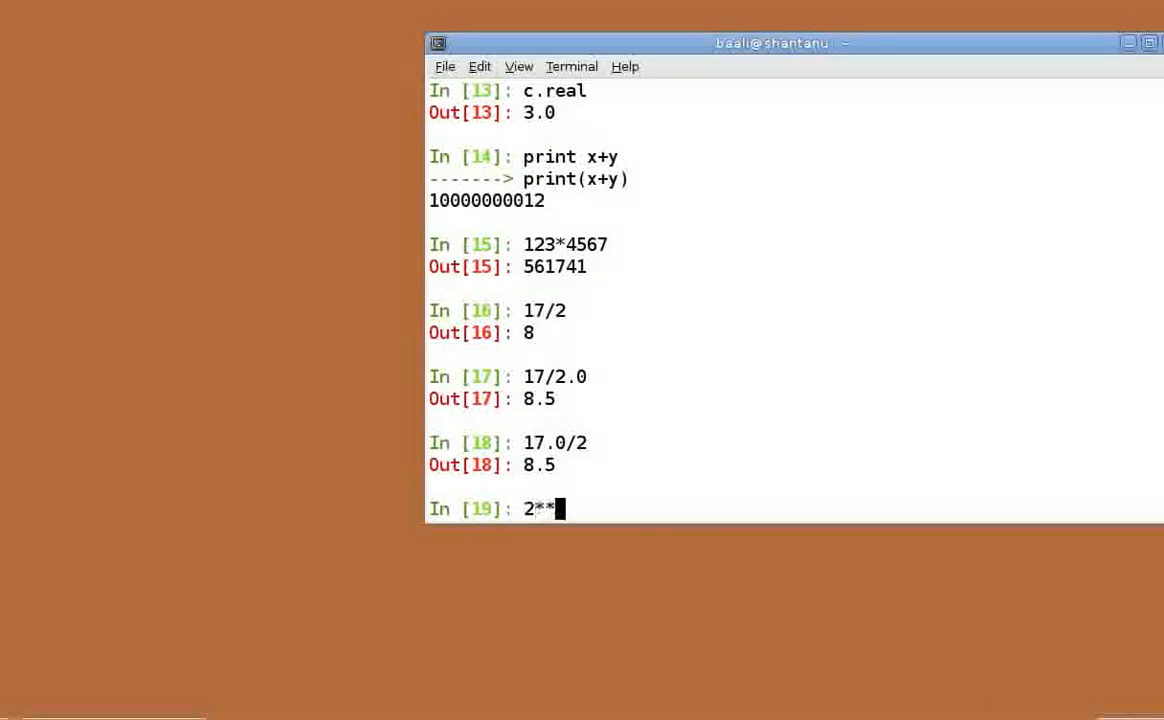
{"action": "key", "text": "Return"}
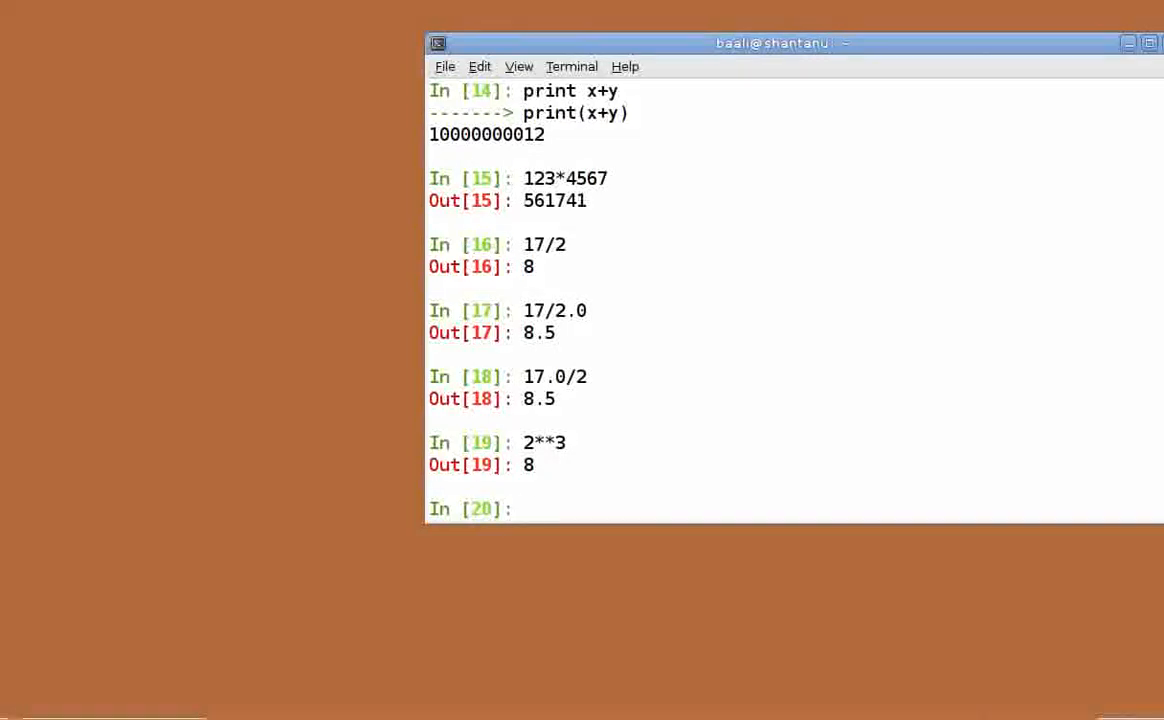
{"action": "type", "text": "big ="}
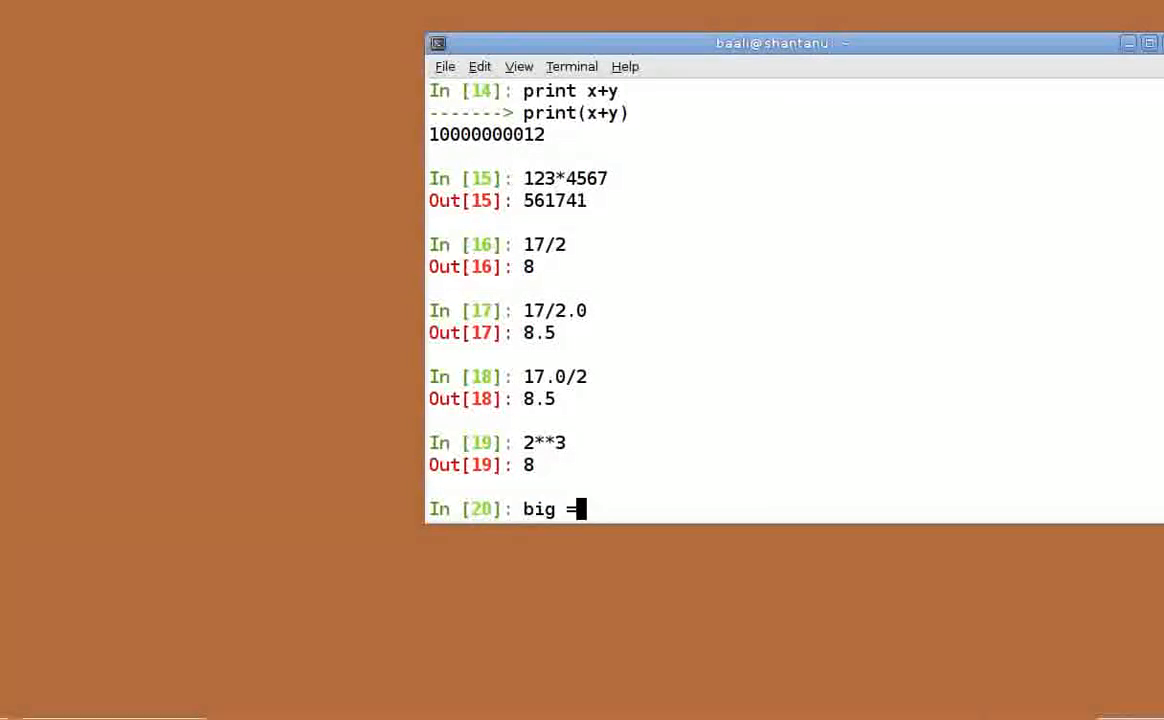
{"action": "type", "text": "123"}
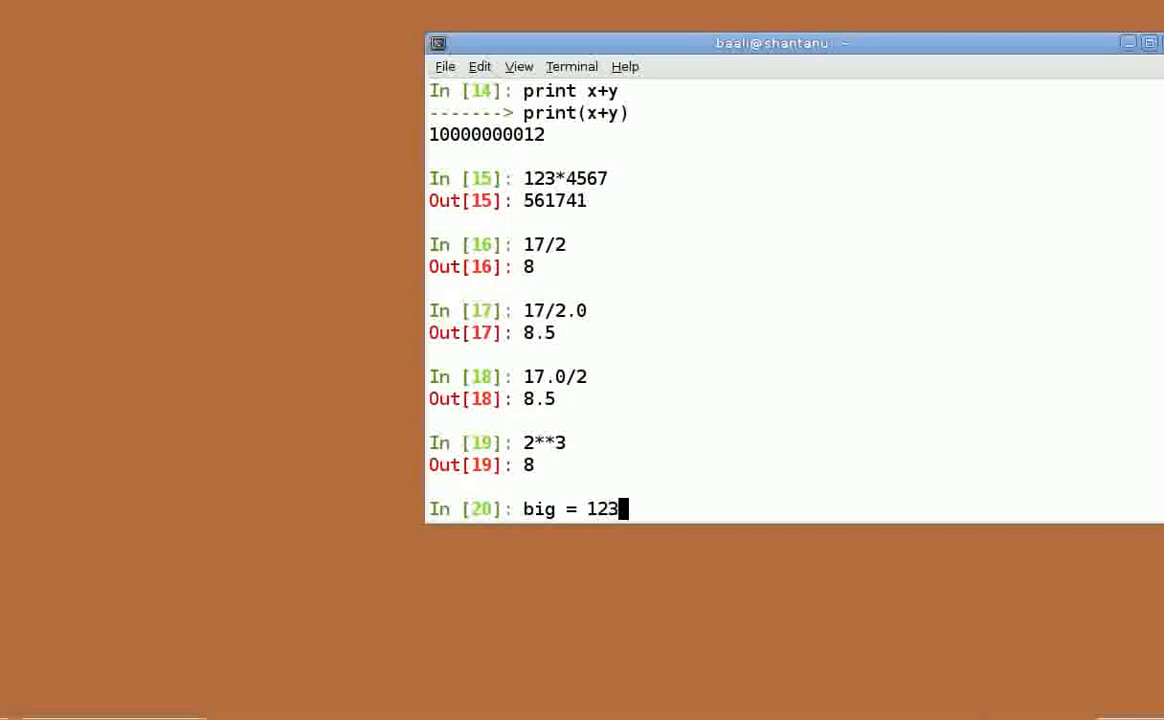
{"action": "type", "text": "4567"}
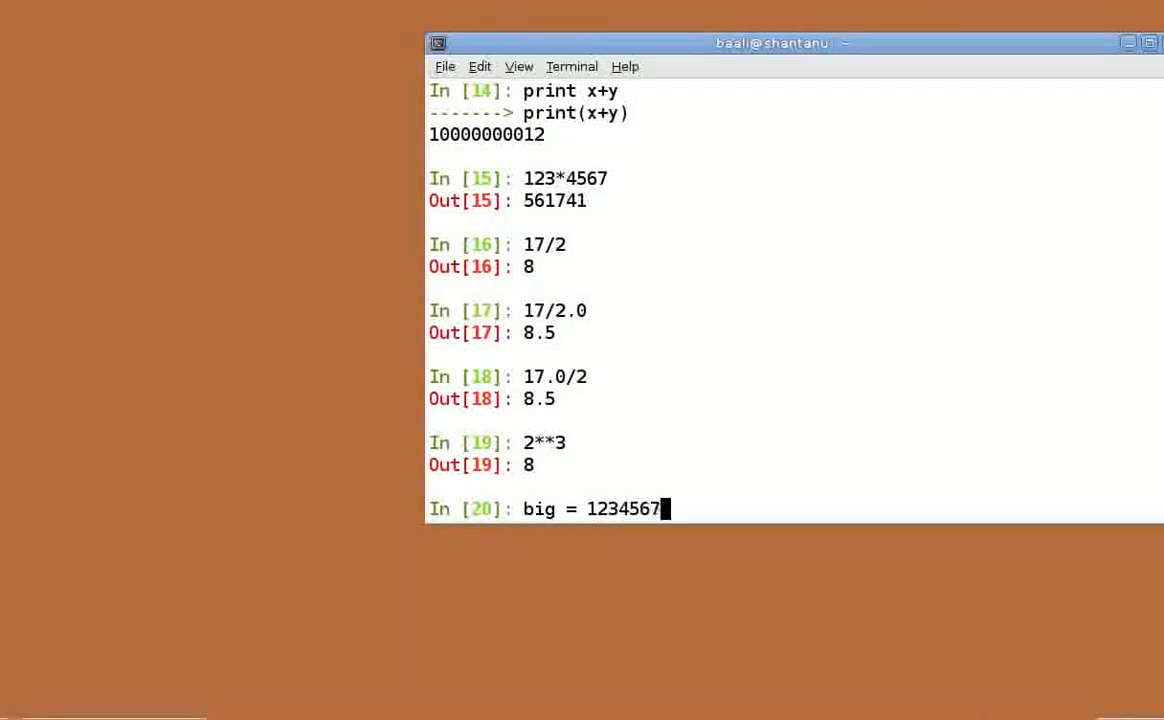
{"action": "type", "text": "89"}
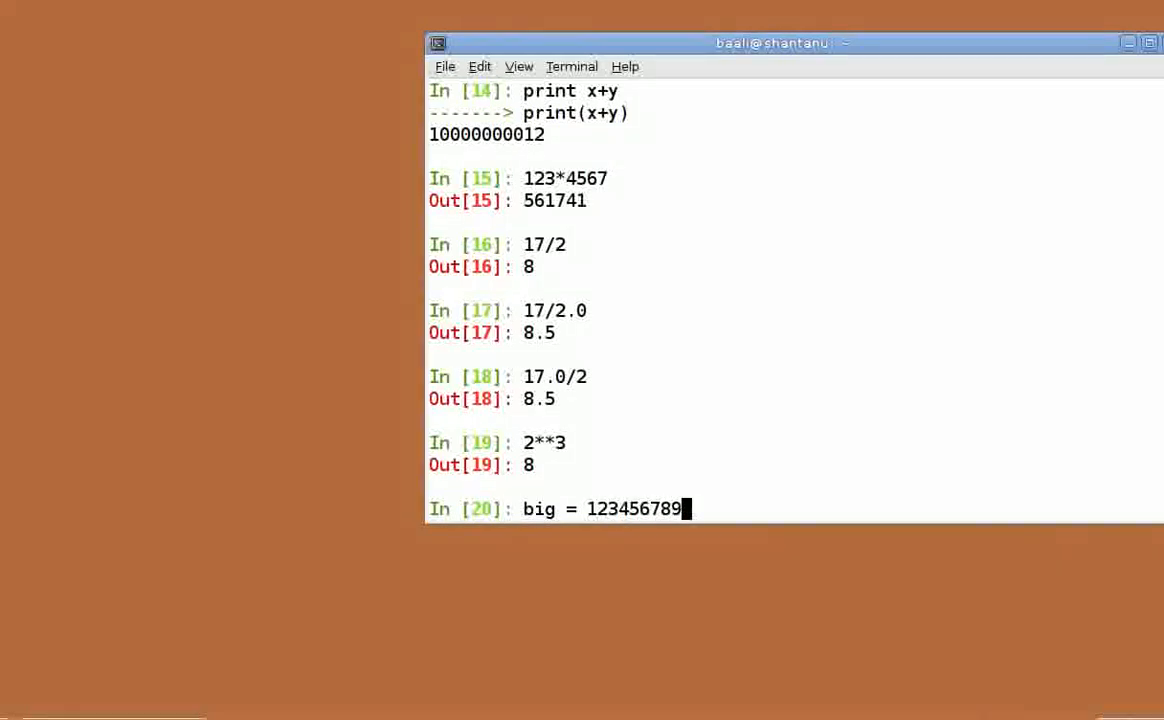
{"action": "key", "text": "Return"}
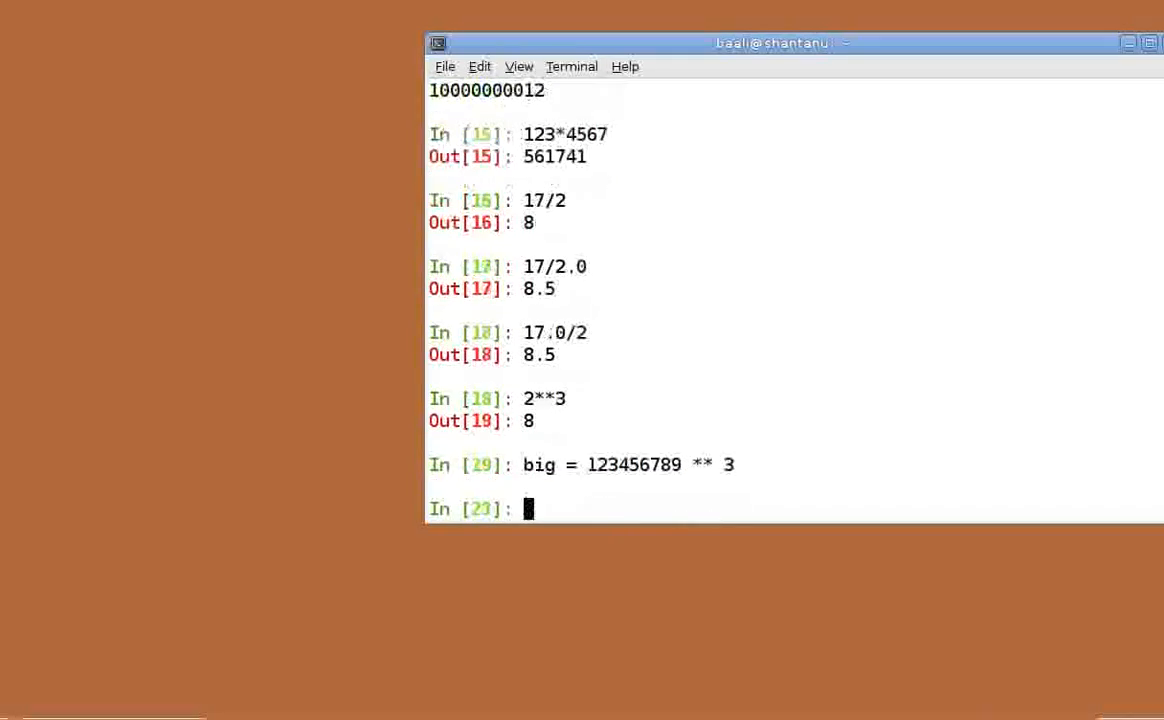
{"action": "key", "text": "Return"}
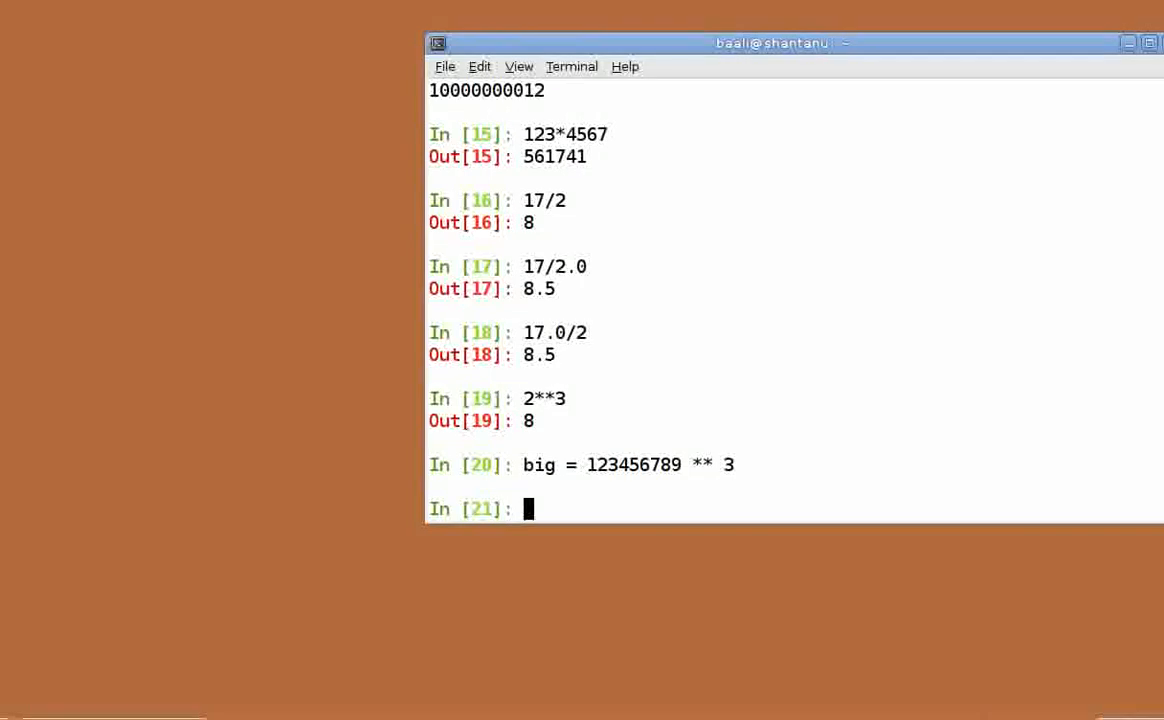
{"action": "type", "text": "print"}
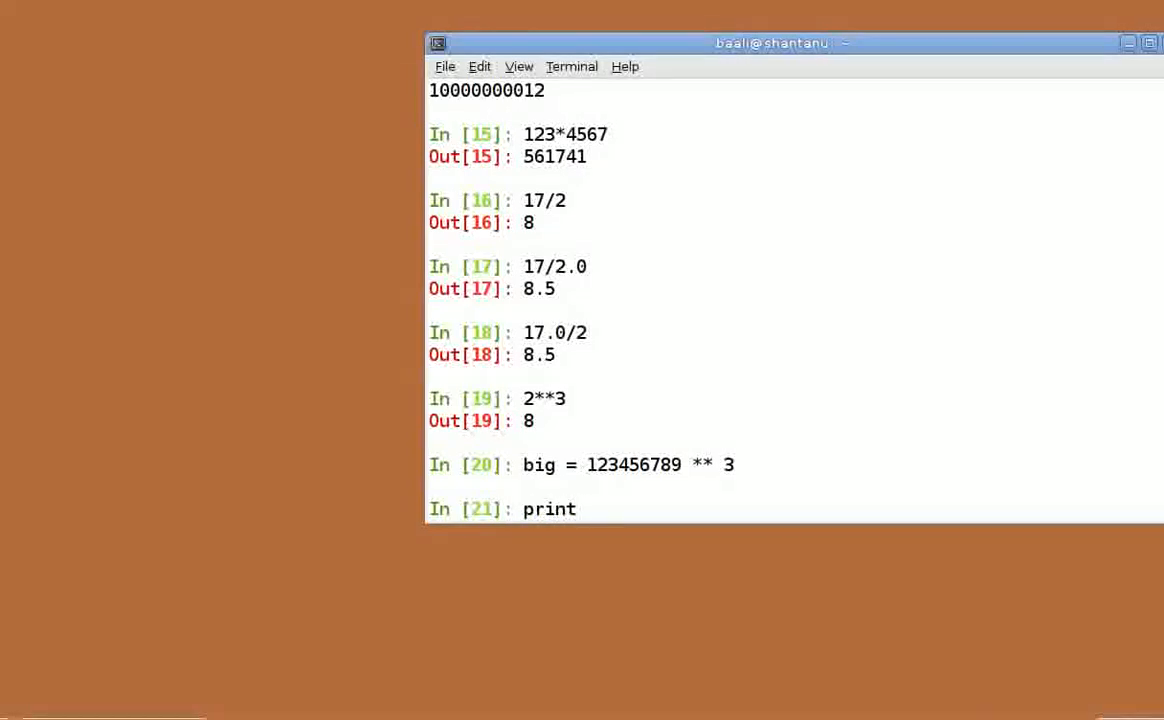
{"action": "key", "text": "Return"}
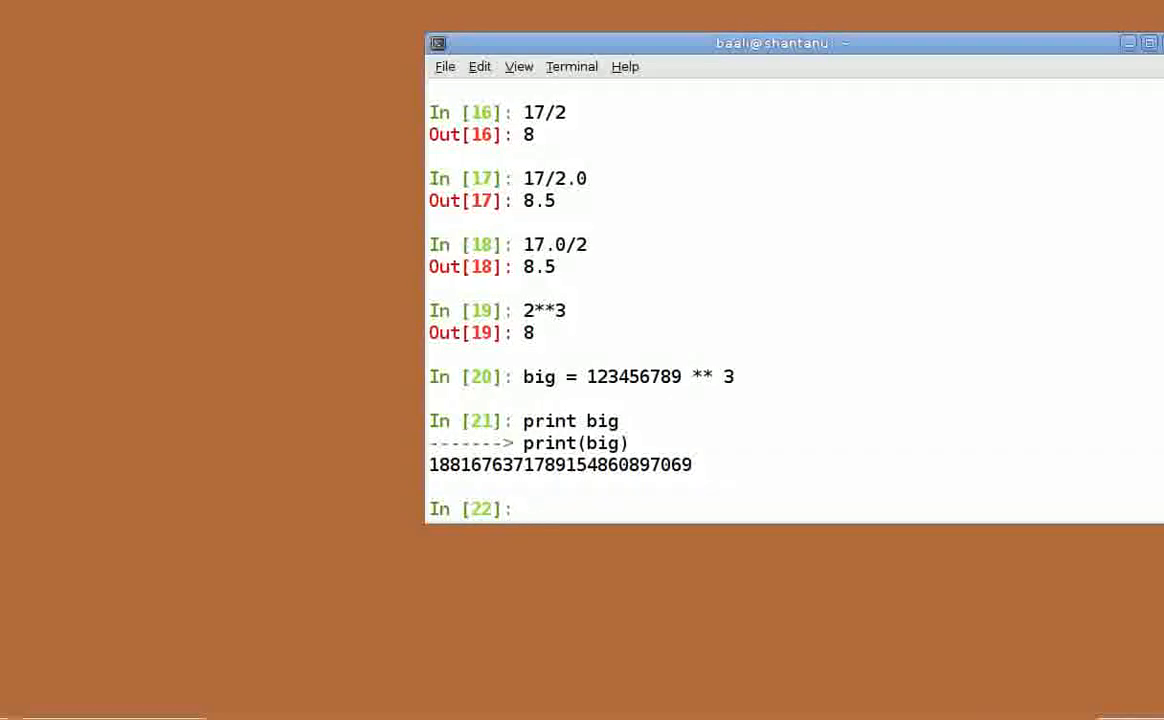
- Evaluate 45%2, returning the remainder 1
{"action": "type", "text": "45%2"}
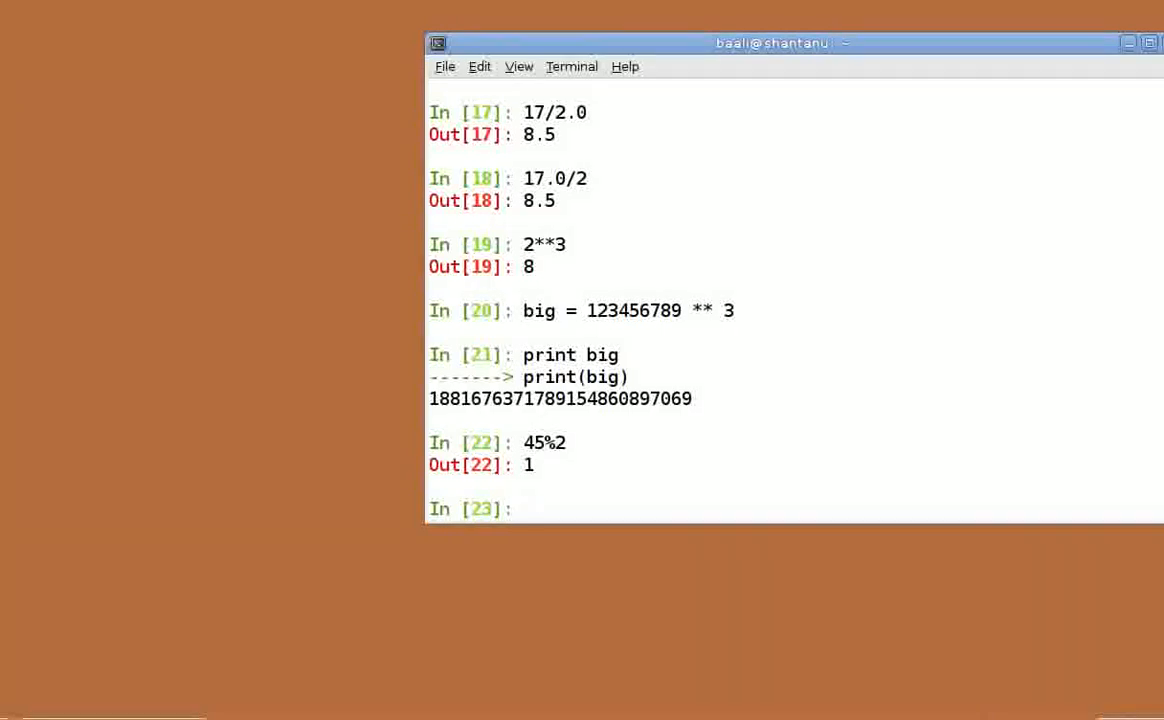
- Set a = 7546, then apply a += 1 (7547) and a -= 1 (7546)
{"action": "type", "text": "a"}
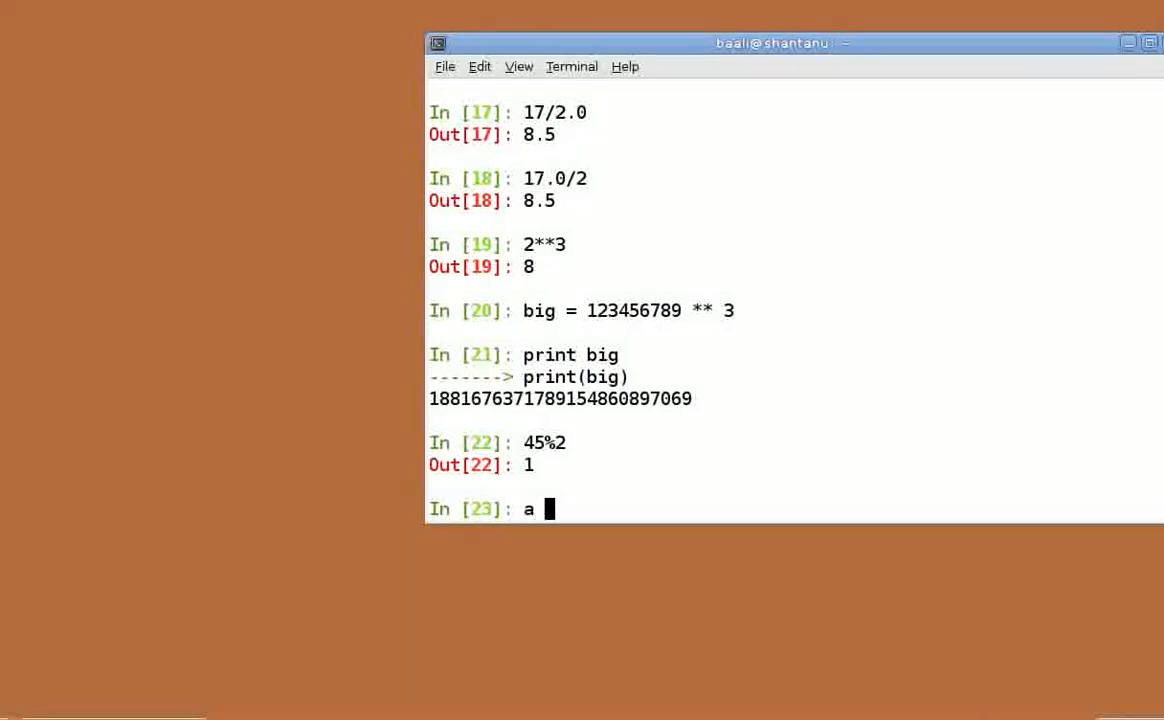
{"action": "type", "text": "= 7546"}
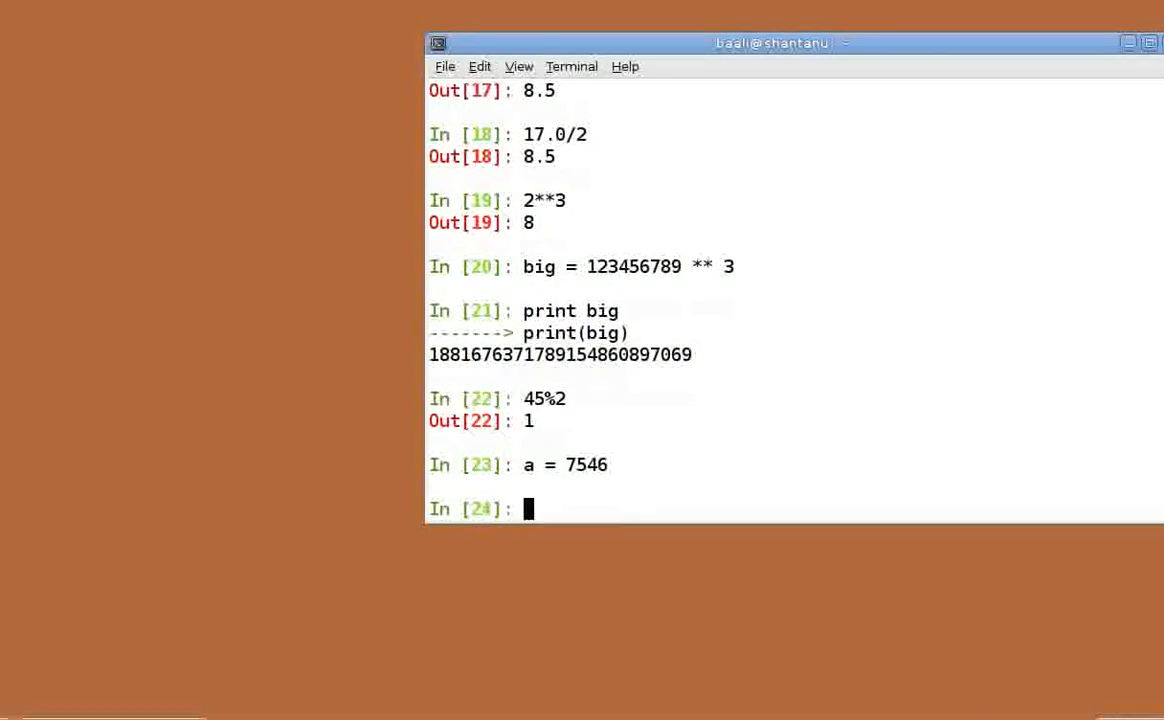
{"action": "type", "text": "a += 1"}
{"action": "type", "text": "print"}
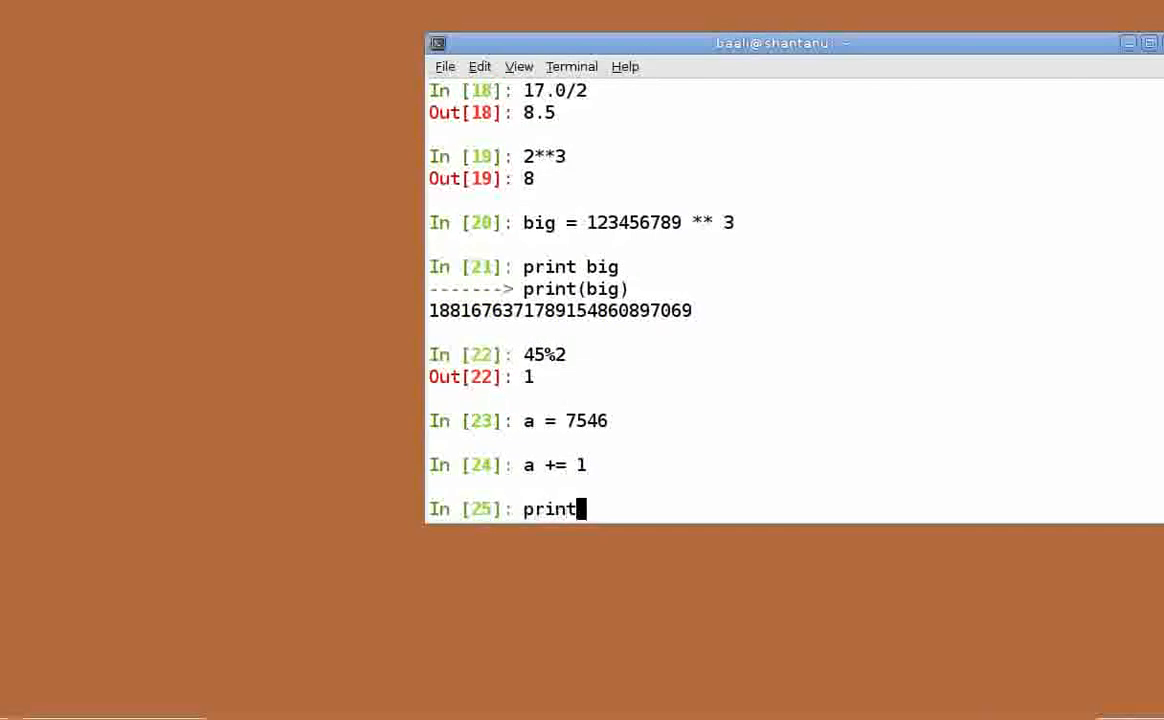
{"action": "key", "text": "Return"}
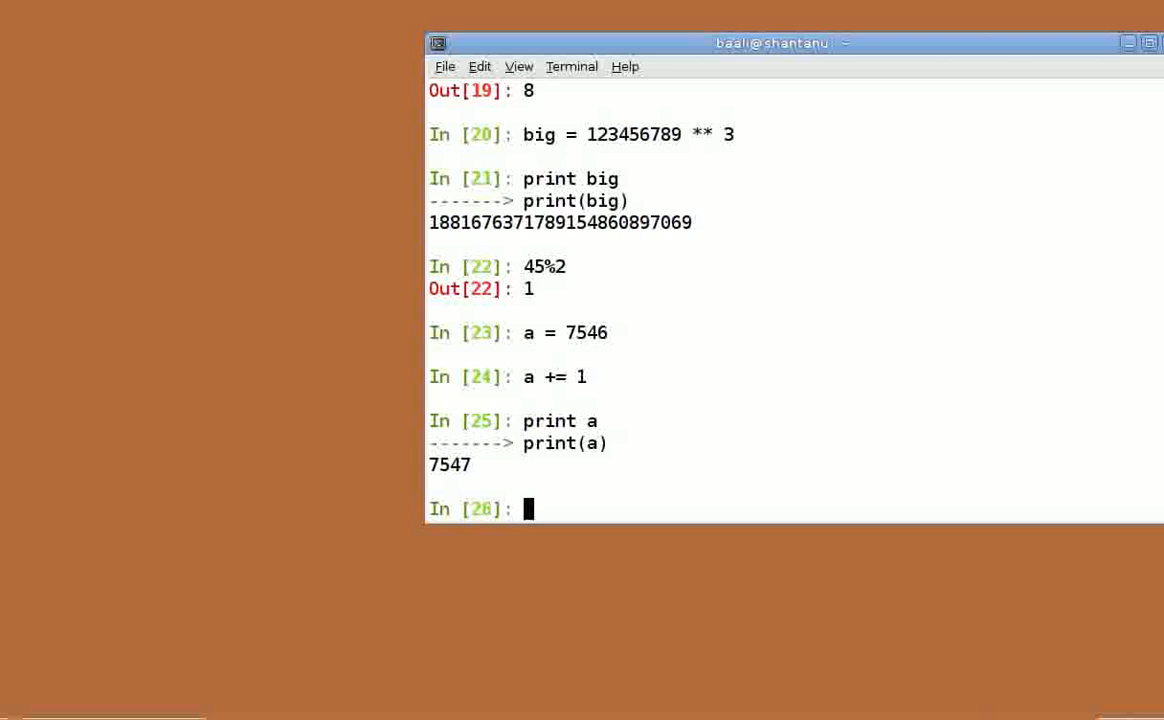
{"action": "type", "text": "a -= 1"}
{"action": "type", "text": "print "}
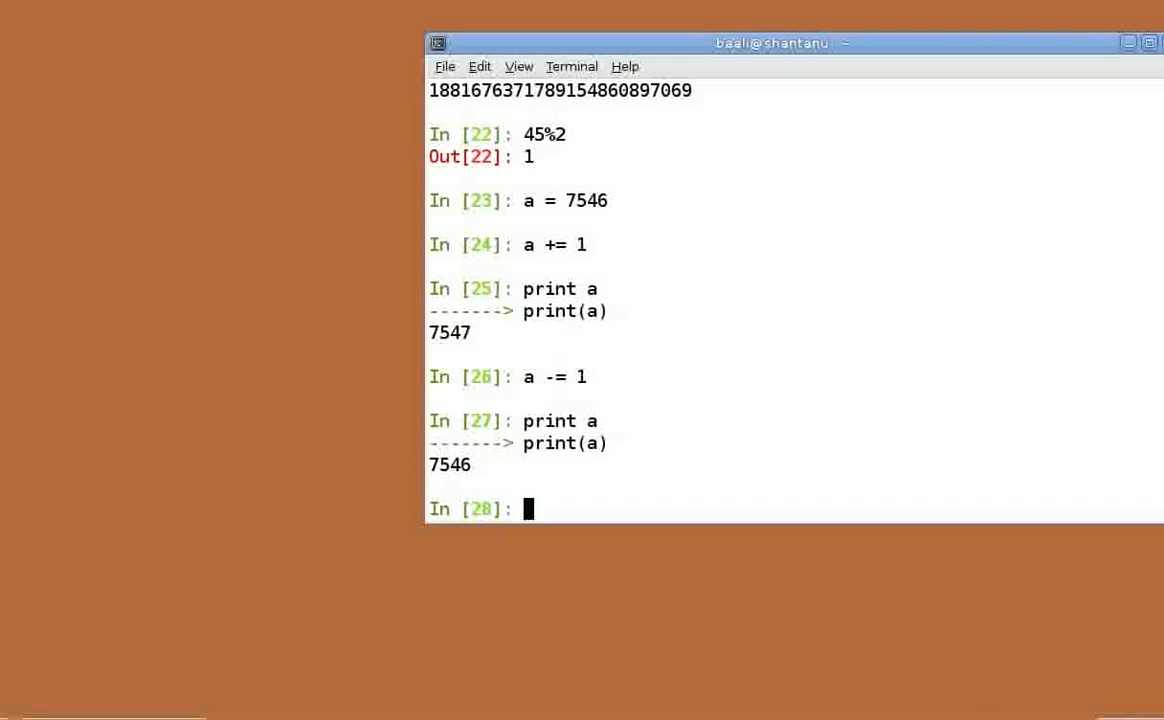
- Apply a *= a giving 56942116, then a /= 5 giving 11388423, printing each
{"action": "type", "text": "a"}
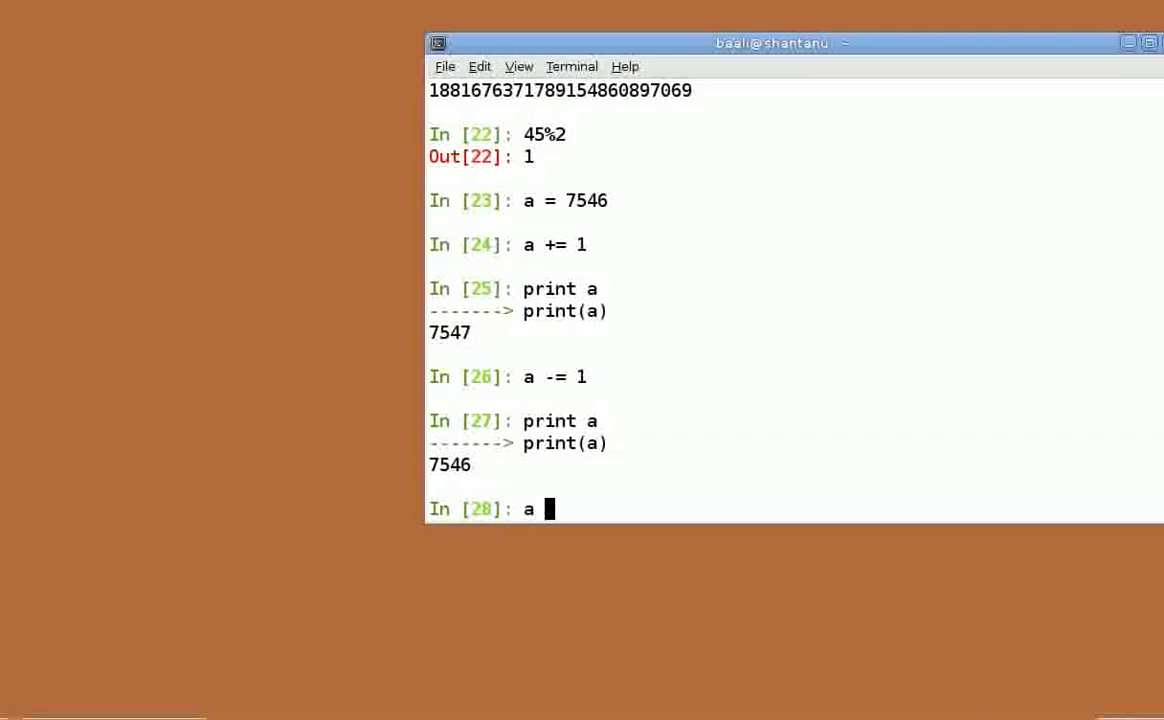
{"action": "type", "text": "*= a"}
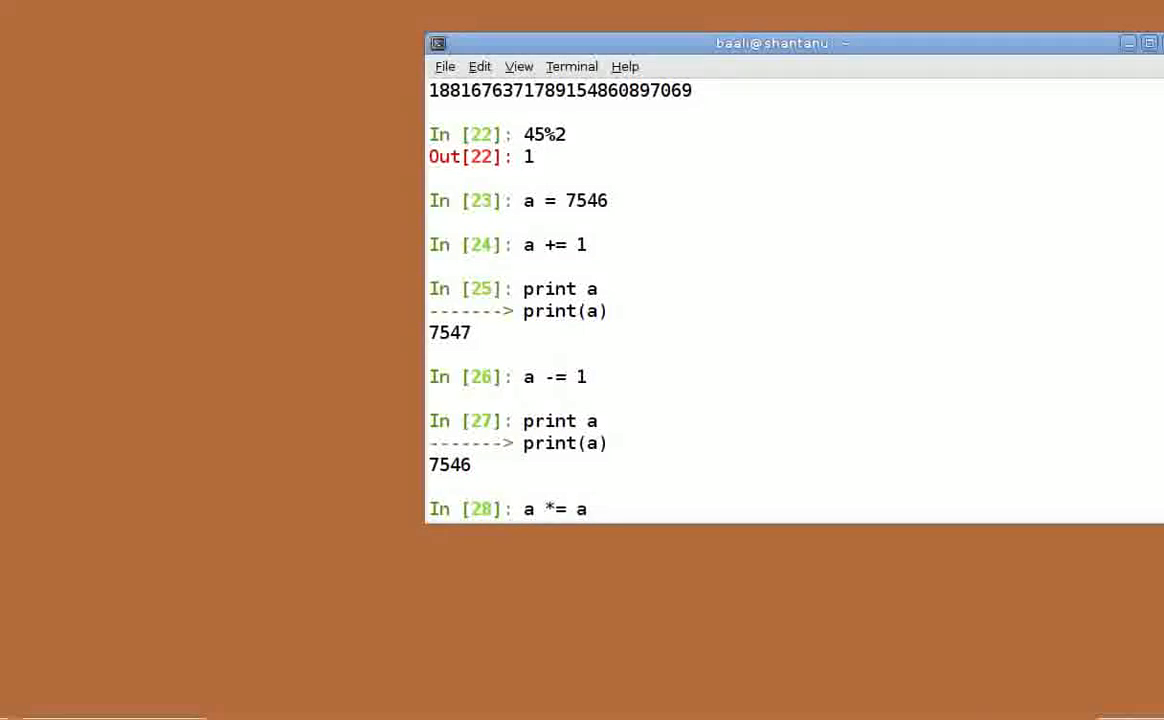
{"action": "type", "text": "pr"}
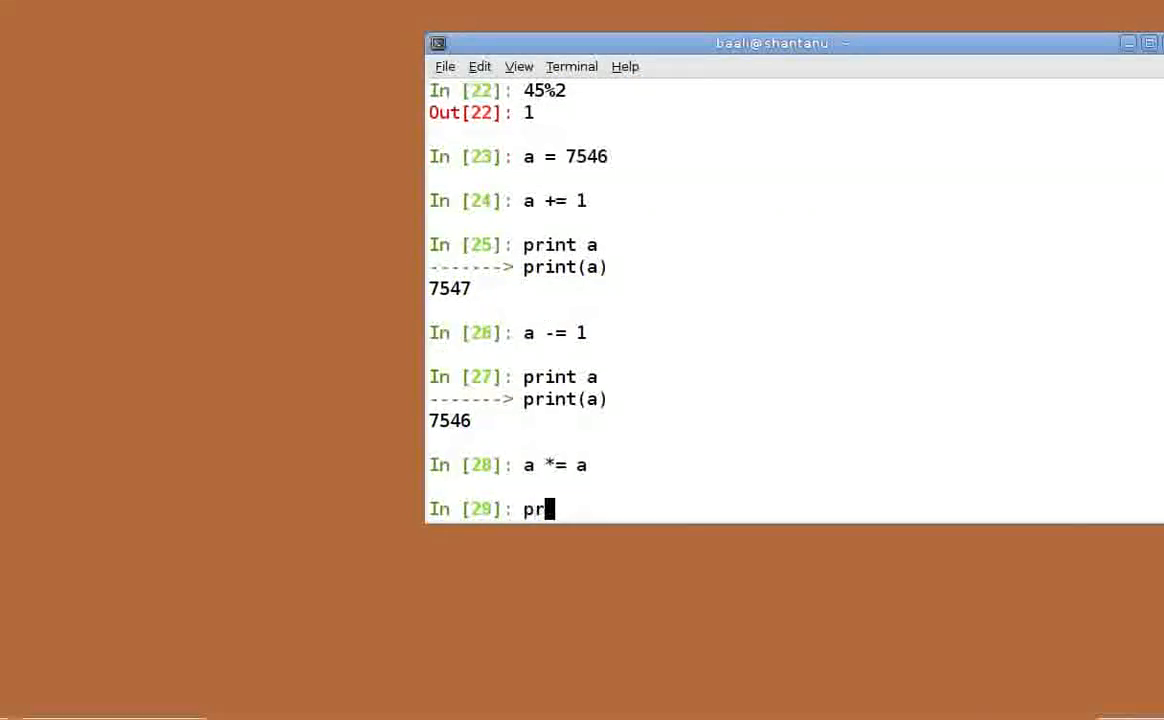
{"action": "key", "text": "Return"}
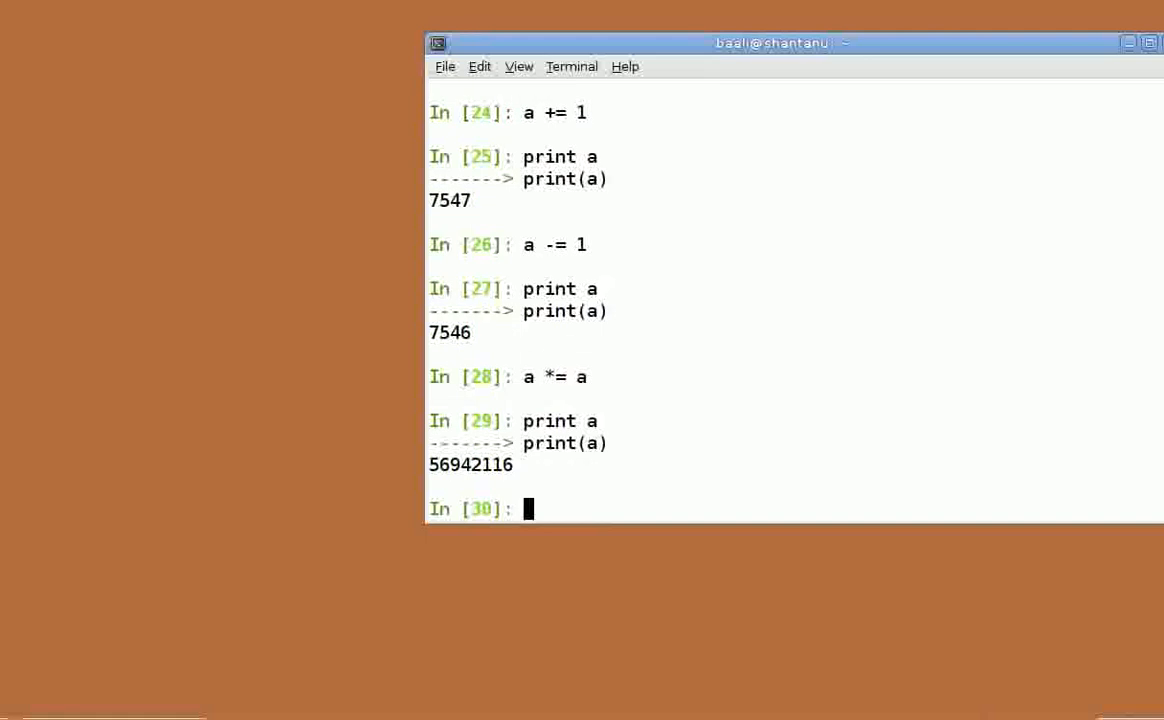
{"action": "type", "text": "a /= 5"}
{"action": "type", "text": "pri"}
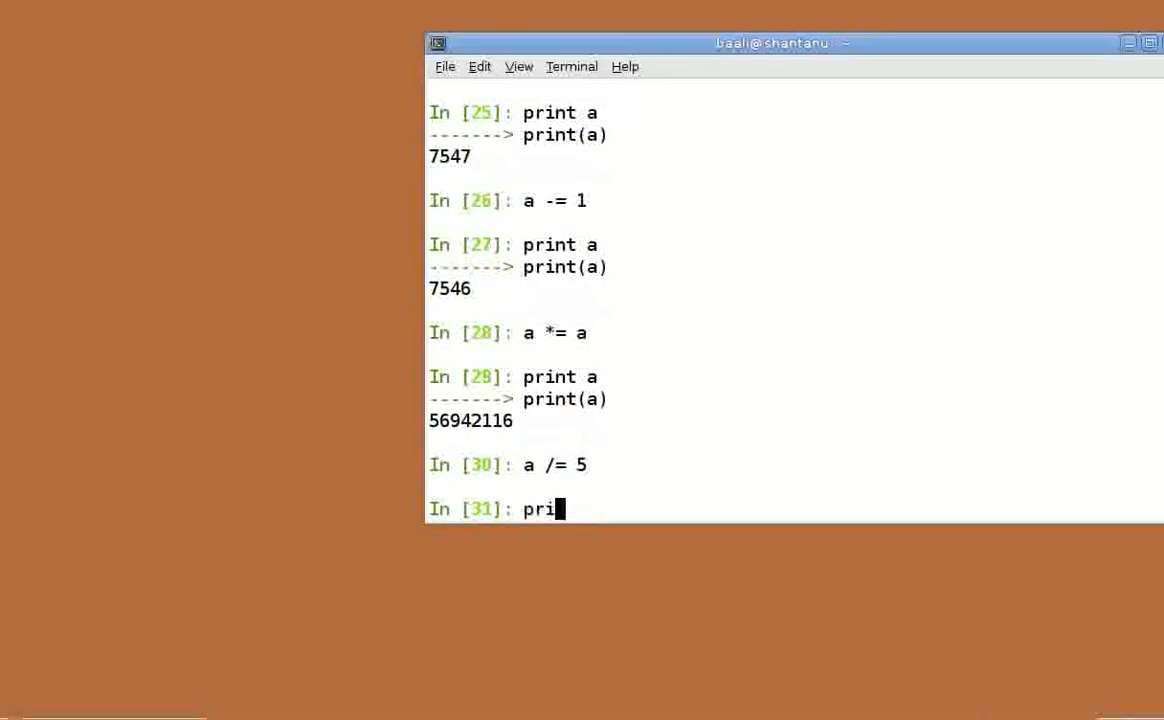
{"action": "type", "text": "nt a"}
{"action": "key", "text": "Return"}
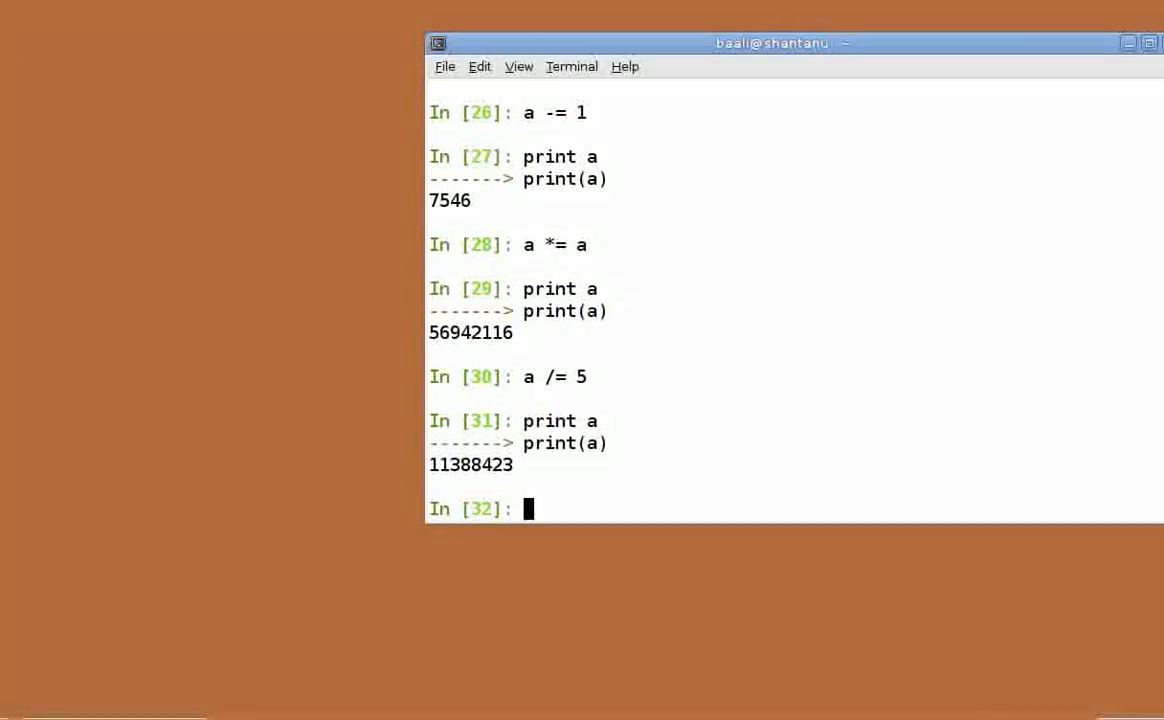
- Store t = True, print it, and confirm its type is bool
{"action": "type", "text": "t ="}
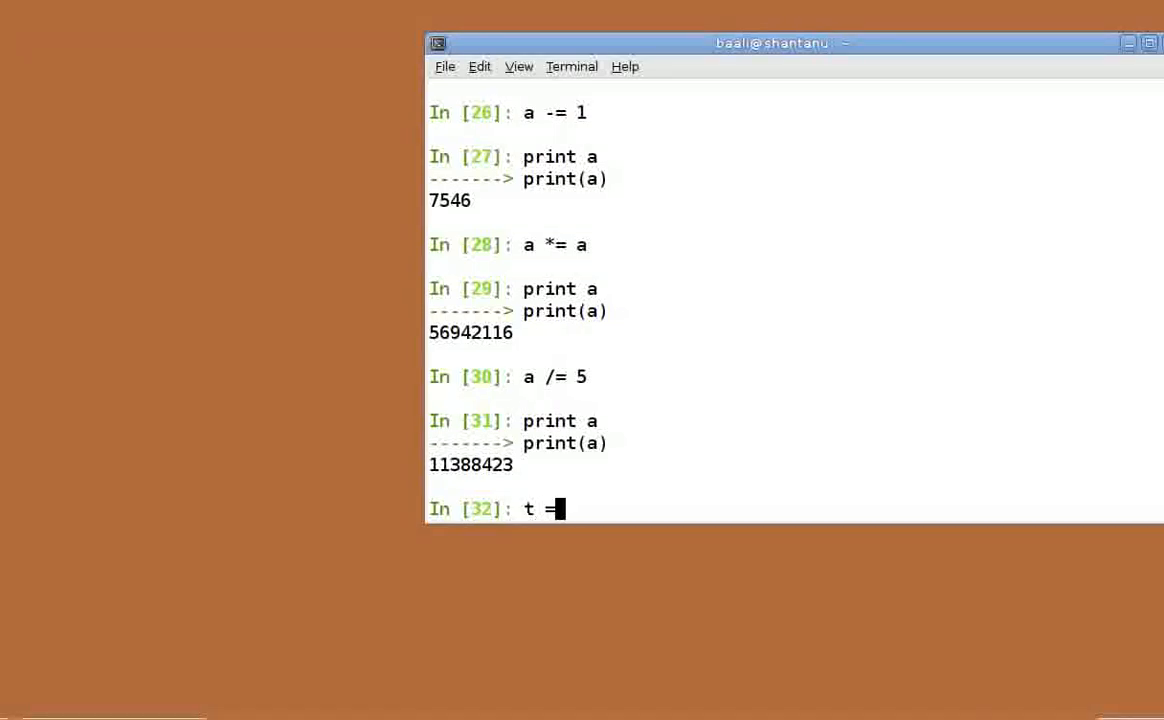
{"action": "key", "text": "Return"}
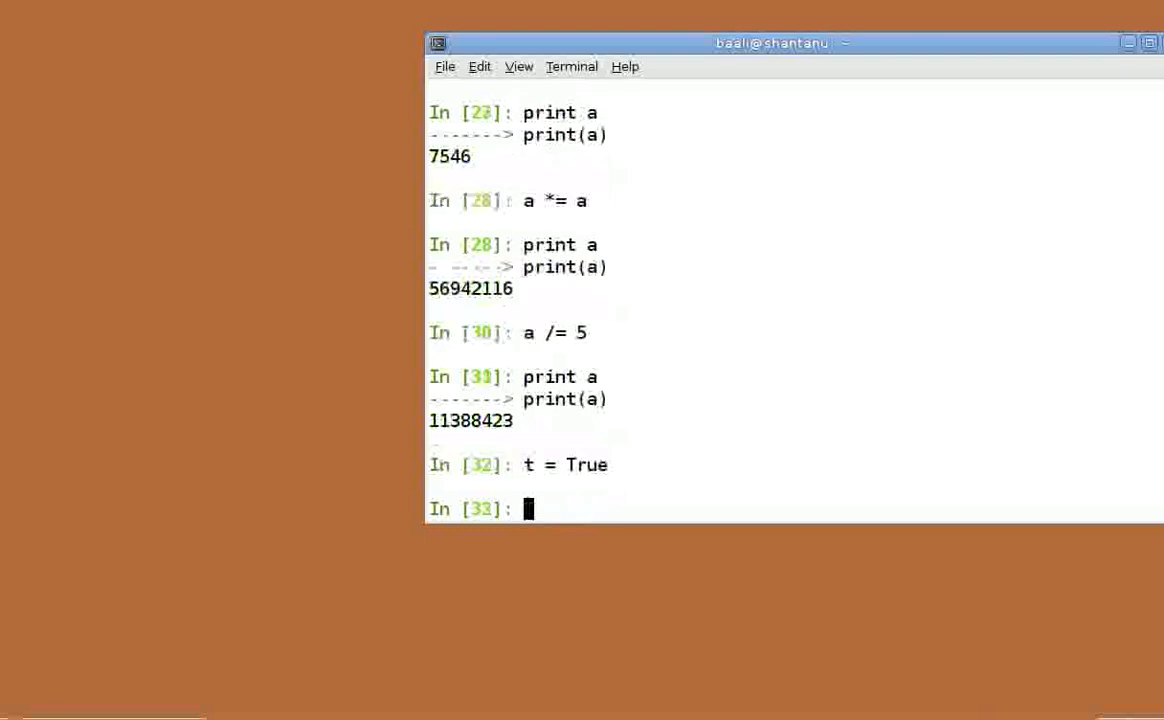
{"action": "type", "text": "pint"}
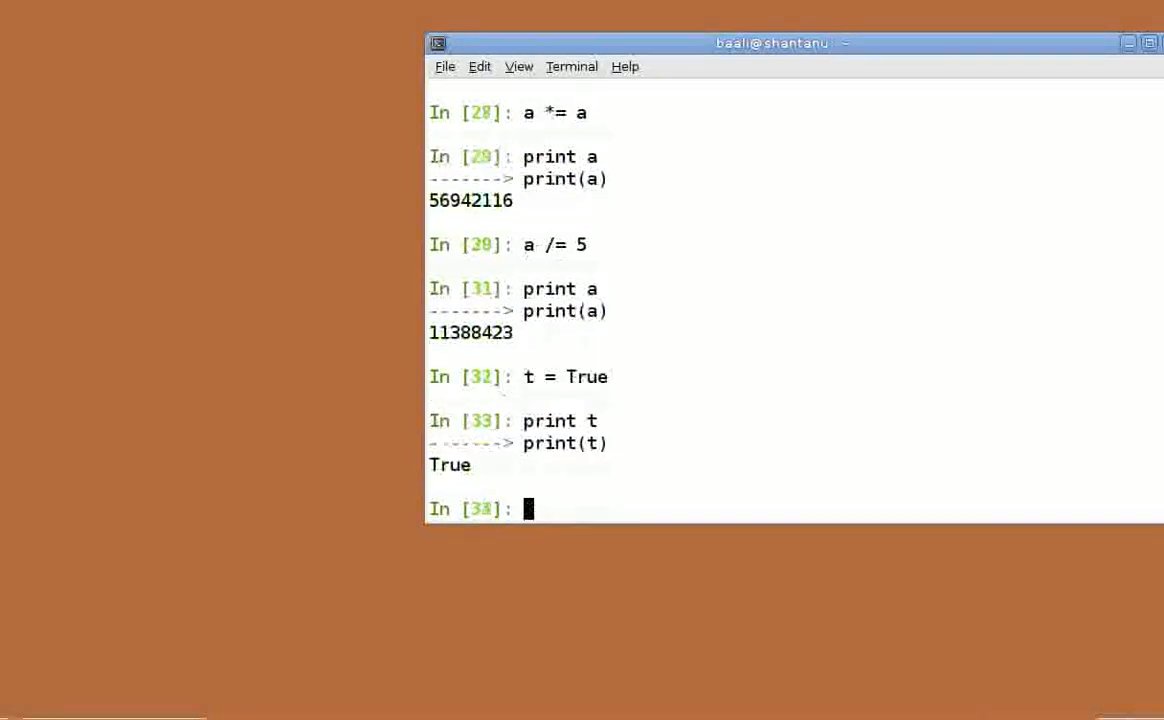
{"action": "type", "text": "type"}
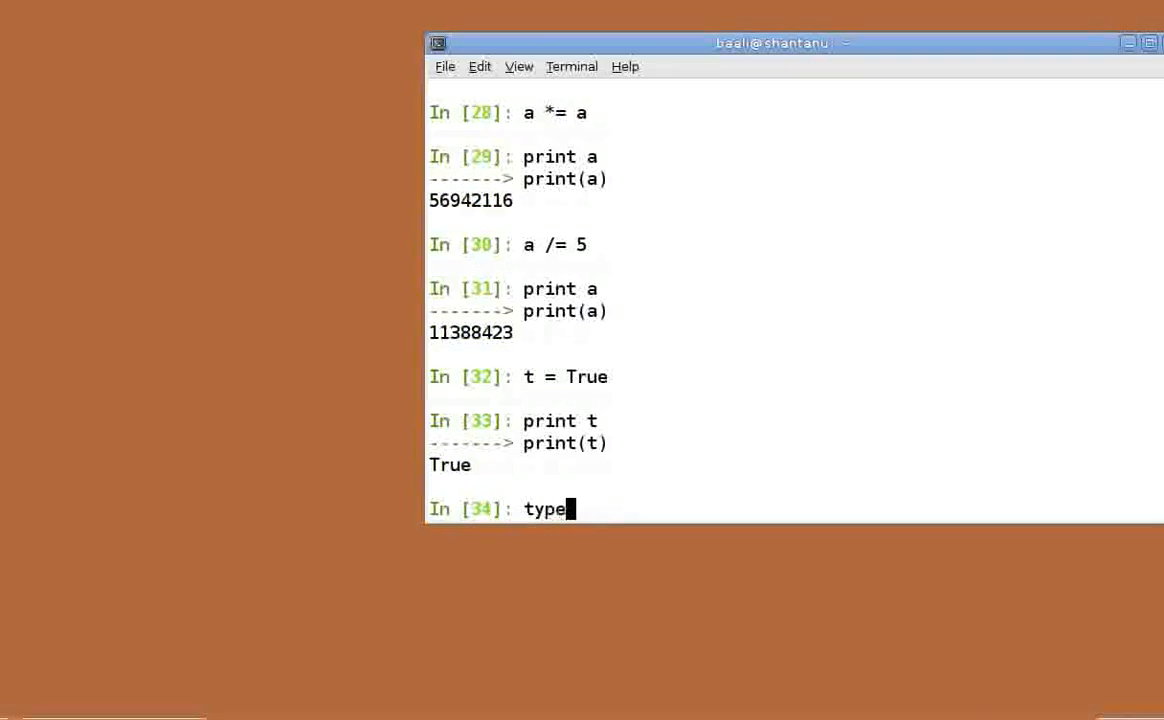
{"action": "key", "text": "Return"}
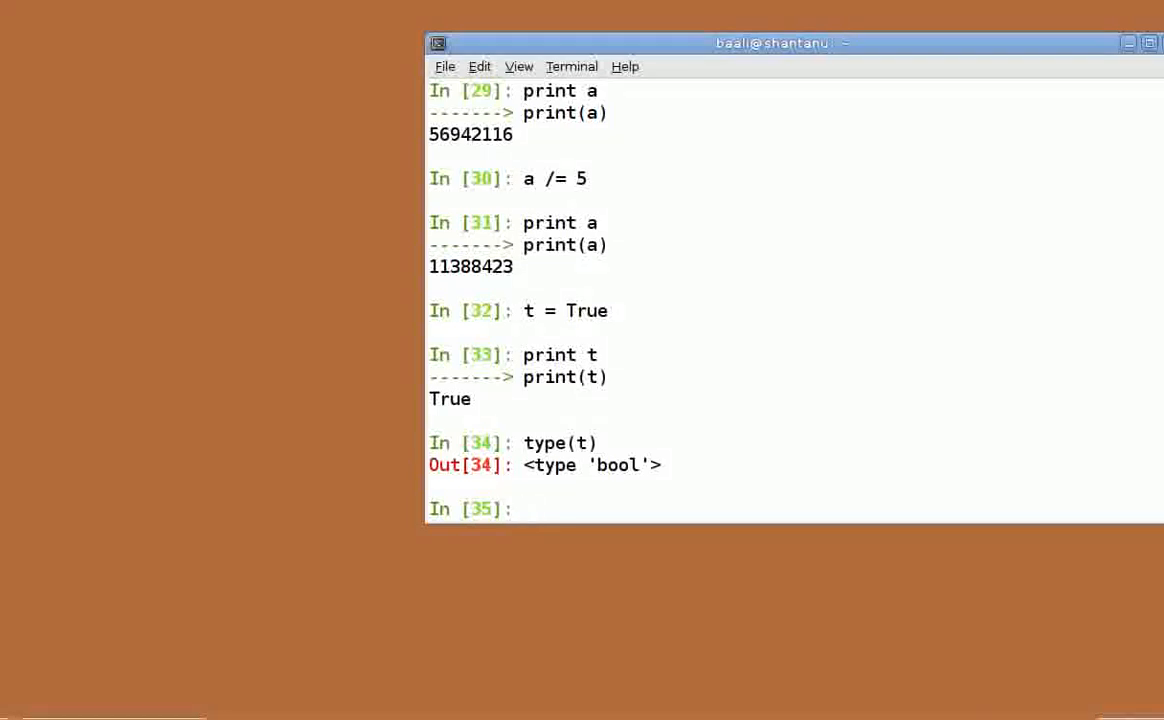
- Set f = not True, print it, and evaluate f or t (True) and f and t (False)
{"action": "type", "text": "f = not True"}
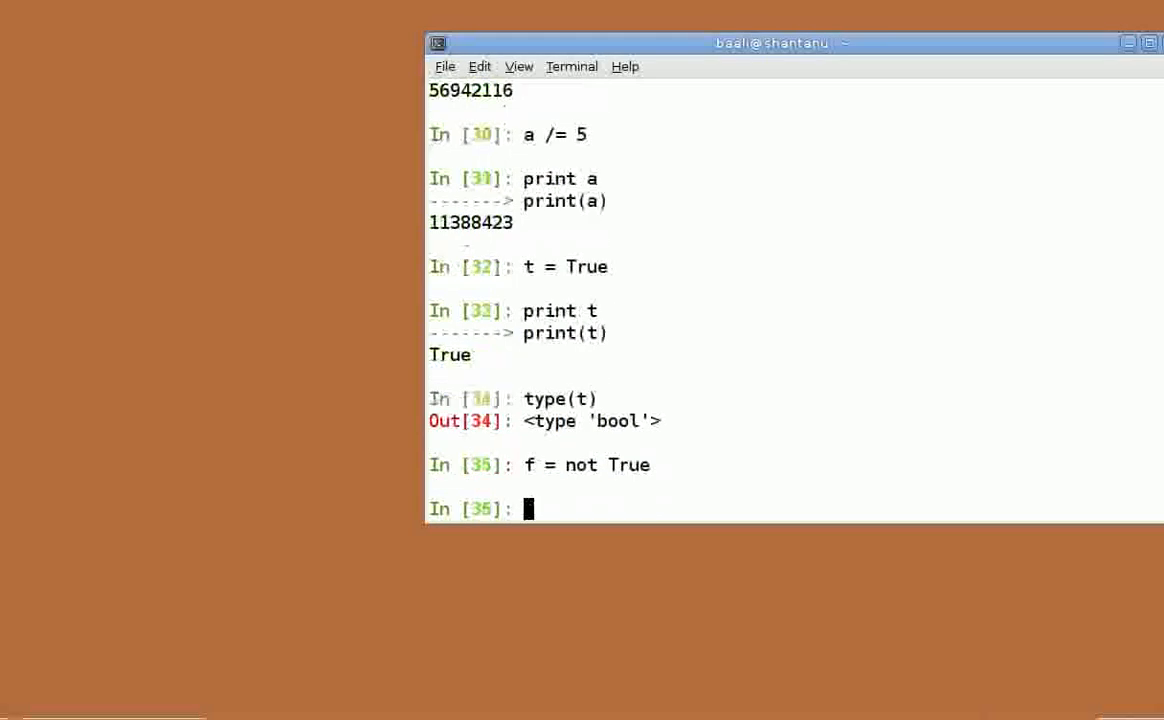
{"action": "type", "text": "or"}
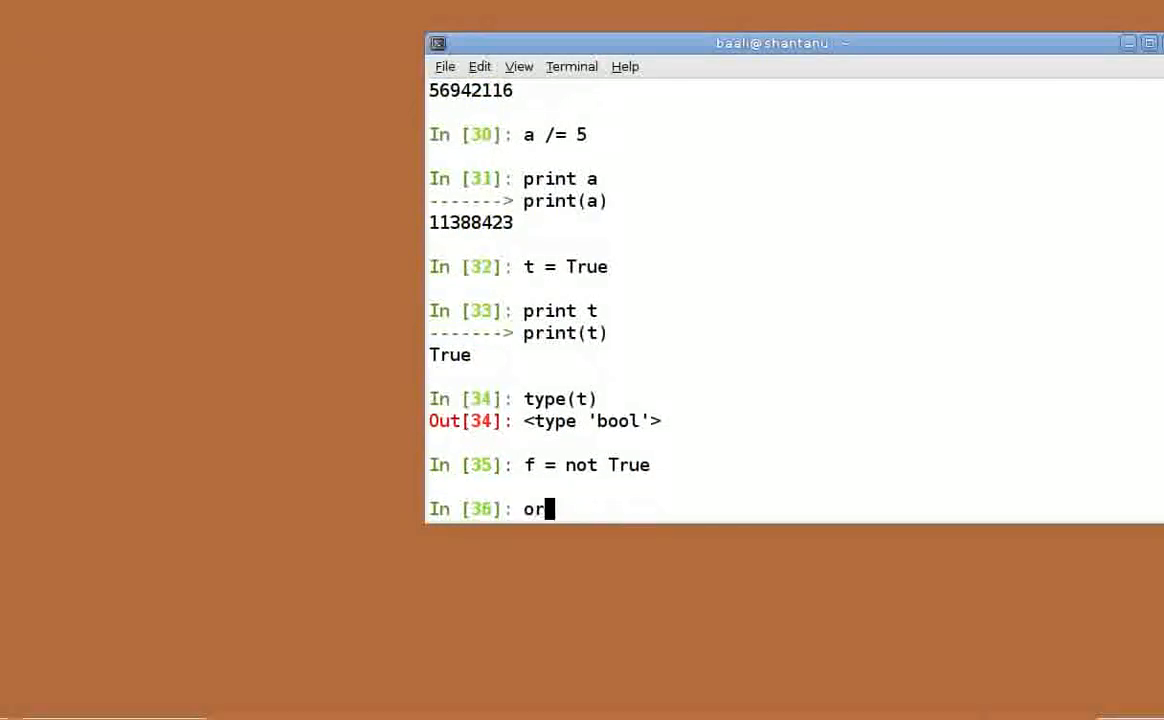
{"action": "type", "text": "print f"}
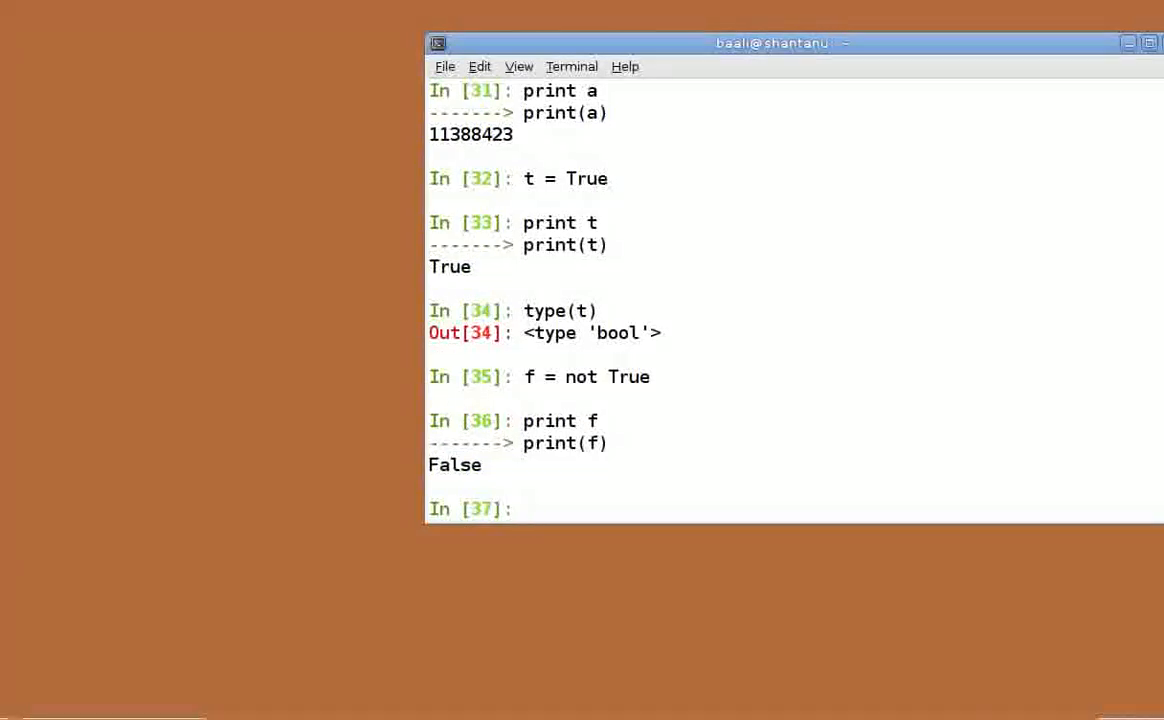
{"action": "left_click", "coordinate": [530, 508]}
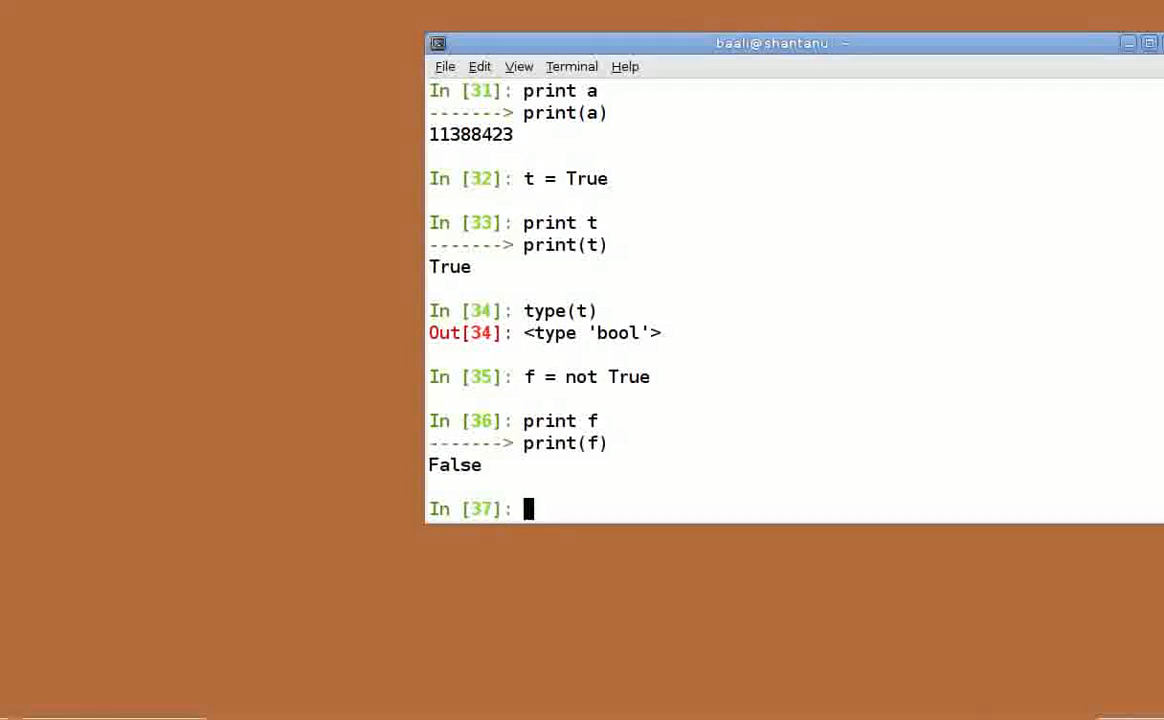
{"action": "type", "text": "f or t"}
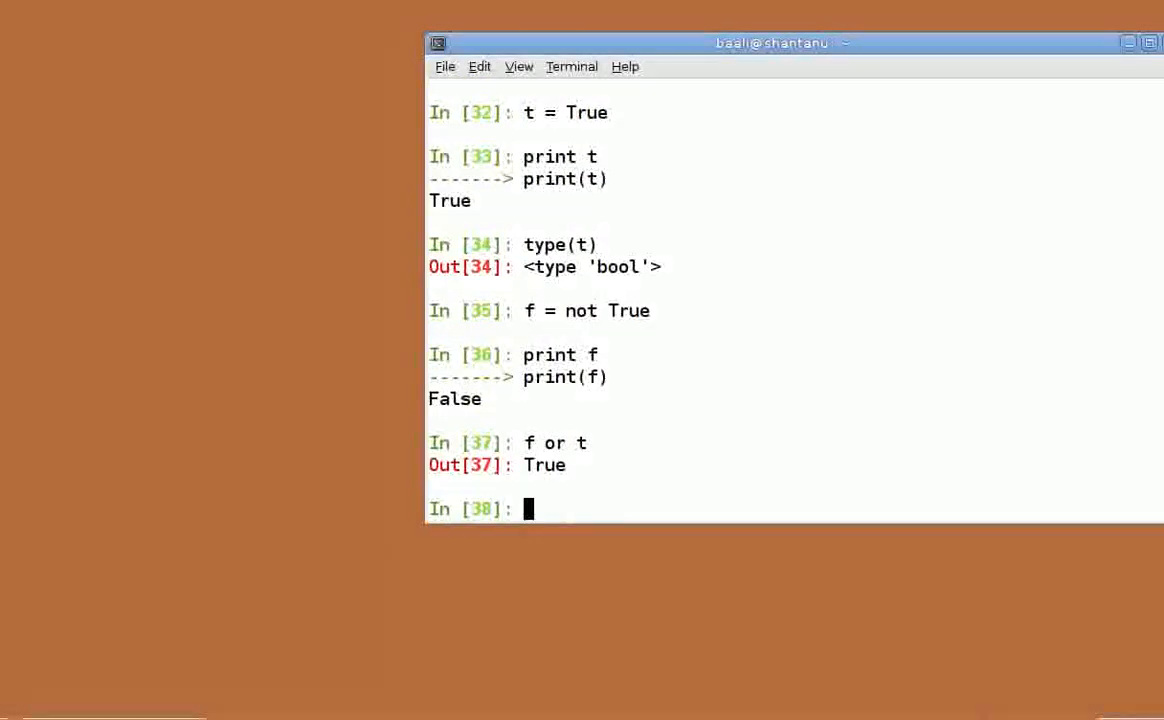
{"action": "type", "text": "f an"}
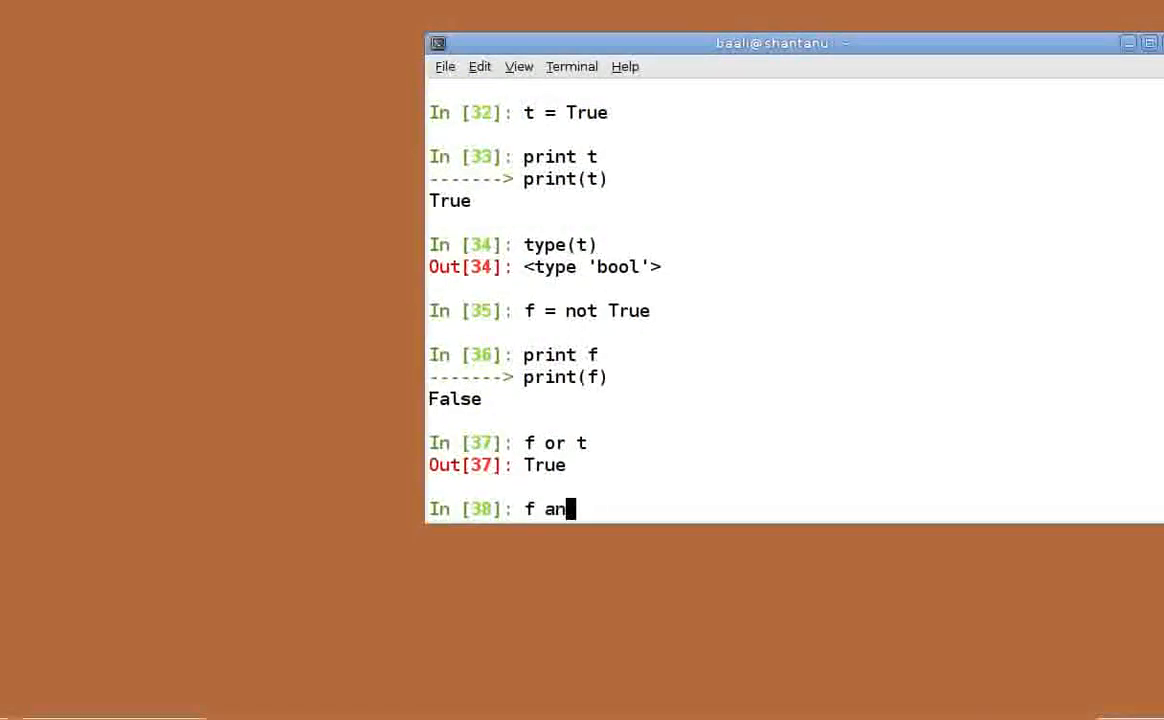
{"action": "key", "text": "Return"}
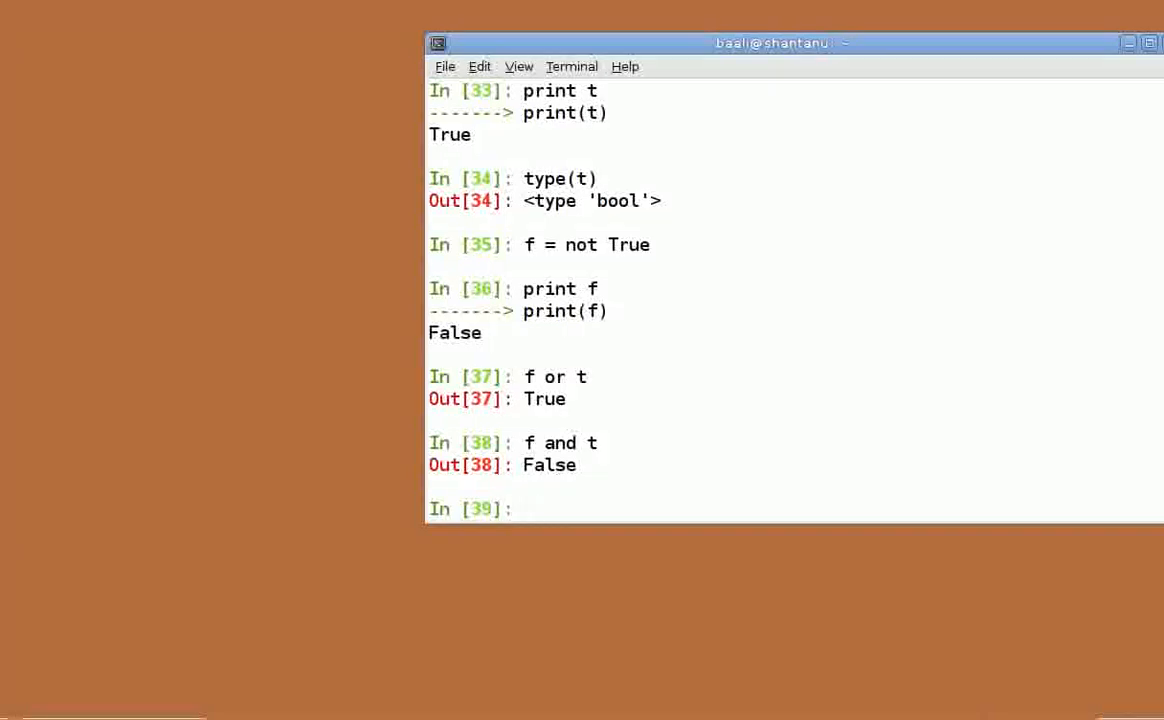
- Assign a = False, b = True and c = True
{"action": "type", "text": "a"}
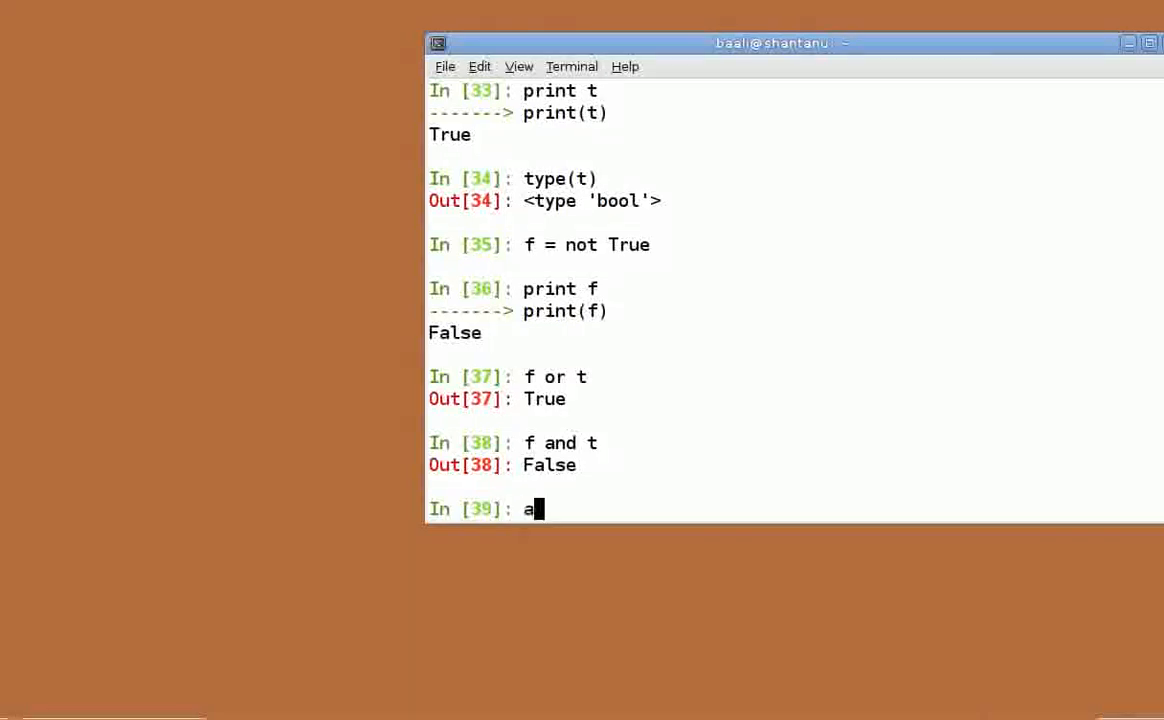
{"action": "type", "text": "= False"}
{"action": "type", "text": "b ="}
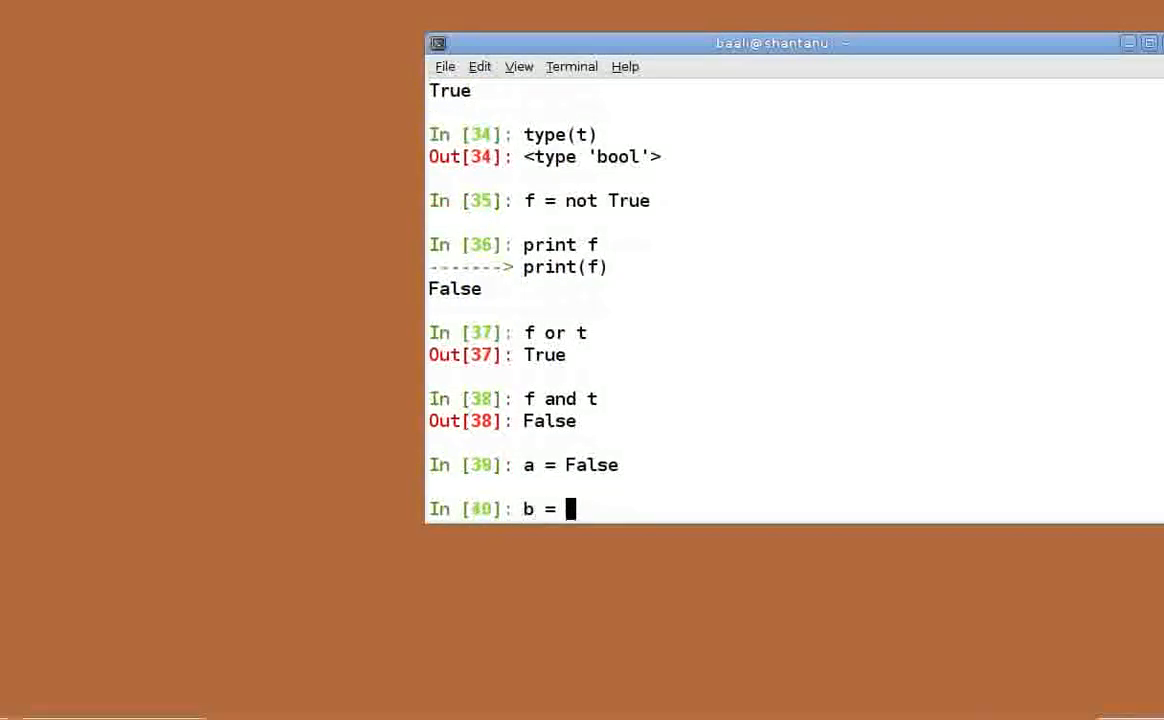
{"action": "type", "text": "True"}
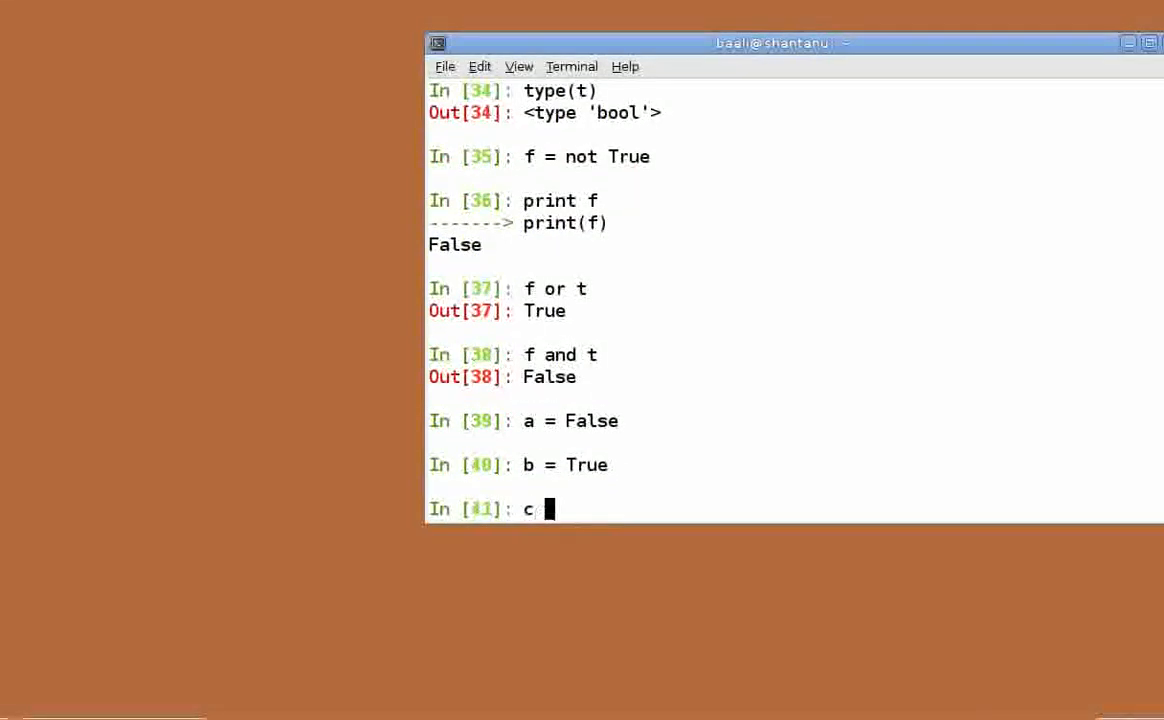
{"action": "key", "text": "Return"}
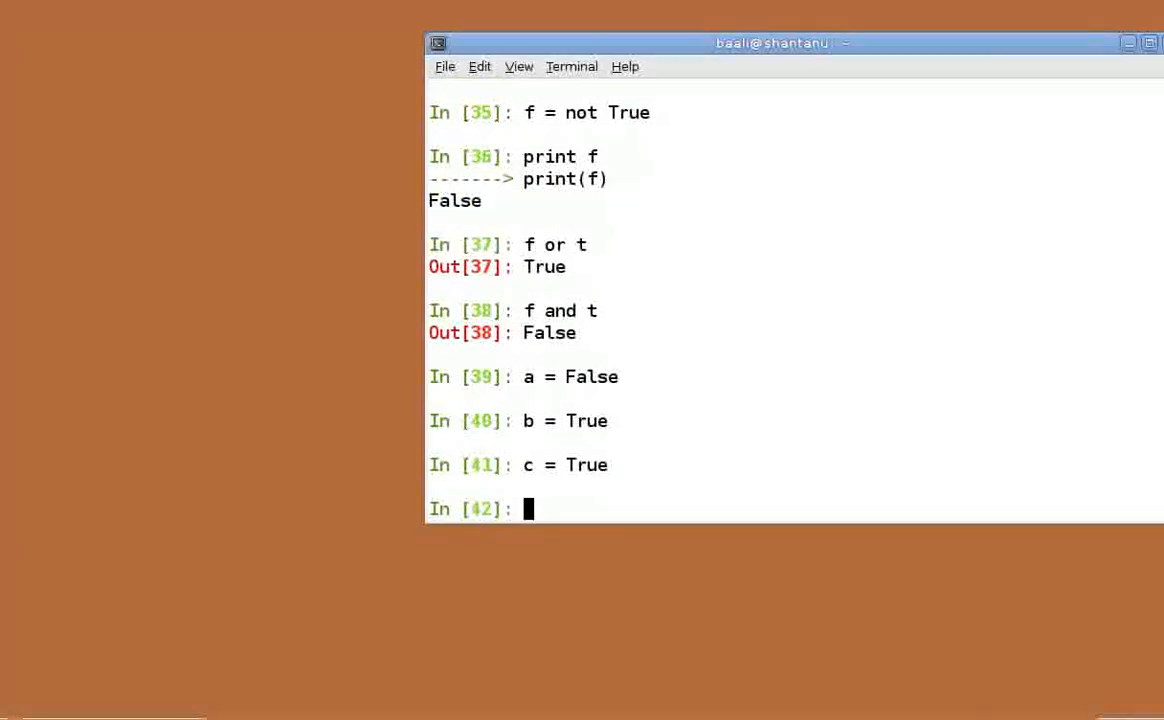
- Evaluate (a and b) or c as True and a and (b or c) as False
{"action": "type", "text": "("}
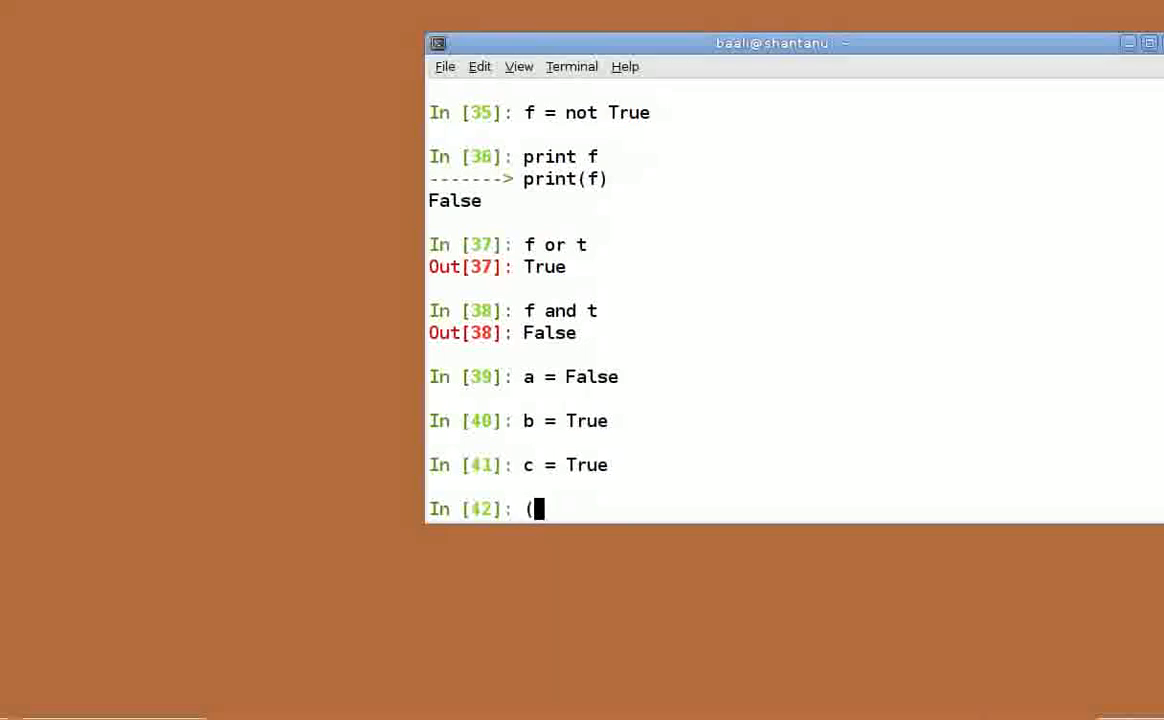
{"action": "type", "text": "a a"}
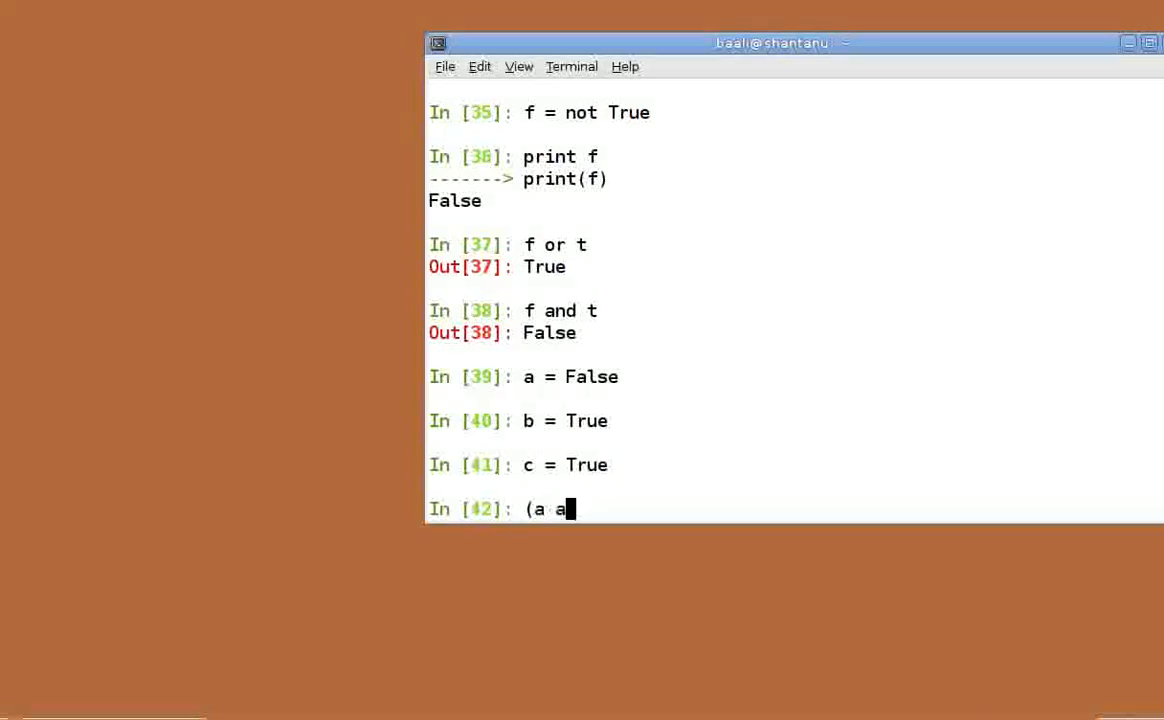
{"action": "type", "text": "nd b) or c"}
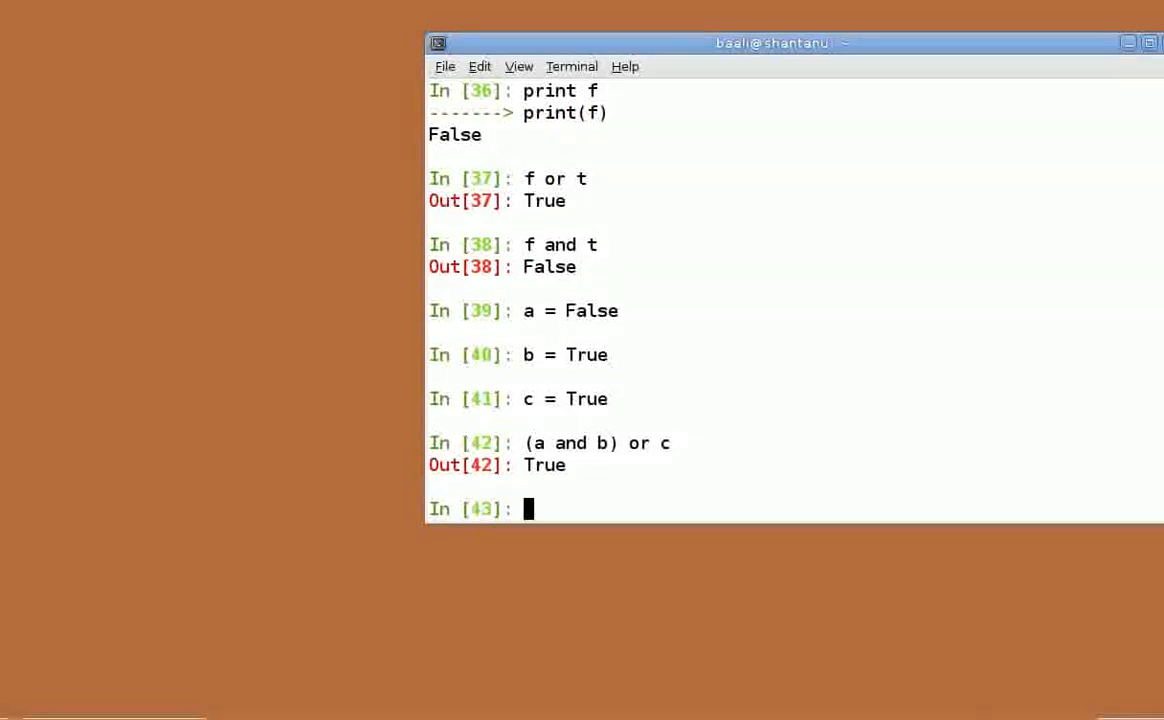
{"action": "type", "text": "a and"}
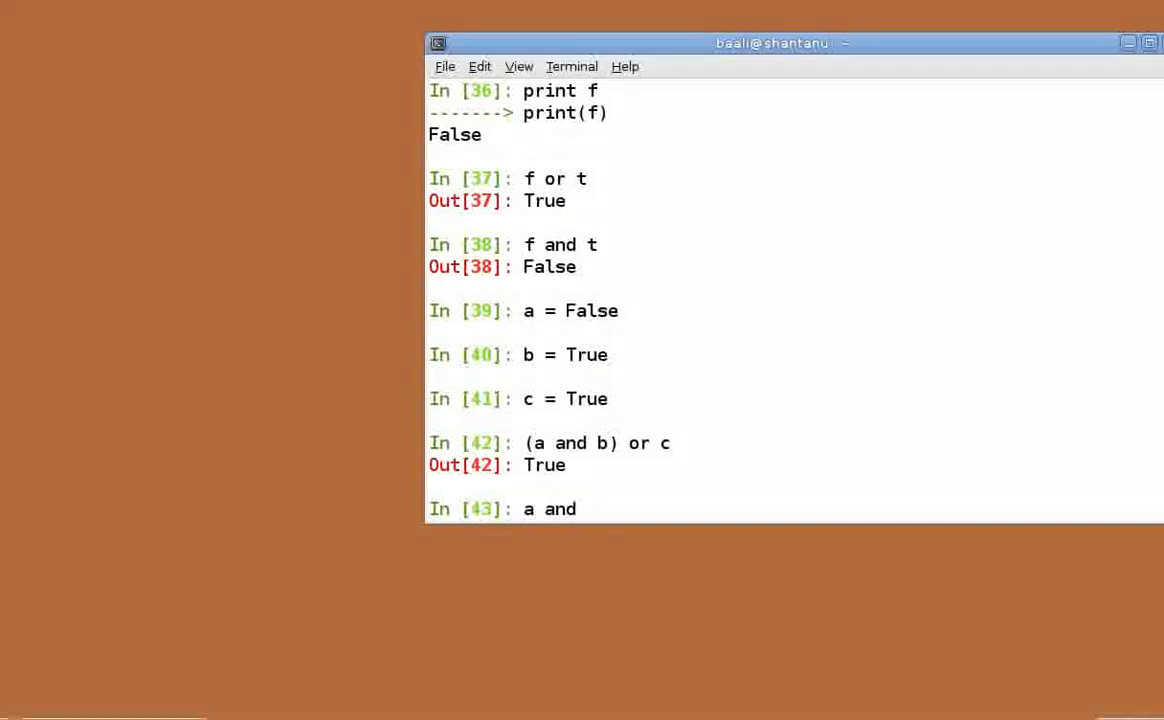
{"action": "type", "text": "(b)"}
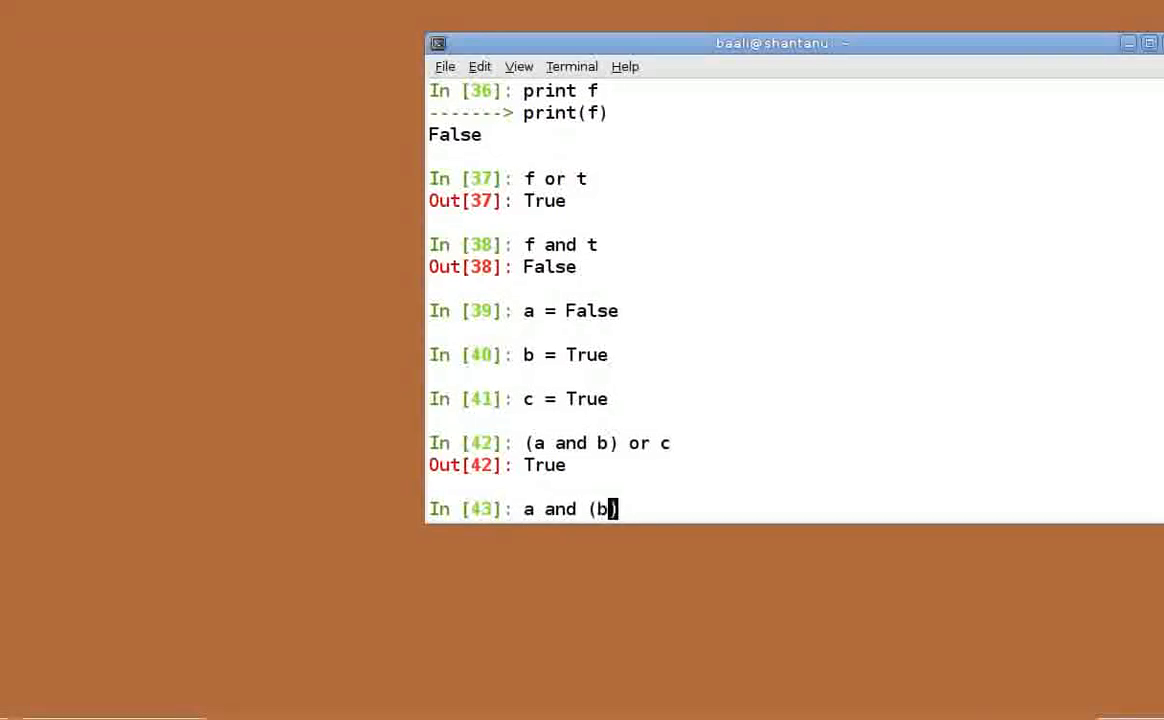
{"action": "key", "text": "Return"}
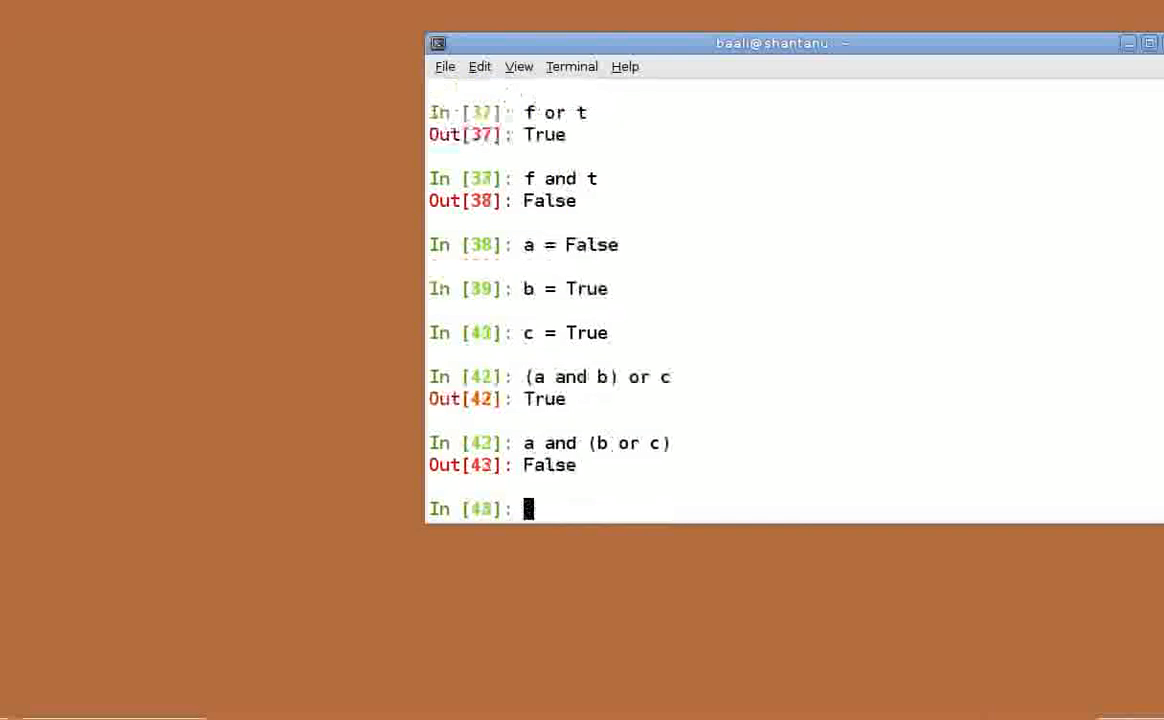
{"action": "key", "text": "Return"}
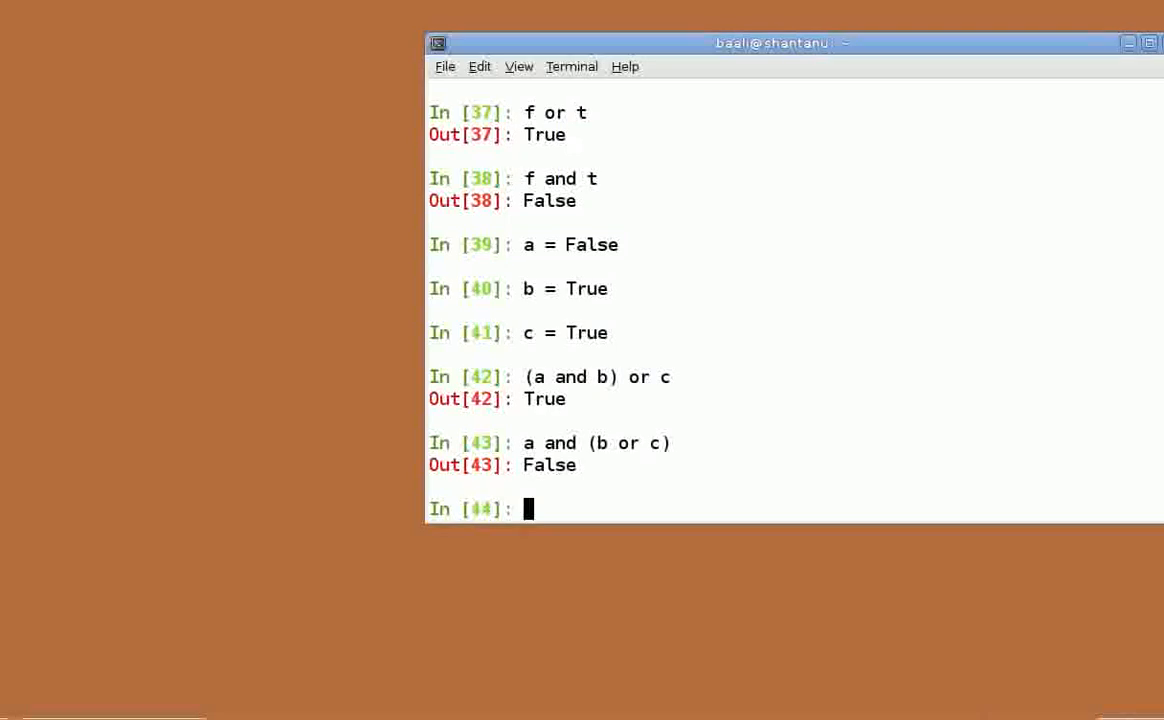
- Assign p, z, n = 1, 0, -1 and check p == z, which is False
{"action": "type", "text": "p"}
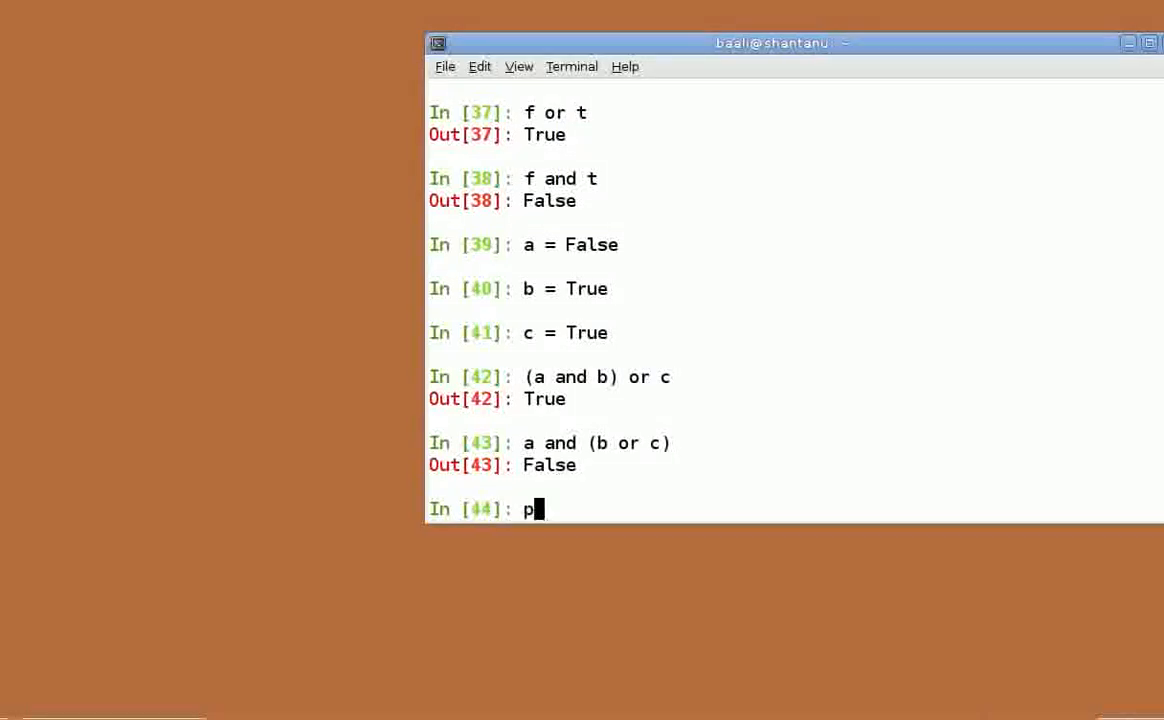
{"action": "type", "text": ", z,"}
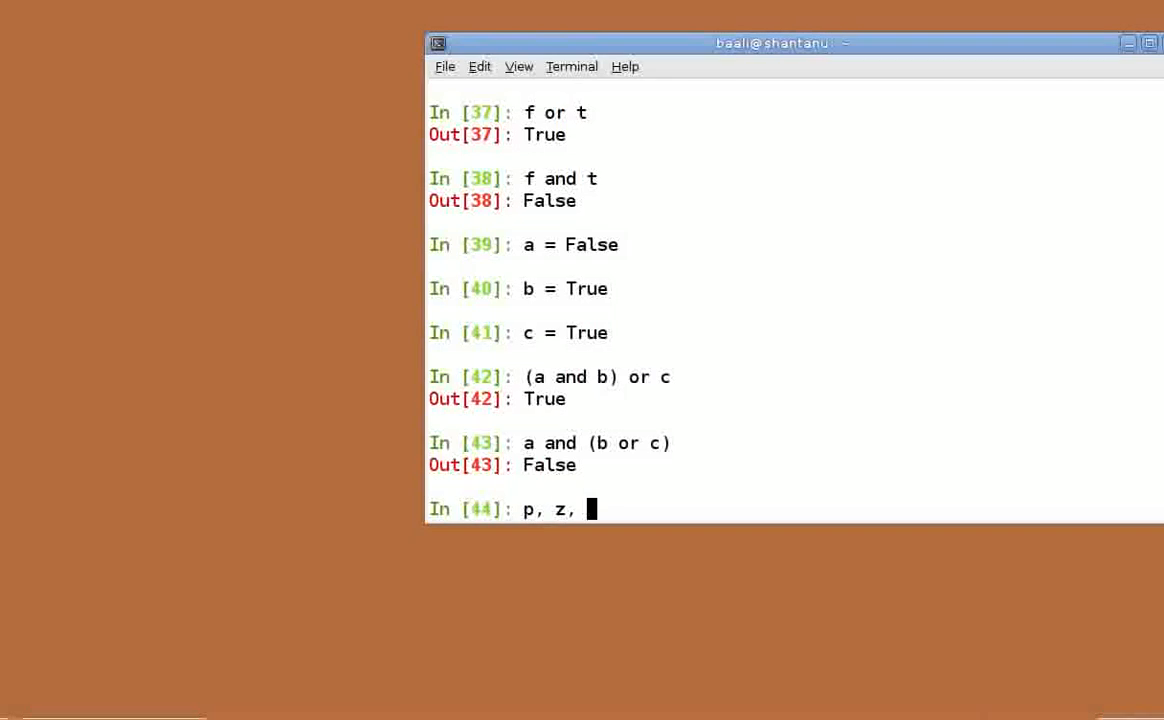
{"action": "type", "text": "n ="}
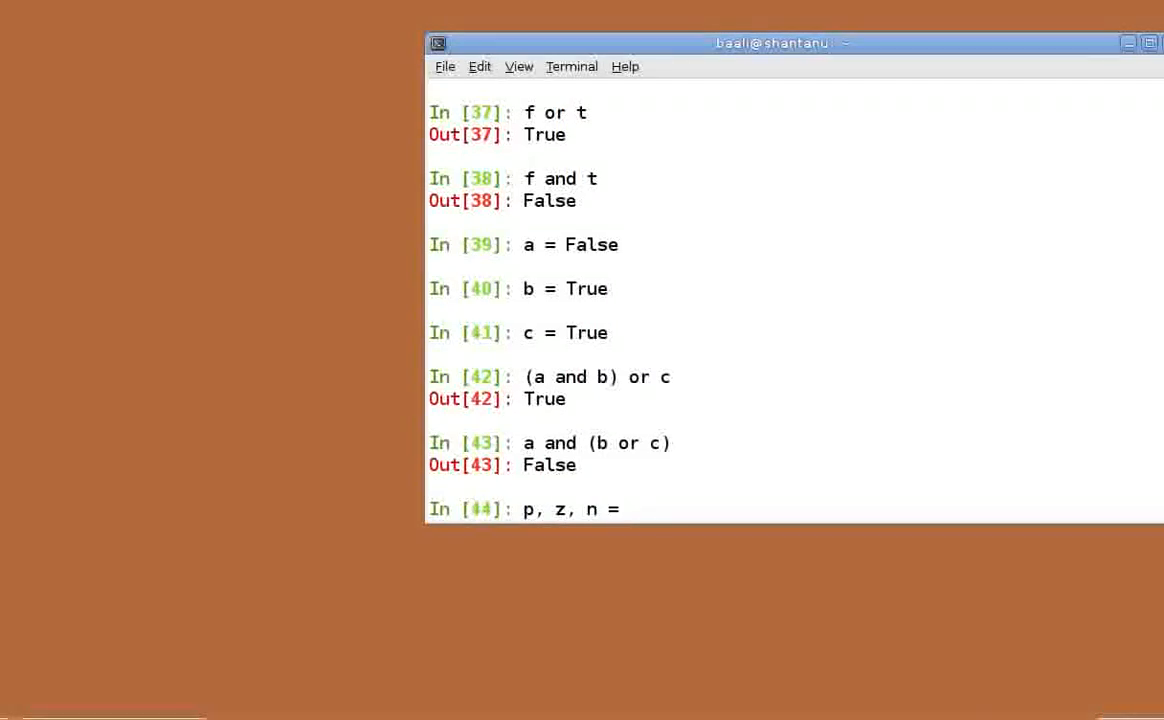
{"action": "type", "text": "1, 0,"}
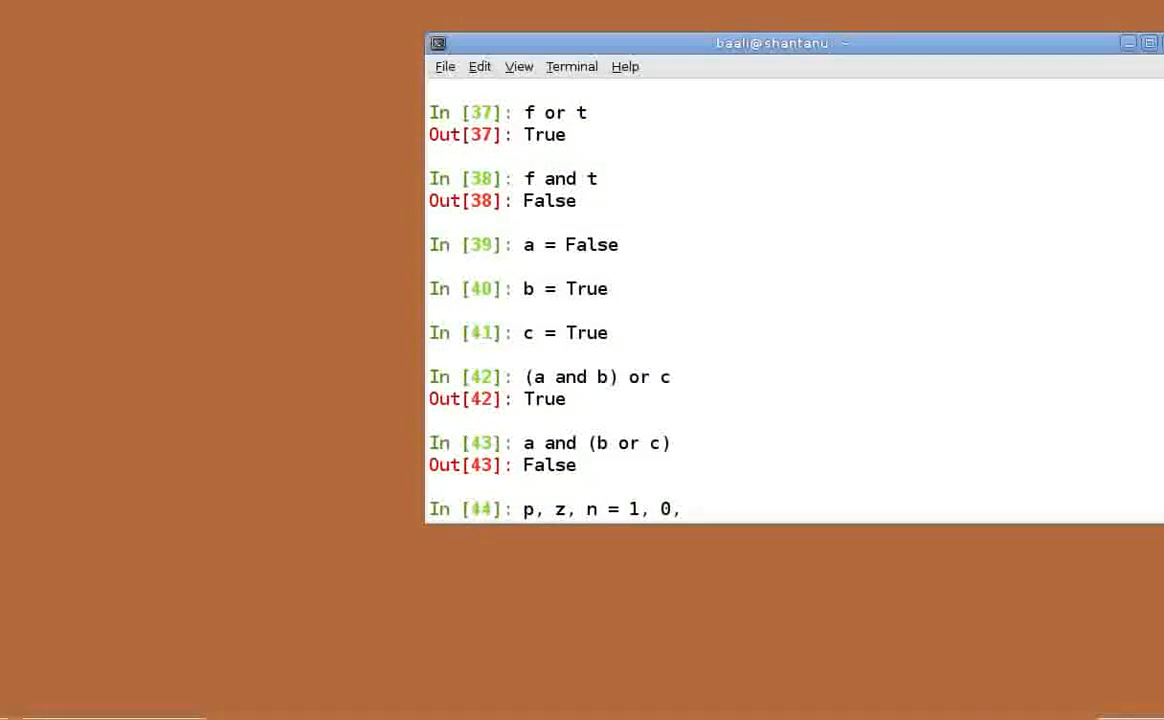
{"action": "key", "text": "Return"}
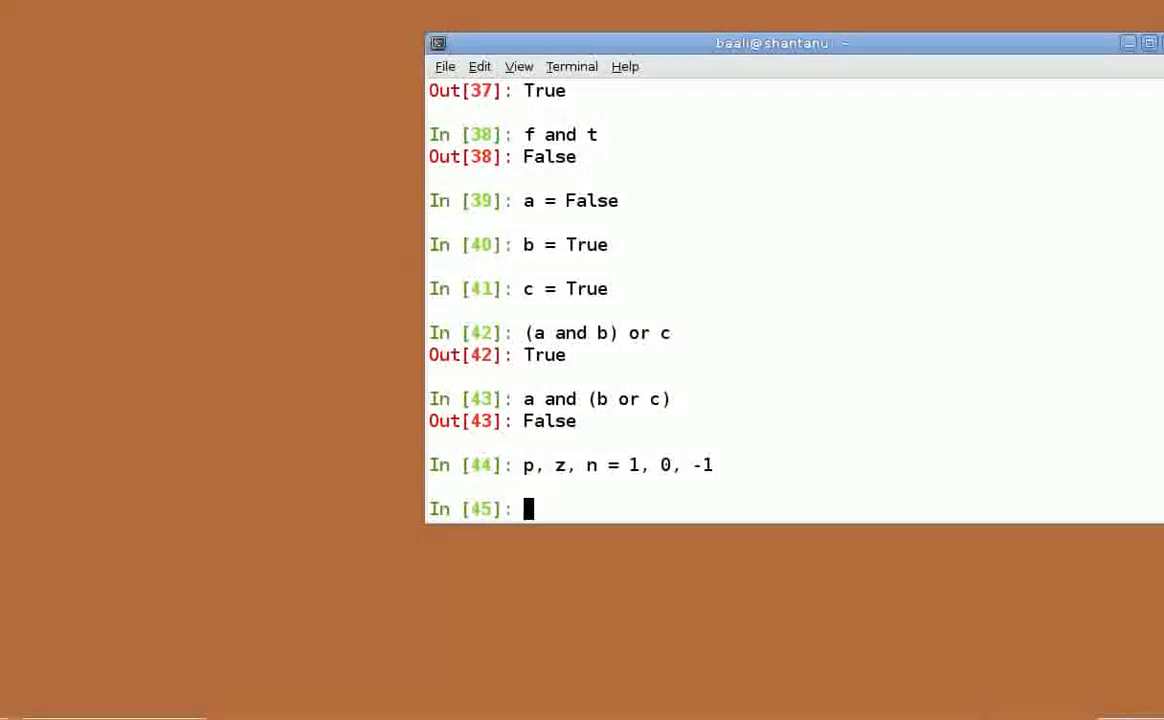
{"action": "type", "text": "p == z"}
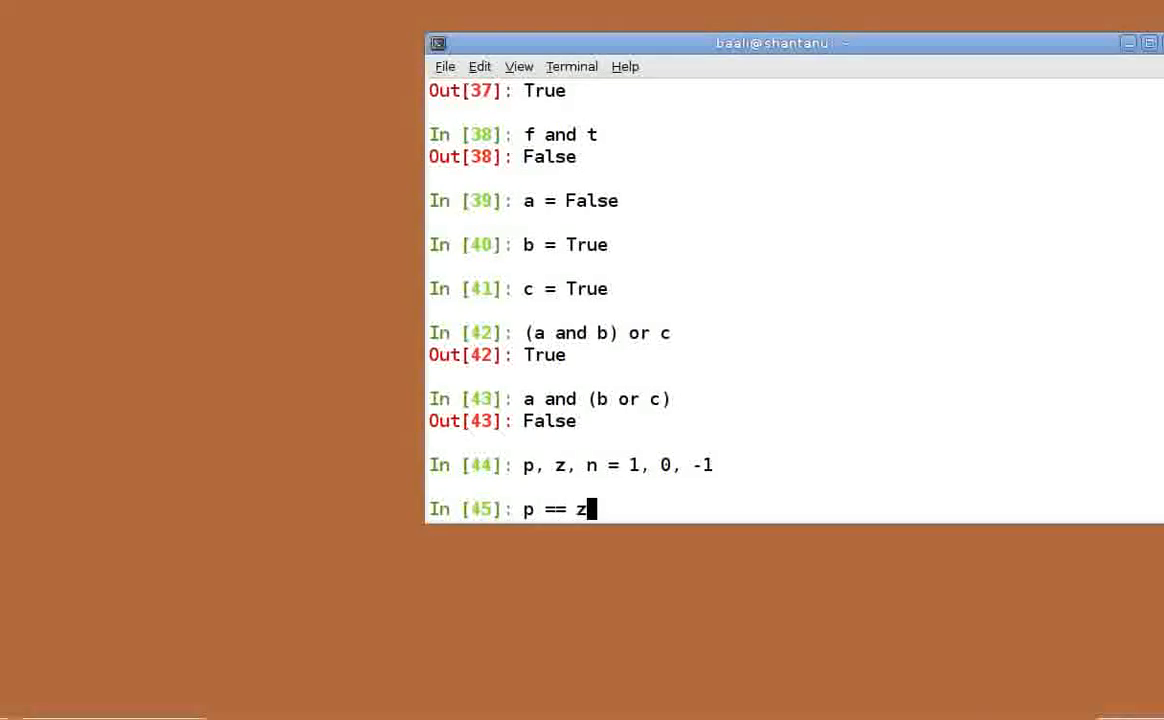
{"action": "key", "text": "Return"}
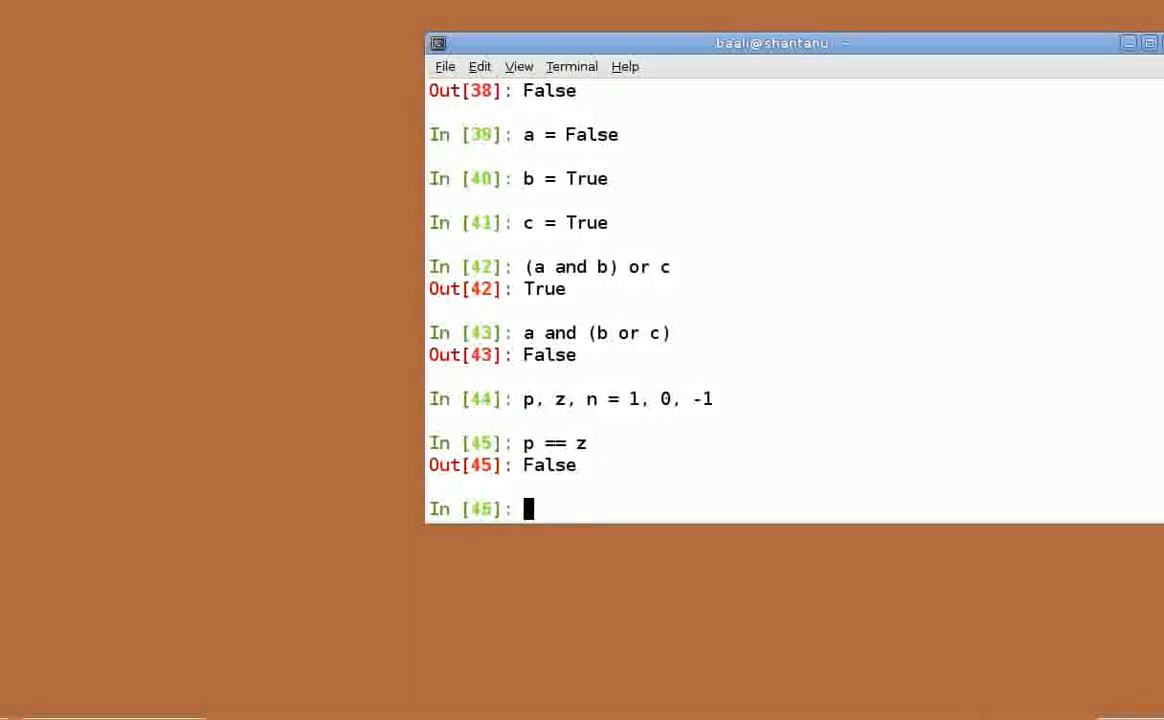
{"action": "key", "text": "Return"}
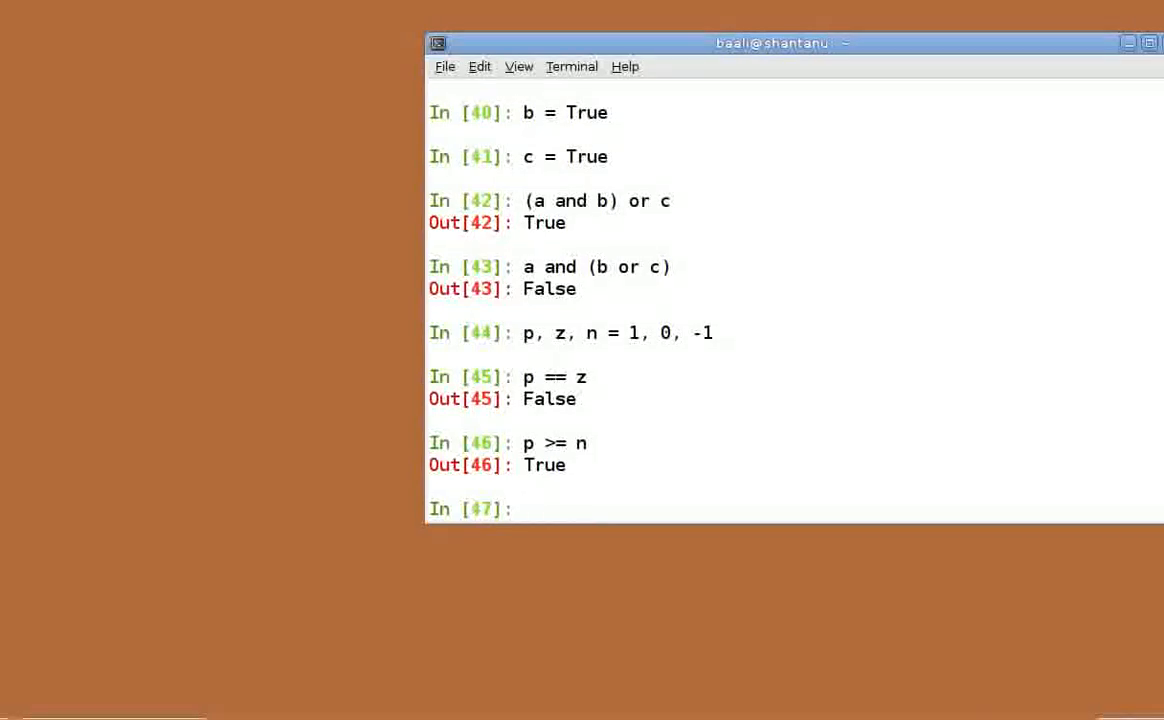
- Evaluate the chained n < z < p as True and p+n != z as False
{"action": "type", "text": "n"}
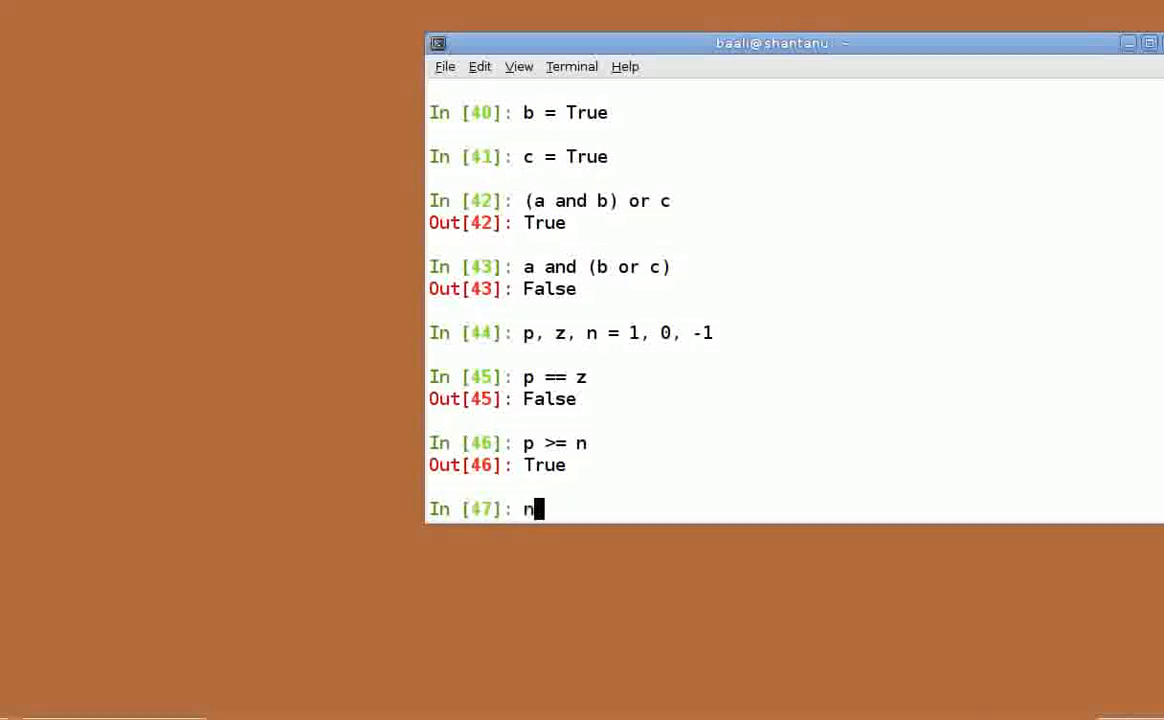
{"action": "type", "text": "<"}
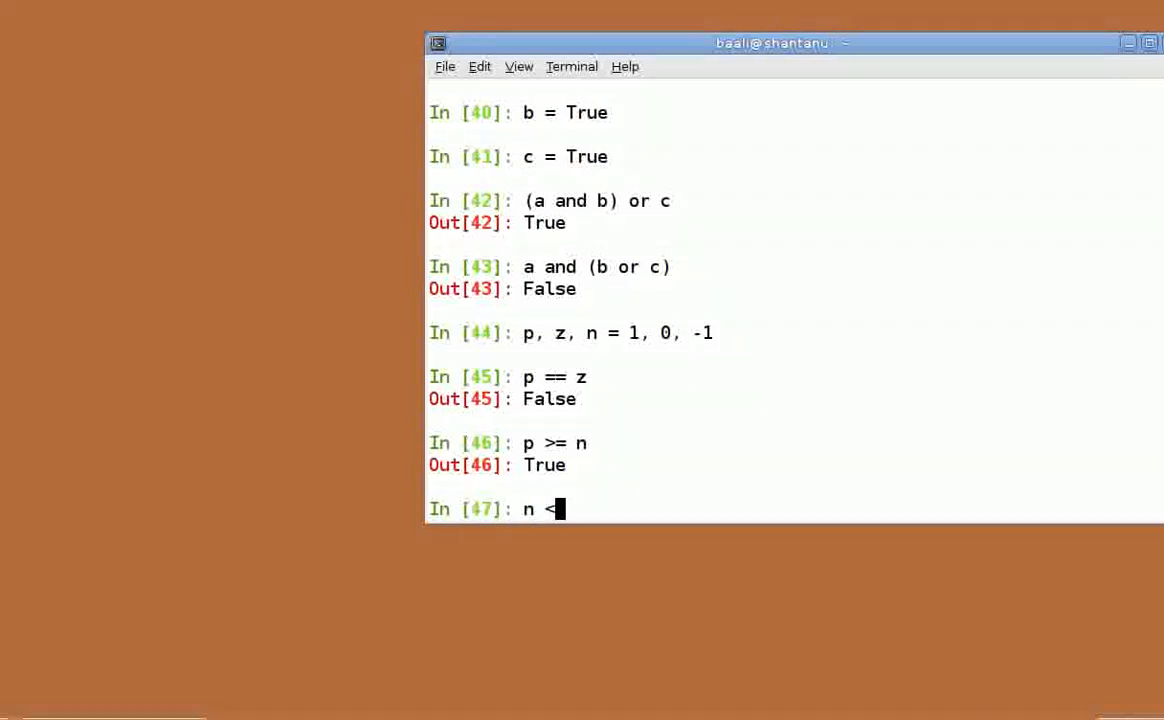
{"action": "type", "text": "z <"}
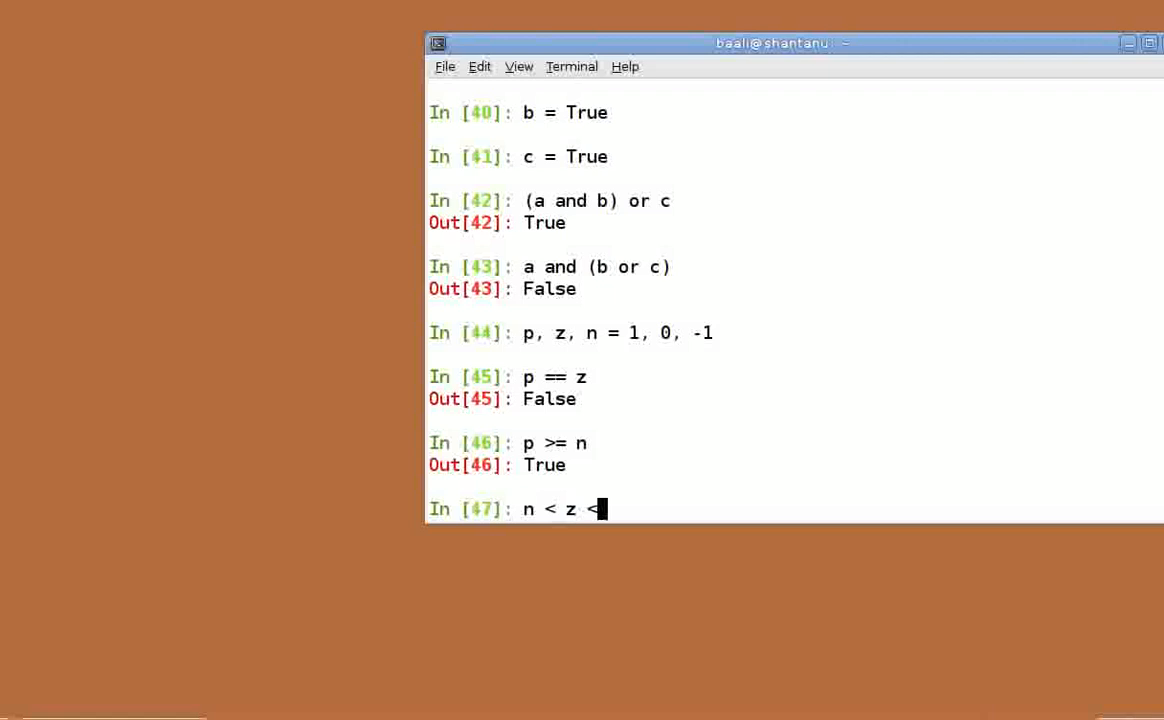
{"action": "key", "text": "Return"}
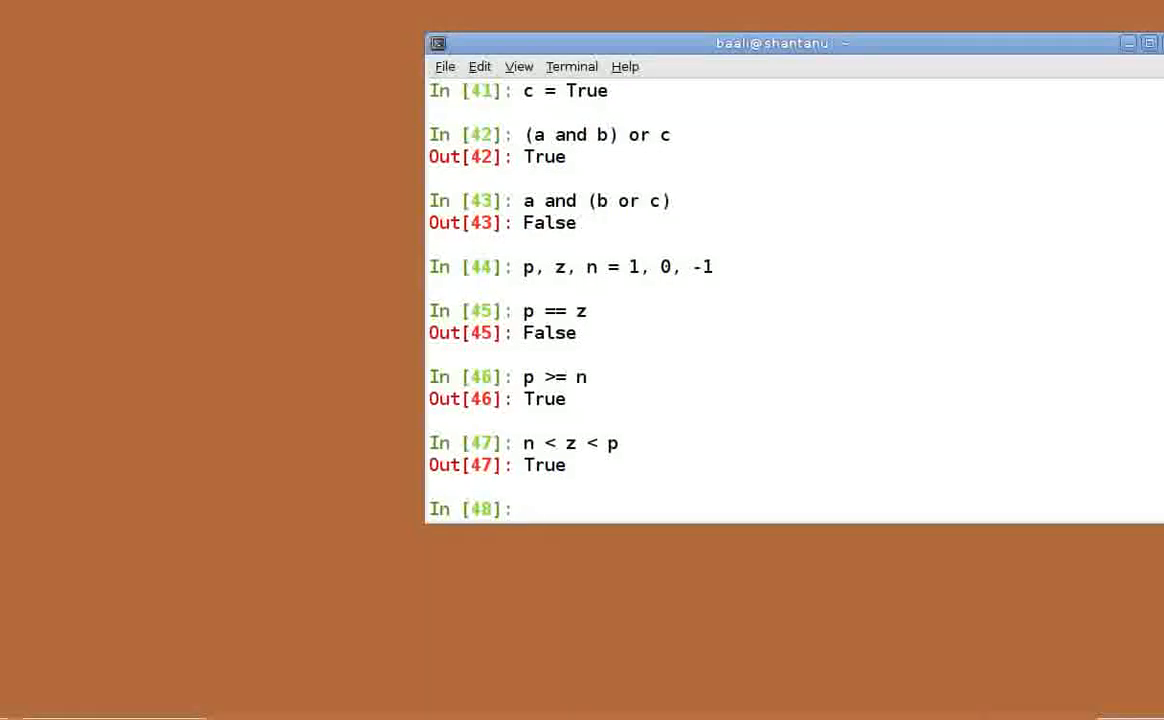
{"action": "type", "text": "p+"}
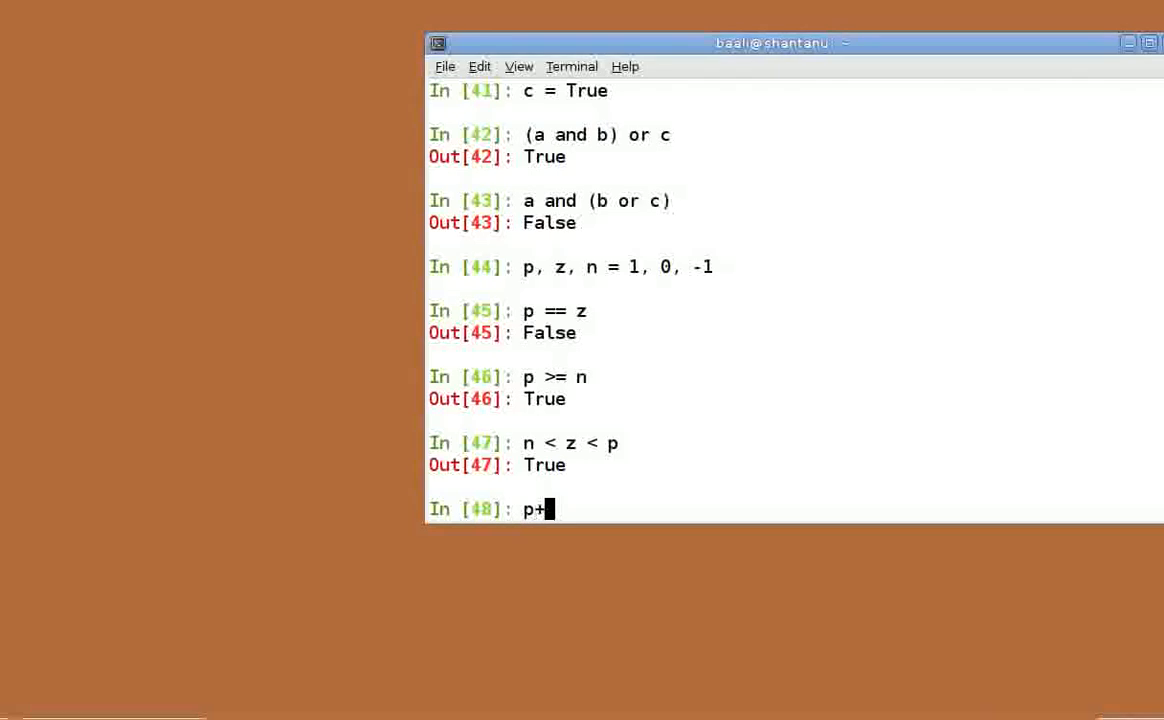
{"action": "type", "text": "n !"}
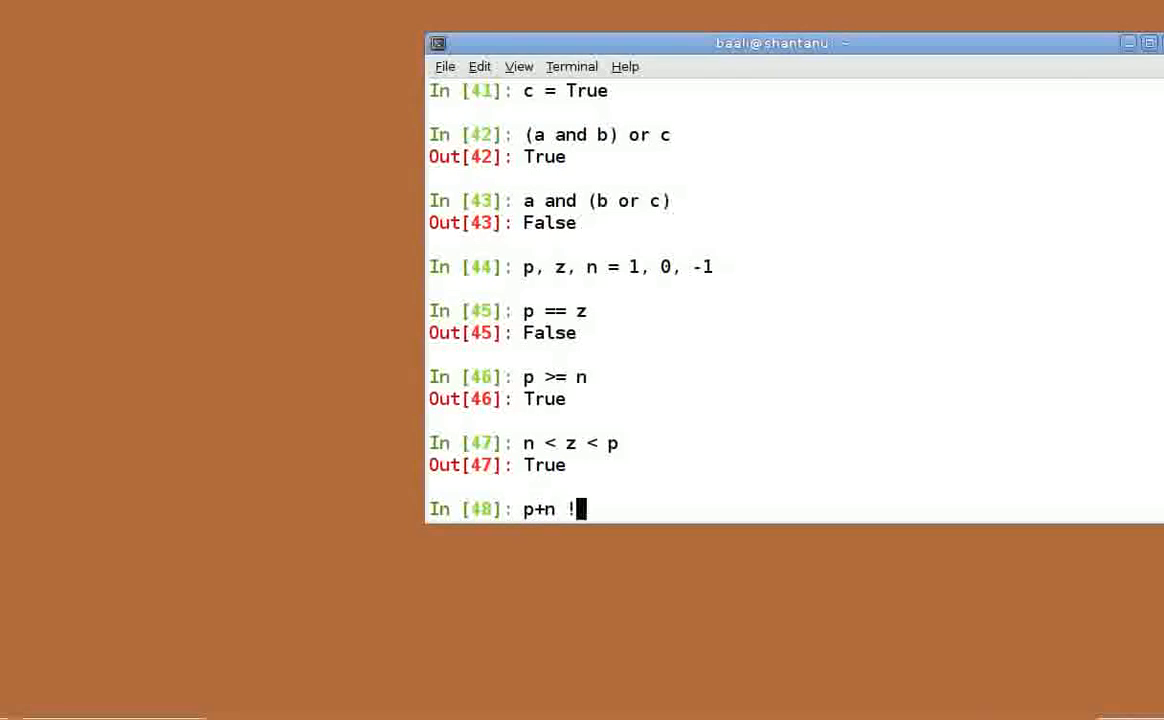
{"action": "key", "text": "Return"}
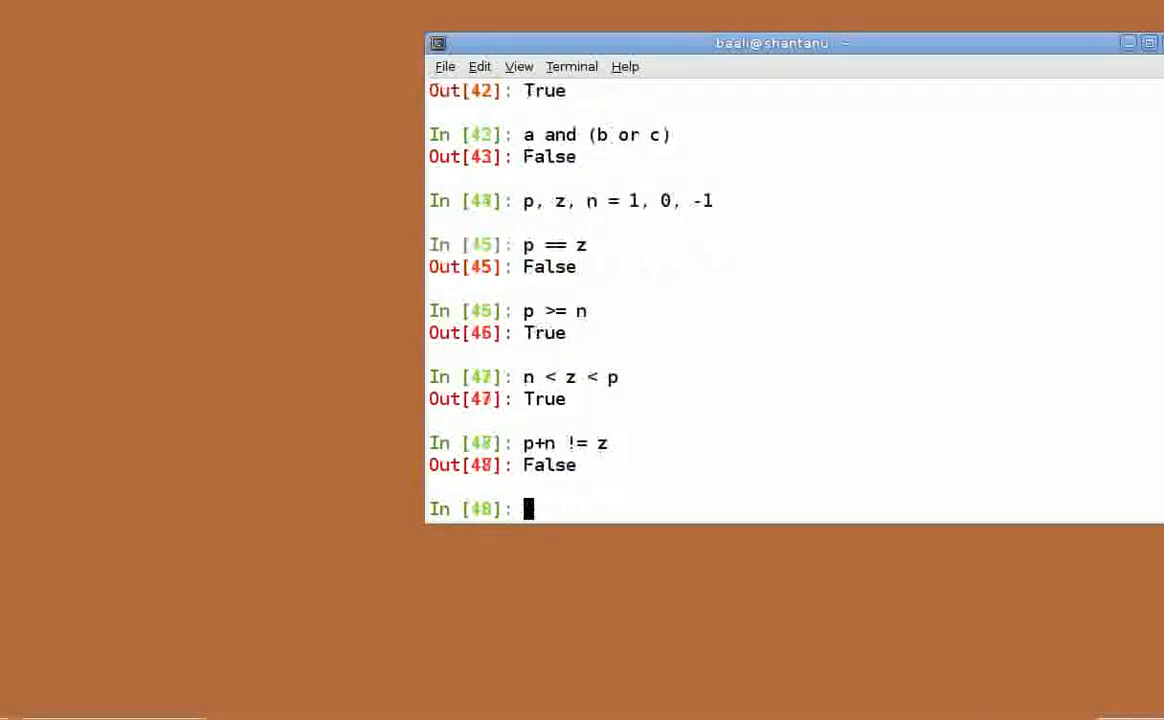
{"action": "key", "text": "Return"}
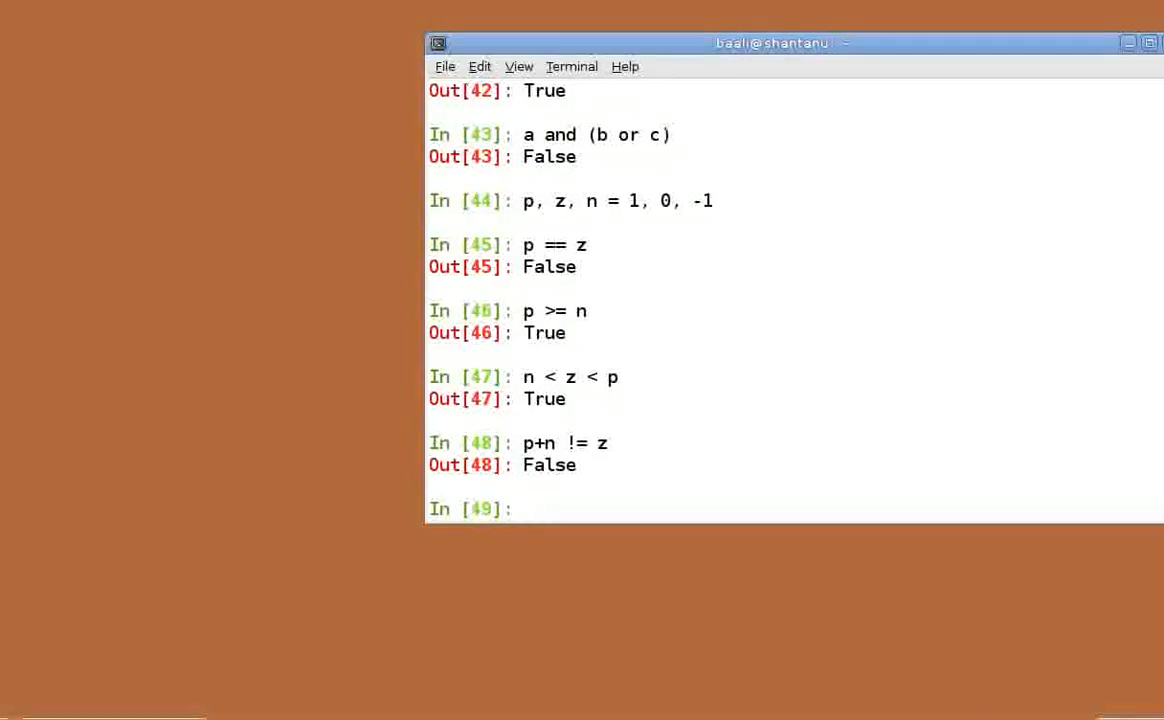
- Set z = 8.5, store int(z) in i, and print i to show 8
{"action": "type", "text": "z = 8.5"}
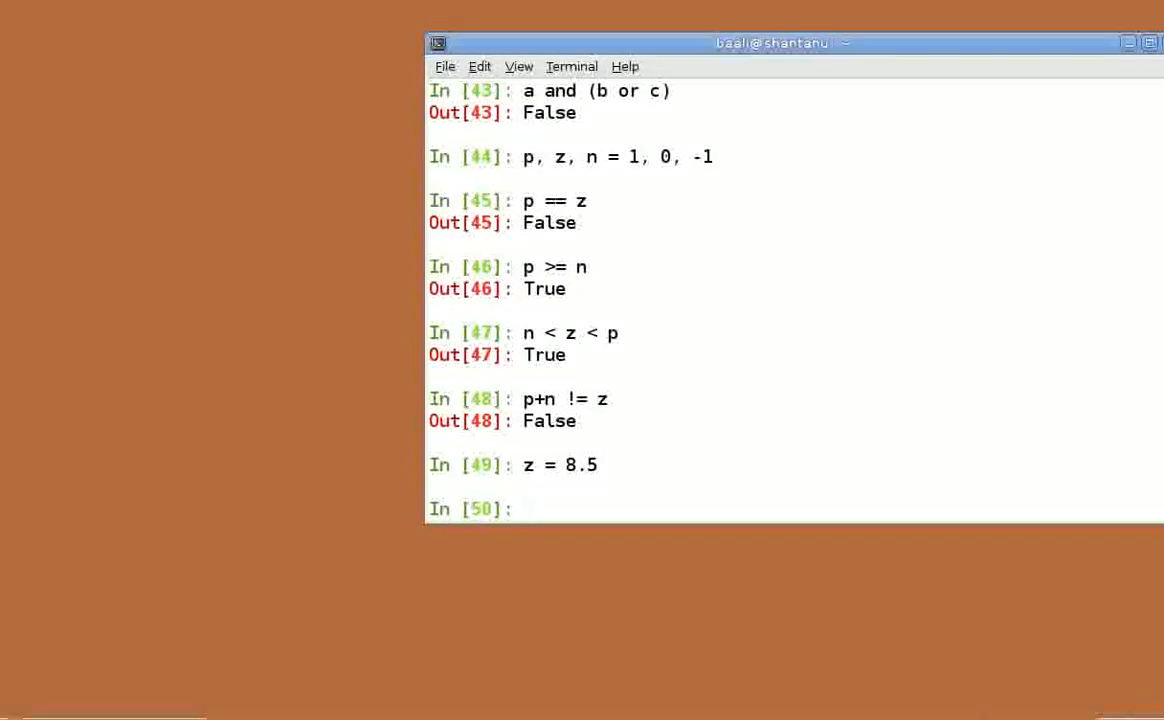
{"action": "type", "text": "i = int()"}
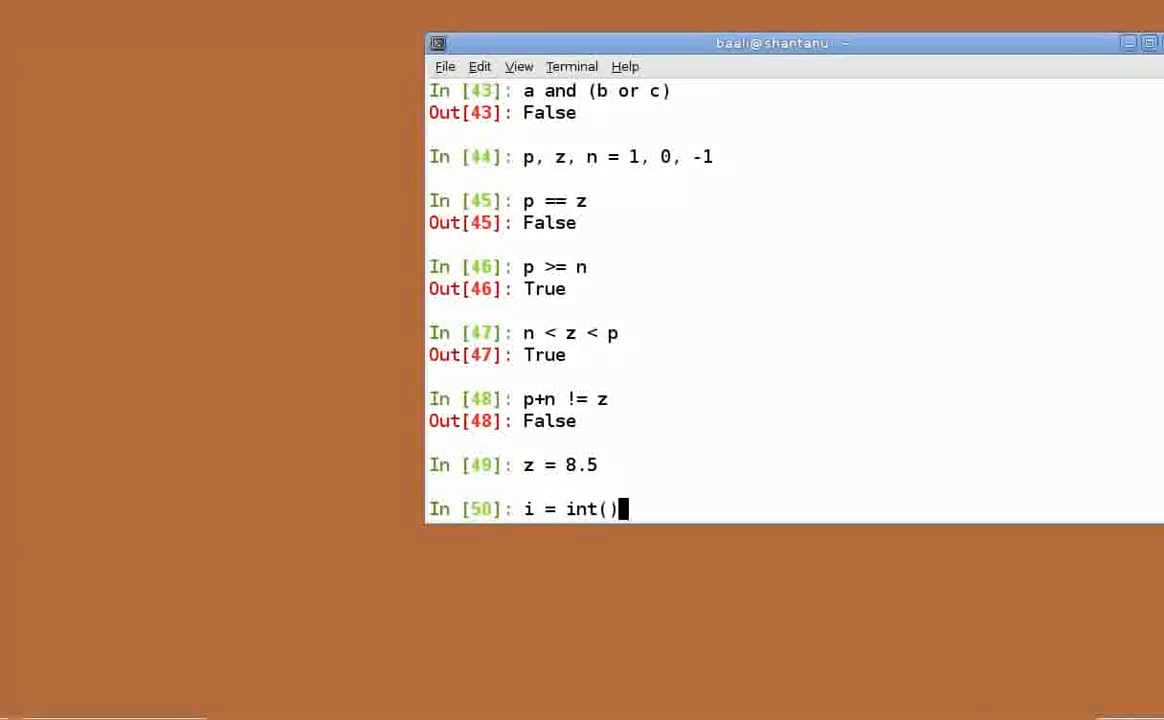
{"action": "key", "text": "Return"}
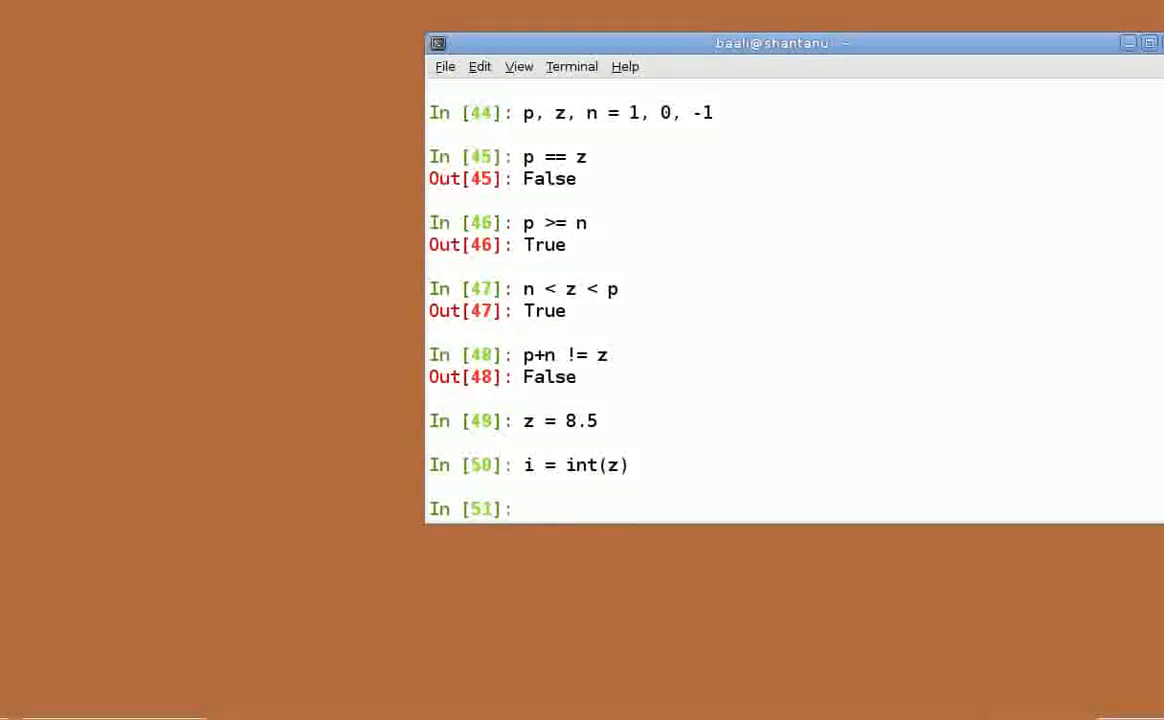
{"action": "type", "text": "print"}
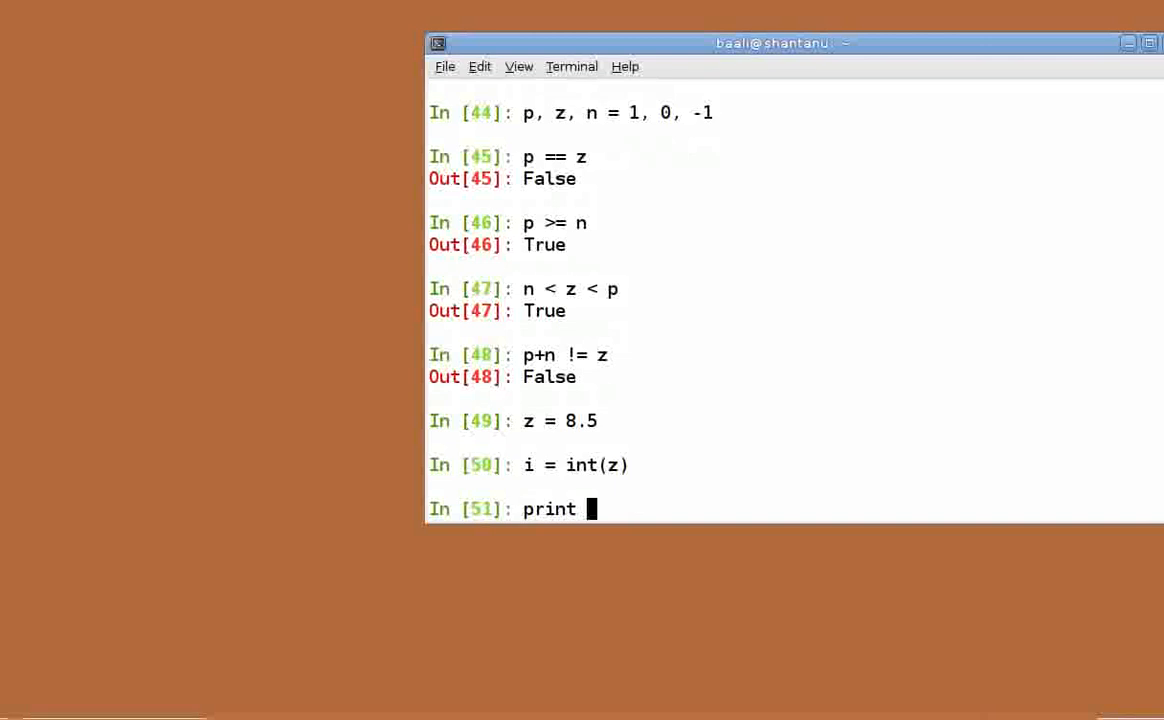
{"action": "key", "text": "Return"}
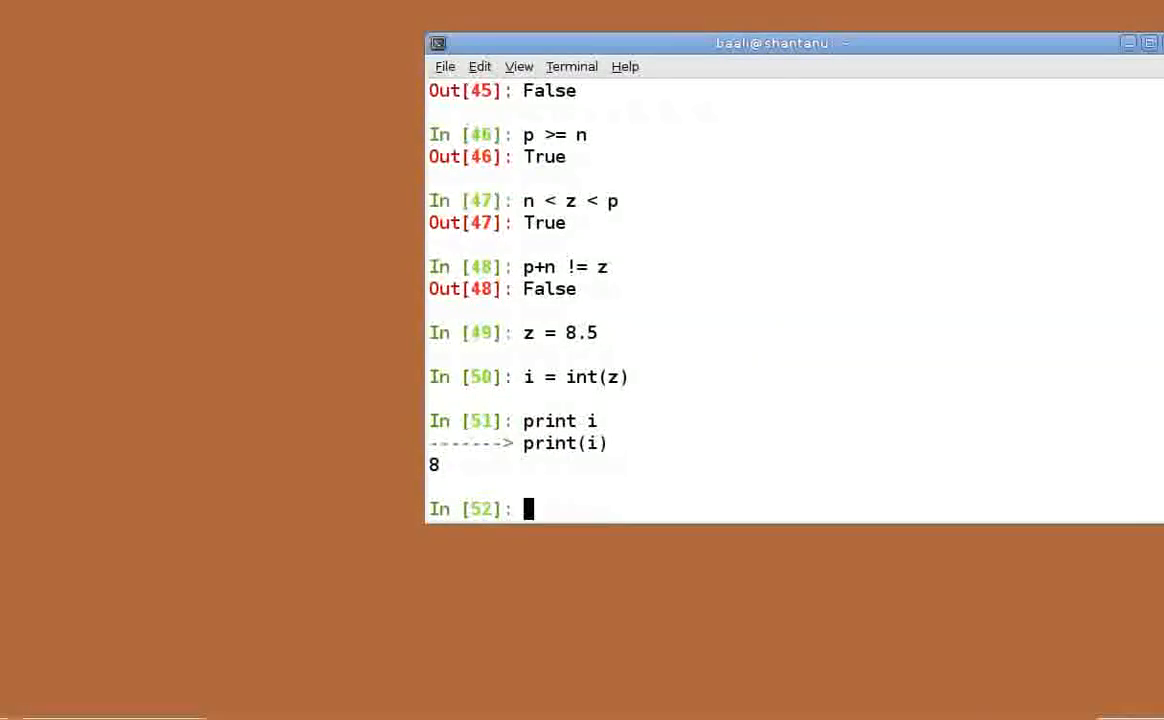
- Confirm type(i) is int and convert 5 with float(5) to get 5.0
{"action": "type", "text": "t"}
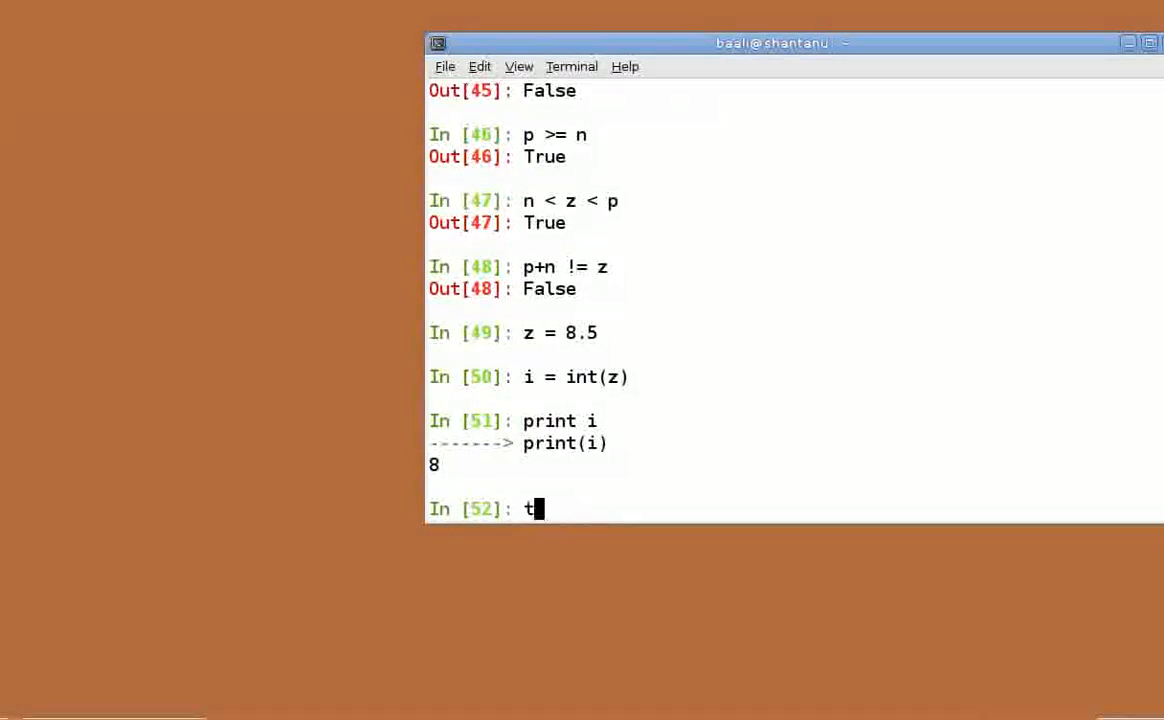
{"action": "type", "text": "ype(i"}
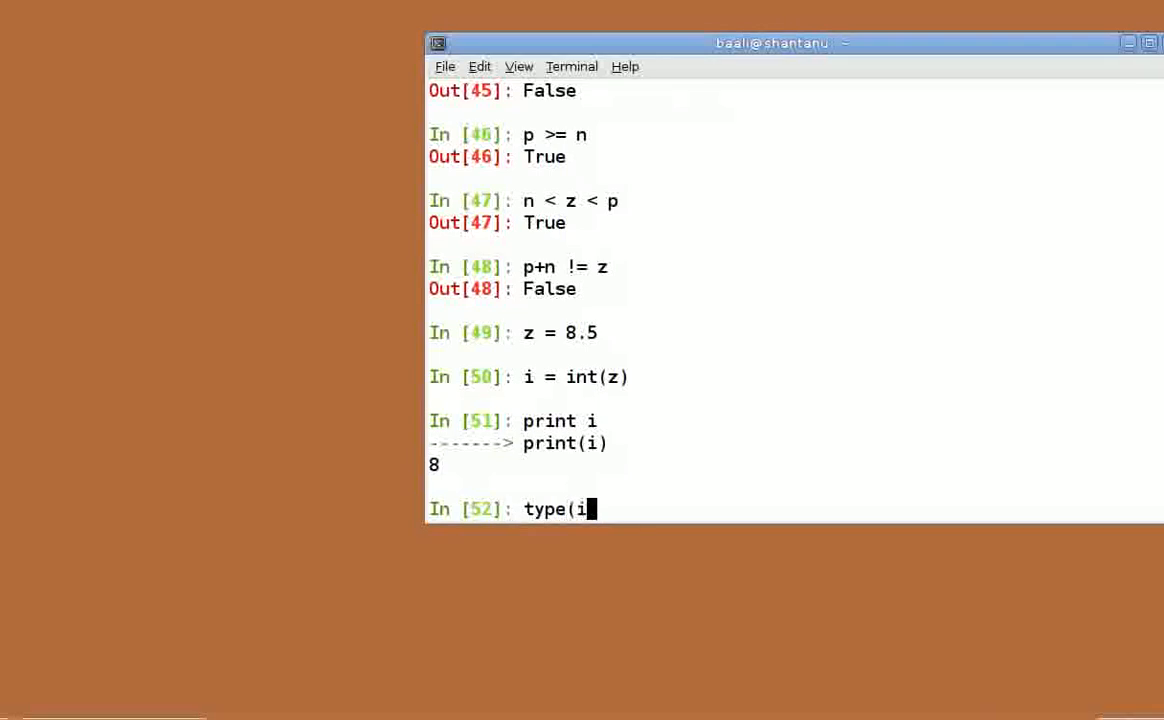
{"action": "key", "text": "Return"}
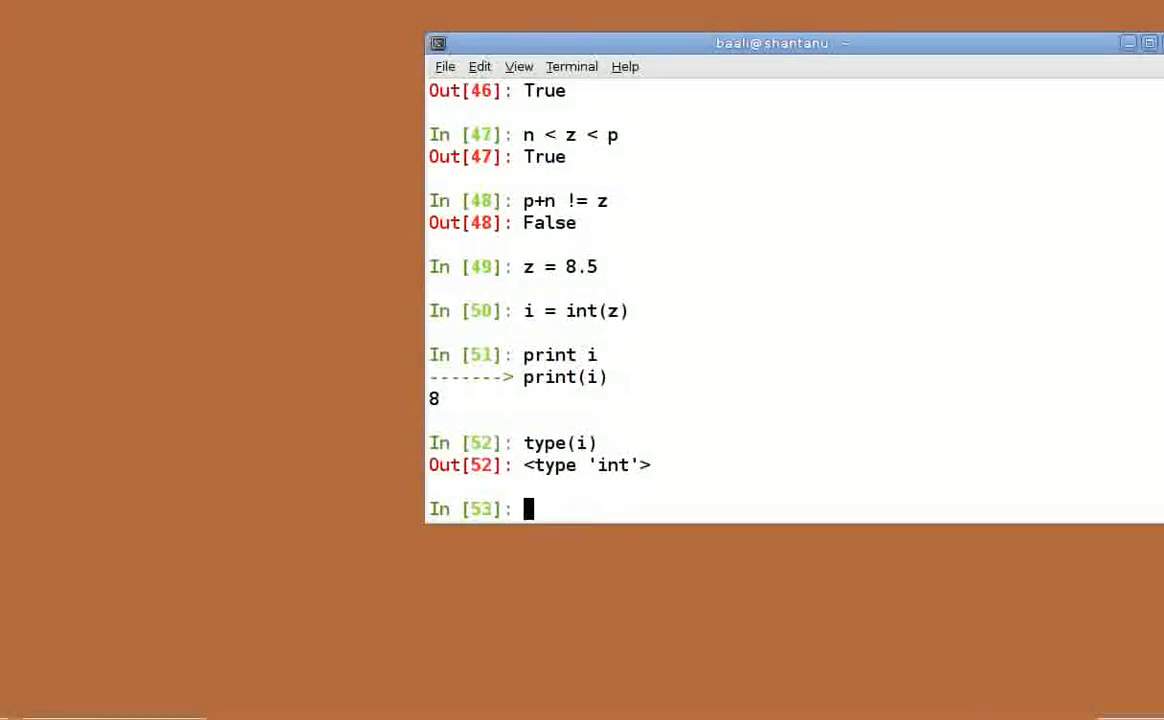
{"action": "type", "text": "float"}
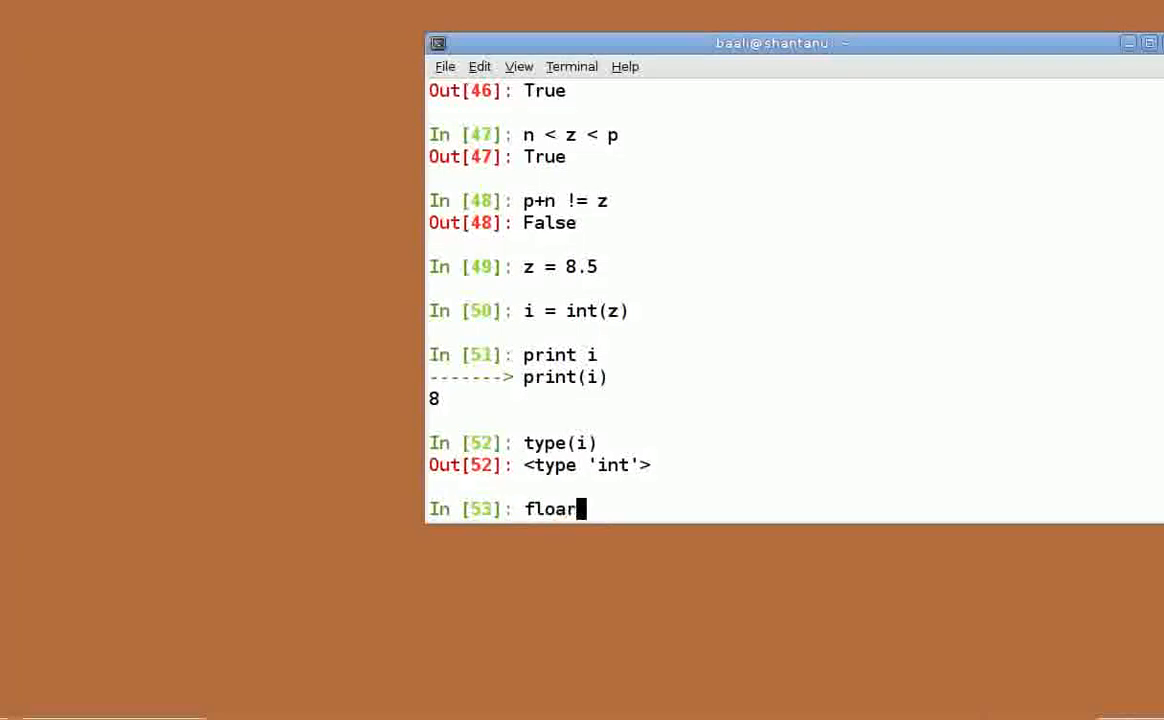
{"action": "key", "text": "Return"}
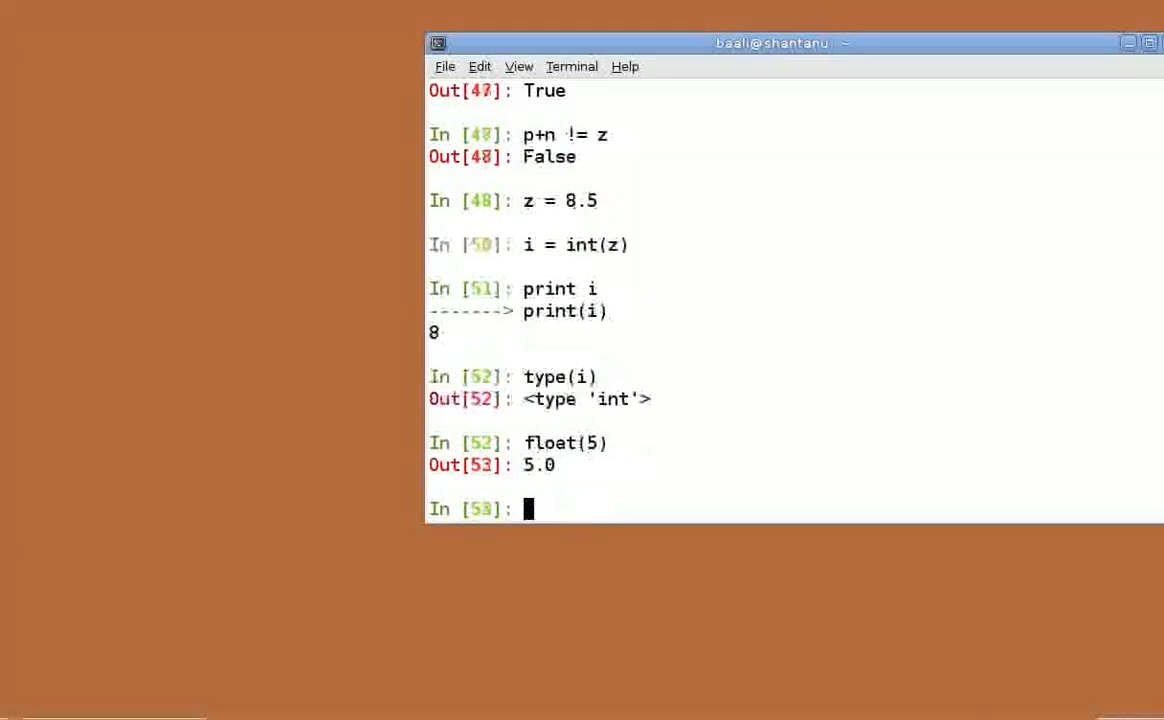
{"action": "key", "text": "Return"}
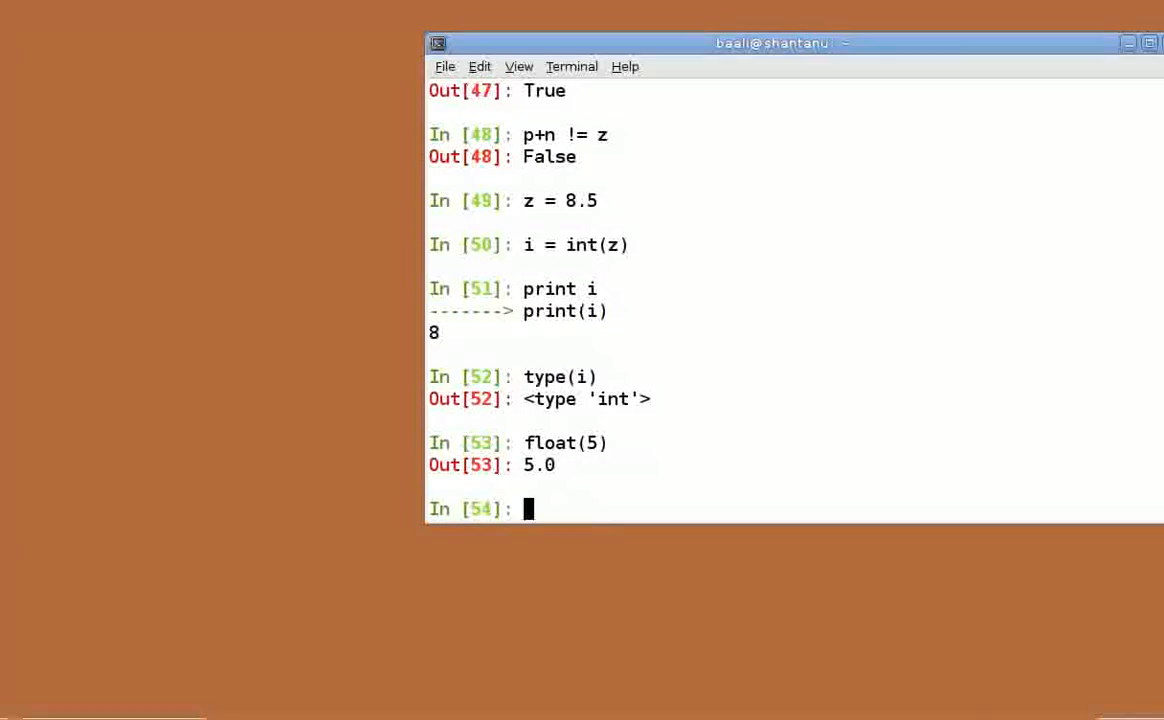
- Define float_a = 2.0 and int_a = 2
{"action": "type", "text": "floa"}
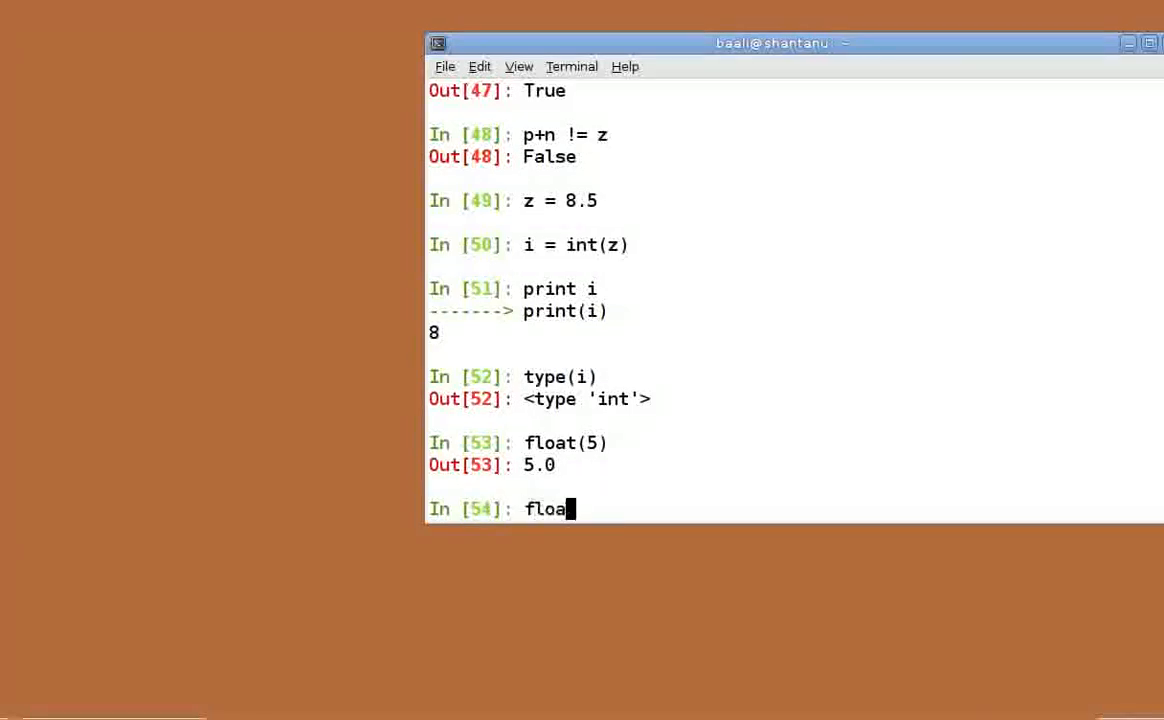
{"action": "type", "text": "_a"}
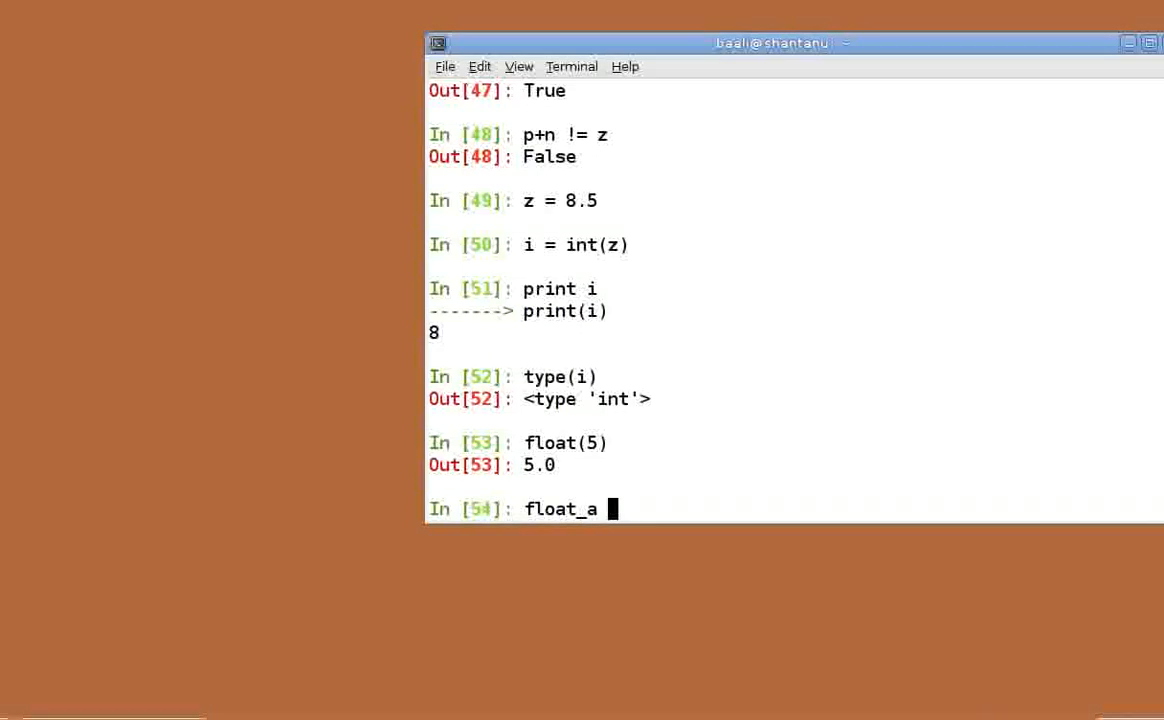
{"action": "type", "text": "= 2.0"}
{"action": "type", "text": "int"}
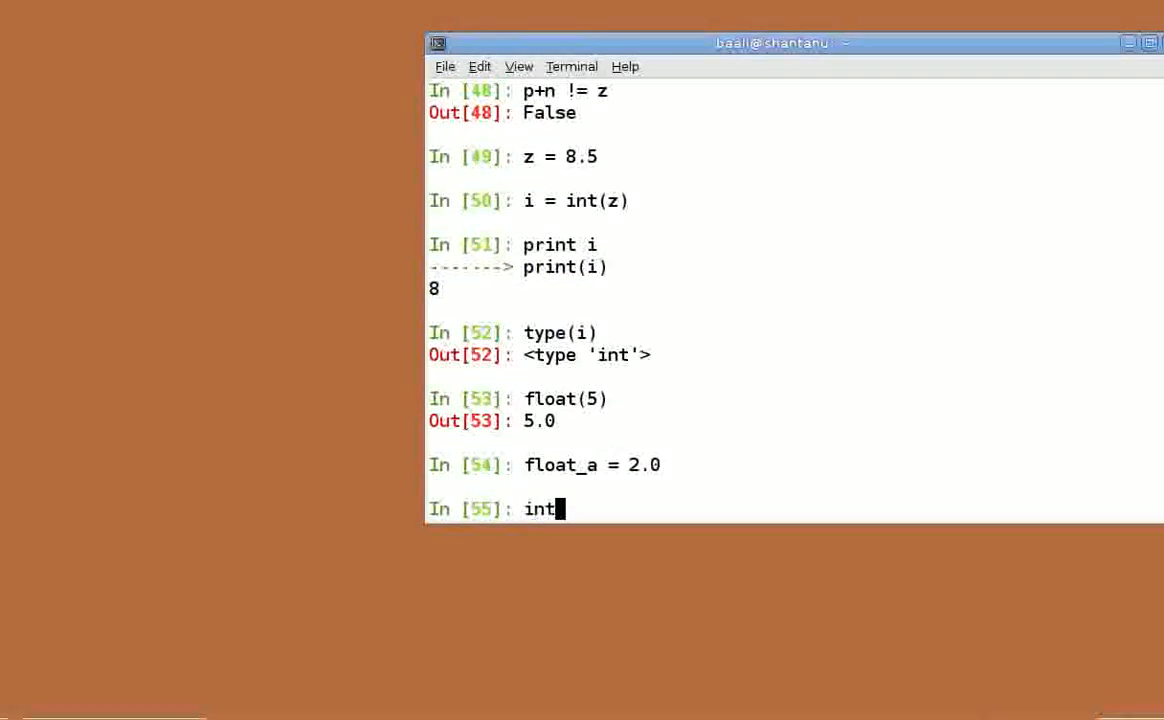
{"action": "type", "text": "_a ="}
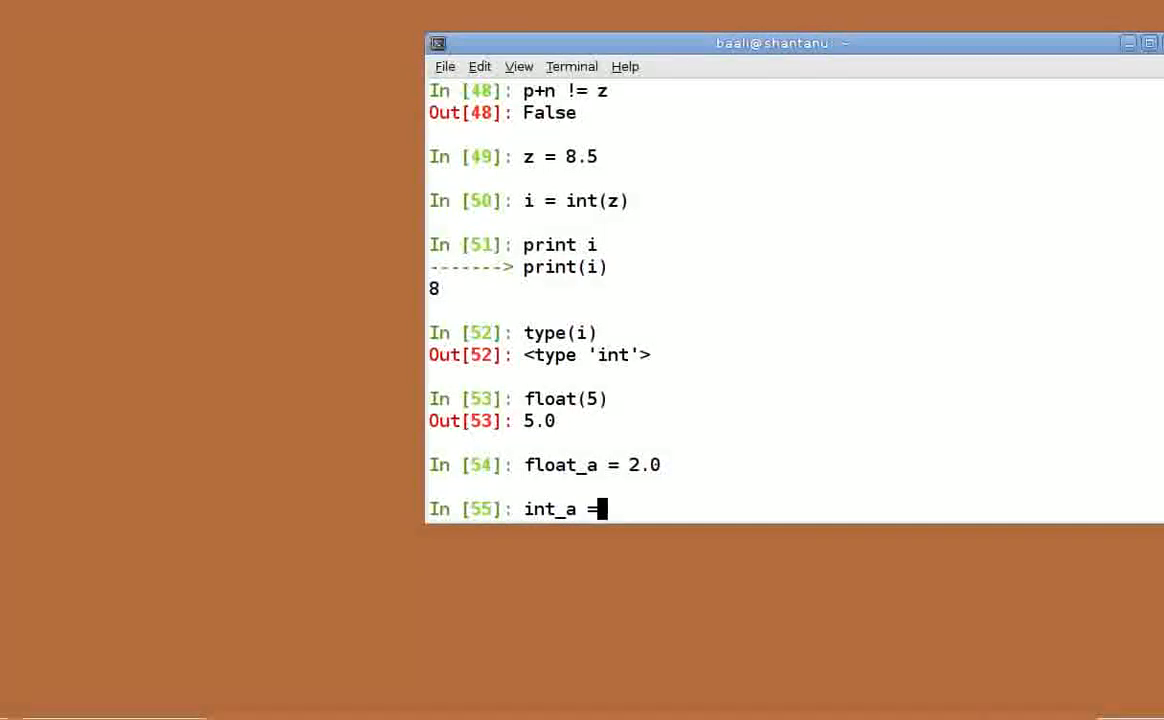
{"action": "key", "text": "Return"}
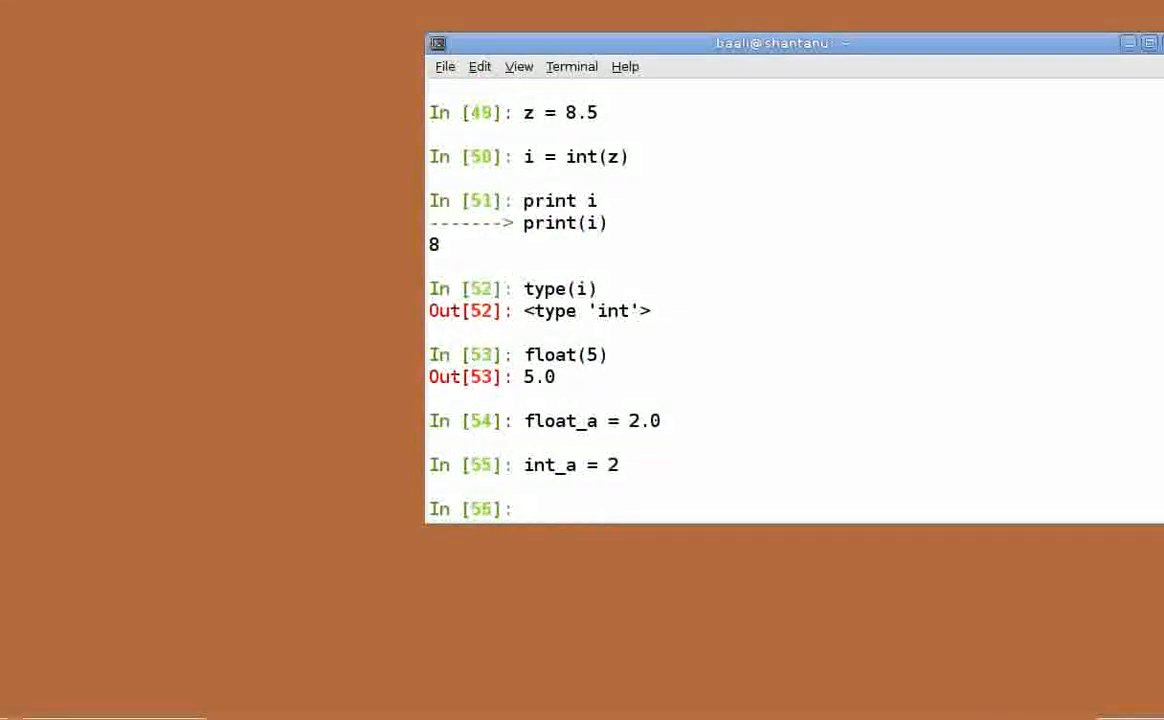
- Evaluate 17/float_a as 8.5 and int(17/float_a) as 8
{"action": "type", "text": "17"}
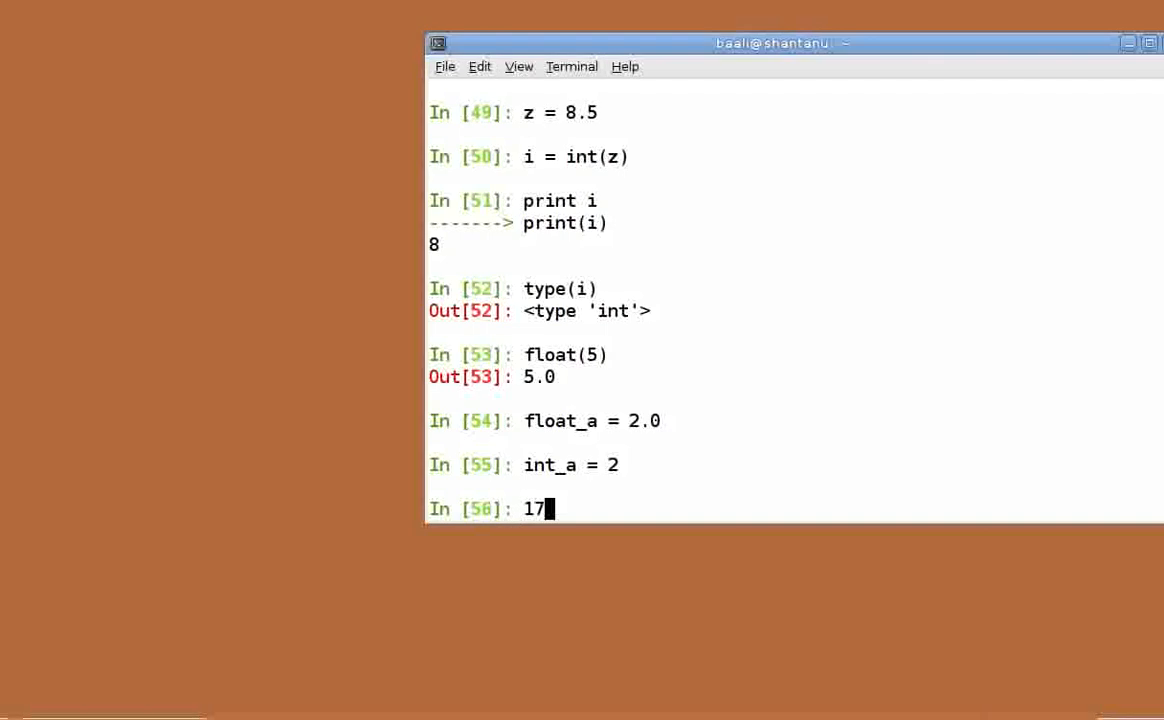
{"action": "type", "text": "/floa"}
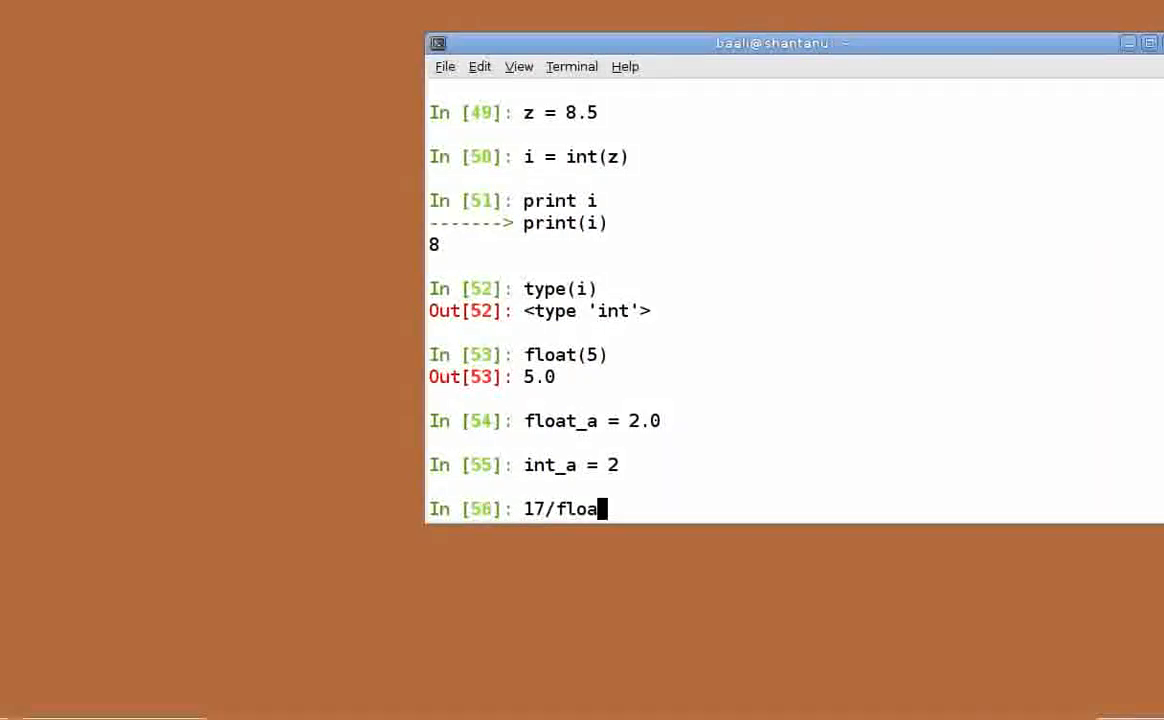
{"action": "type", "text": "_a"}
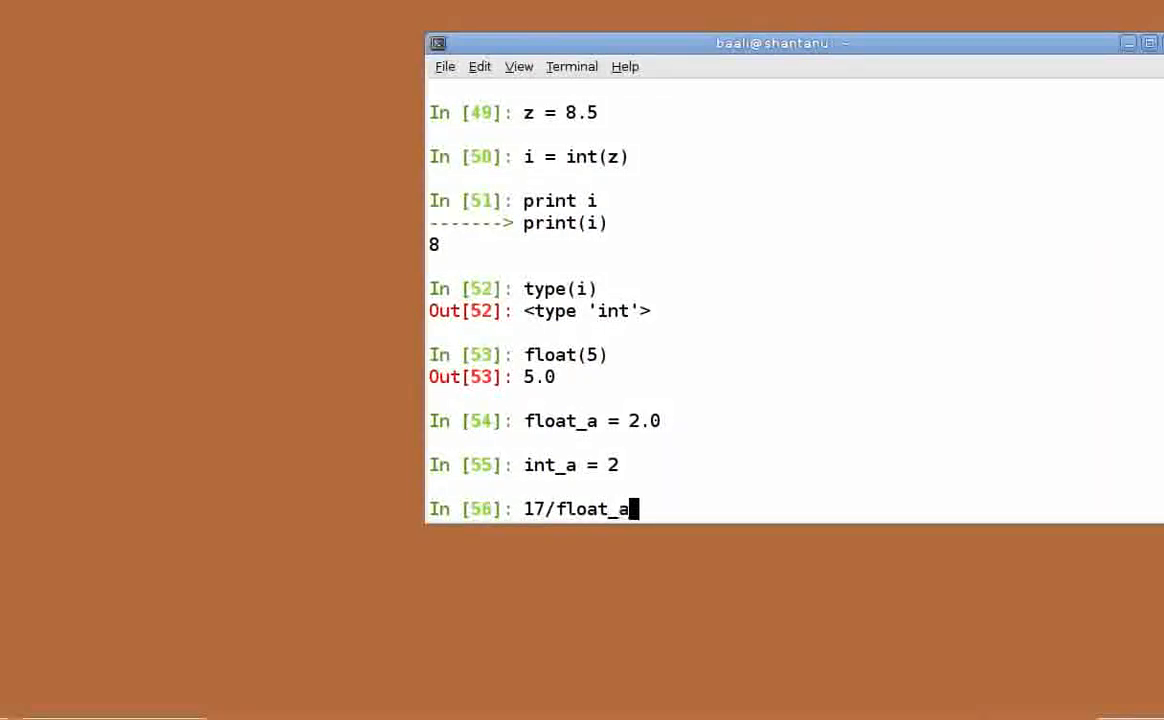
{"action": "key", "text": "Return"}
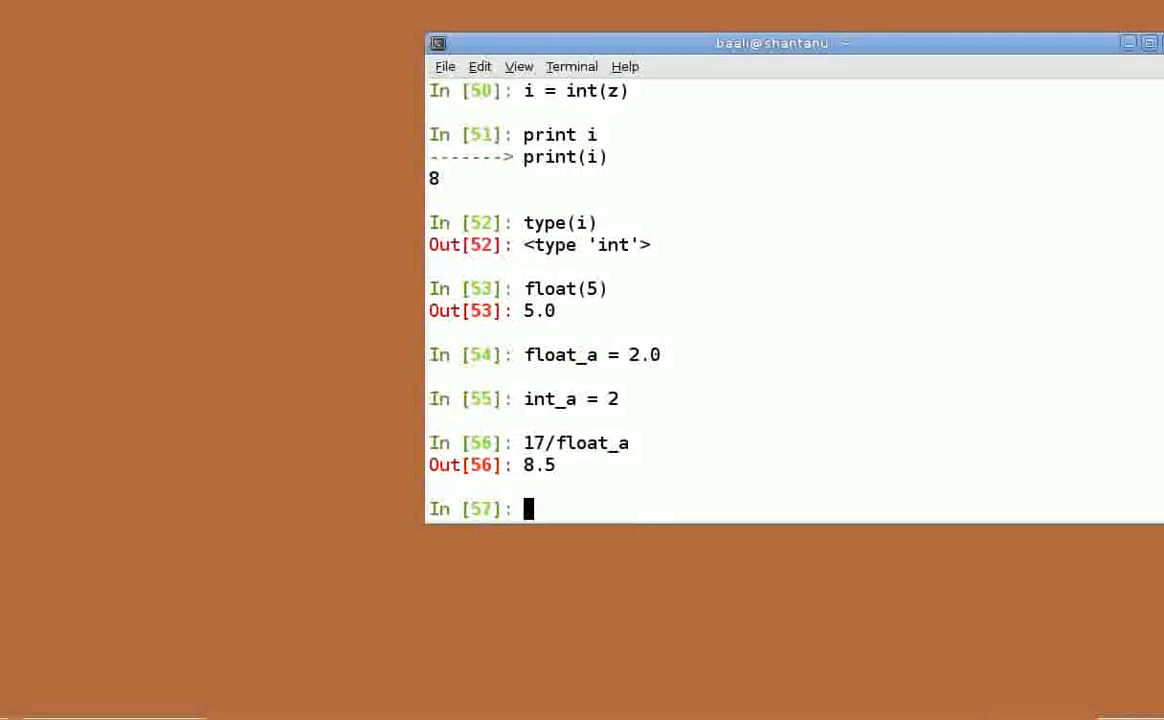
{"action": "type", "text": "in"}
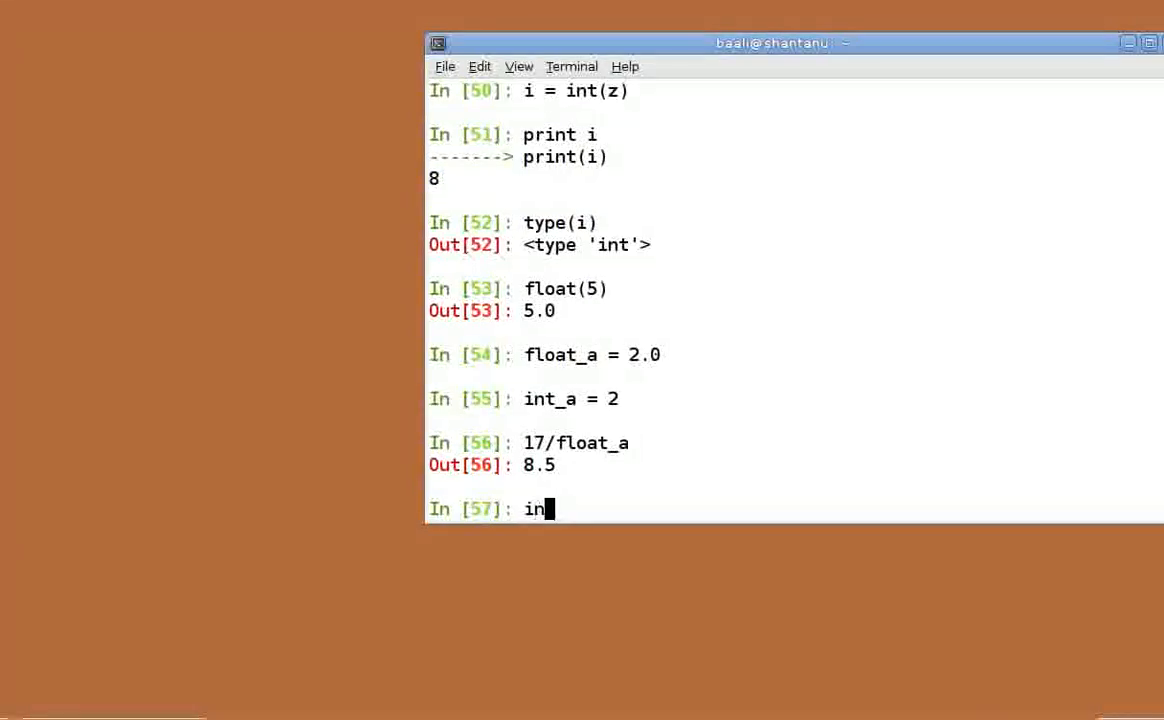
{"action": "type", "text": "t()"}
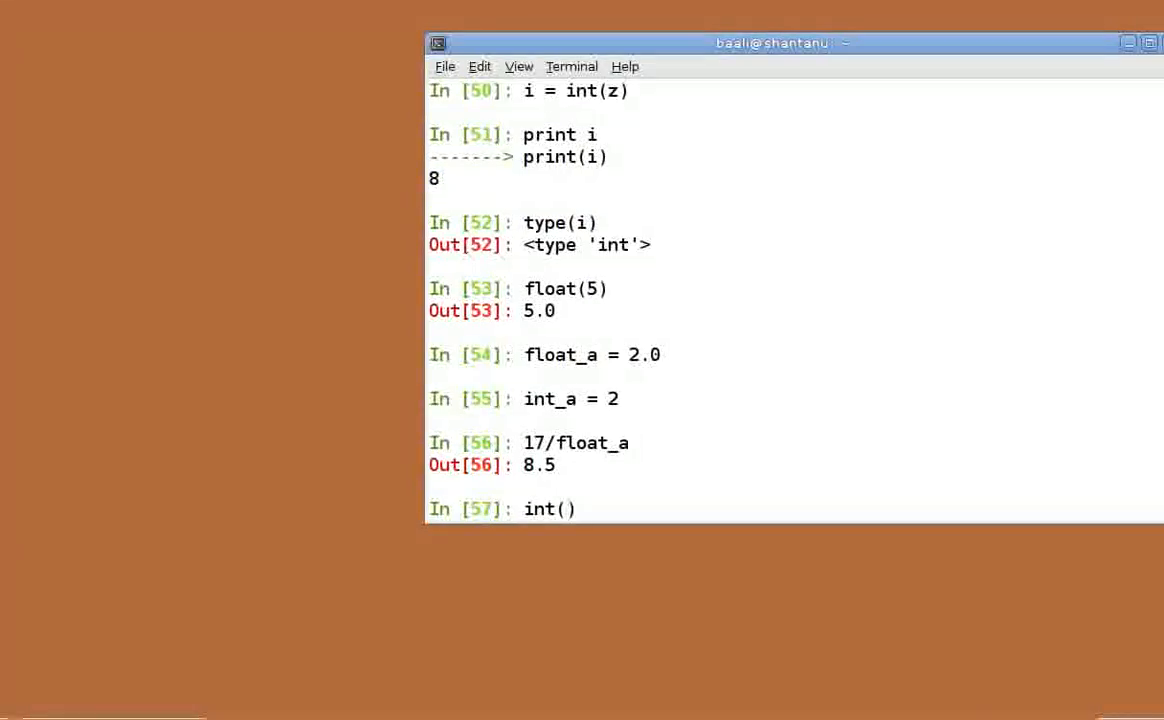
{"action": "type", "text": "17/f"}
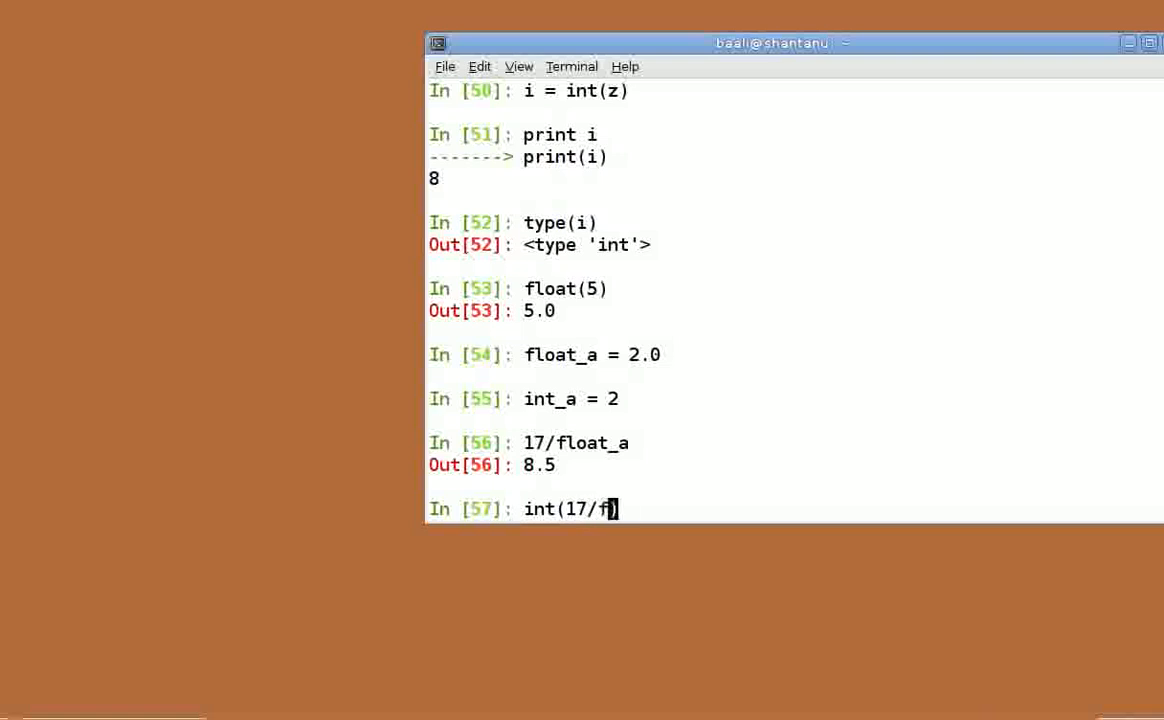
{"action": "type", "text": "loat_a"}
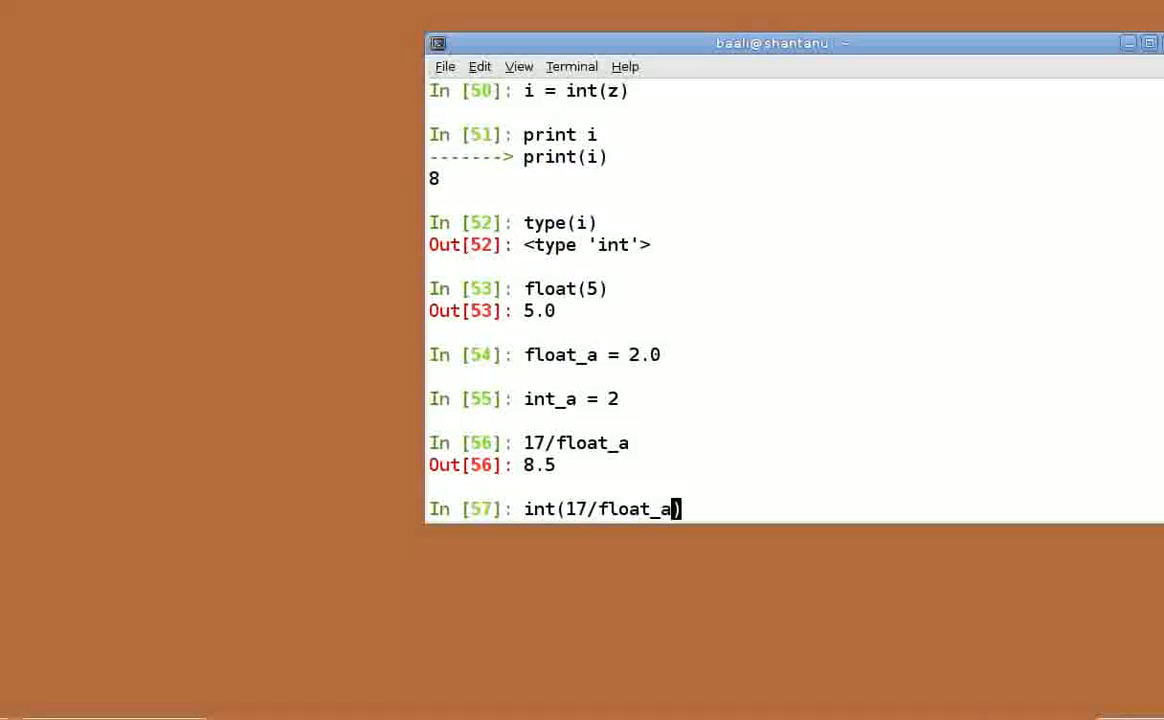
{"action": "key", "text": "Return"}
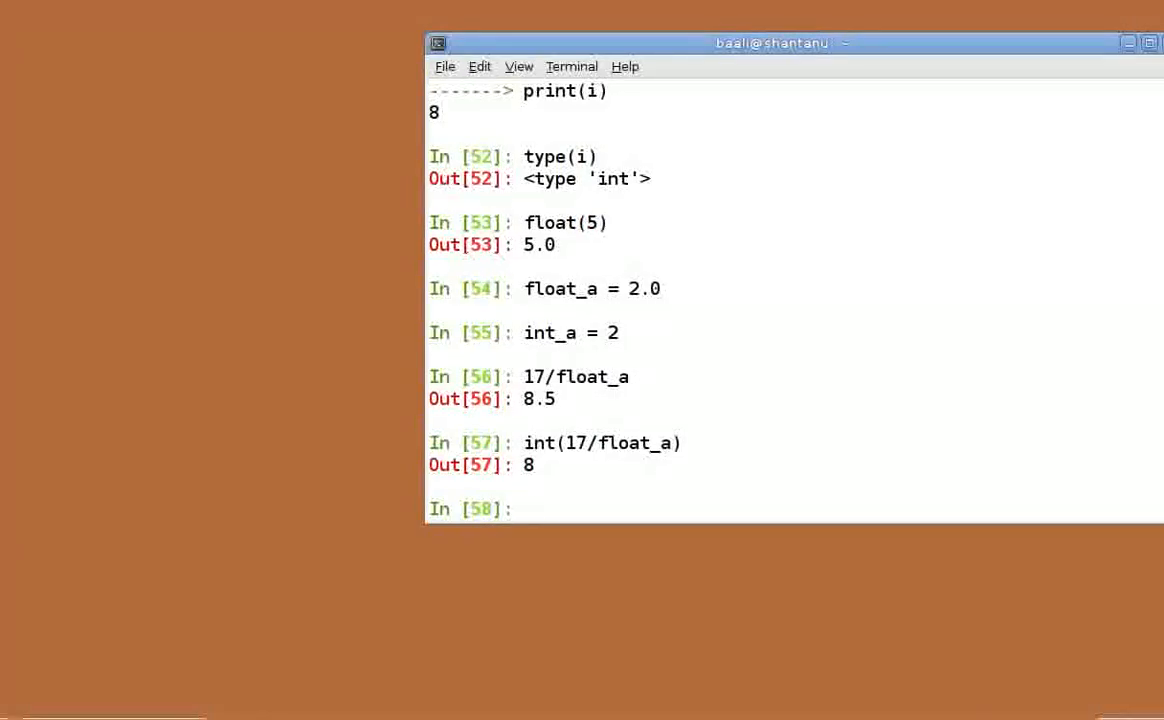
- Evaluate float(17/int_a), which returns 8.0
{"action": "type", "text": "float(1"}
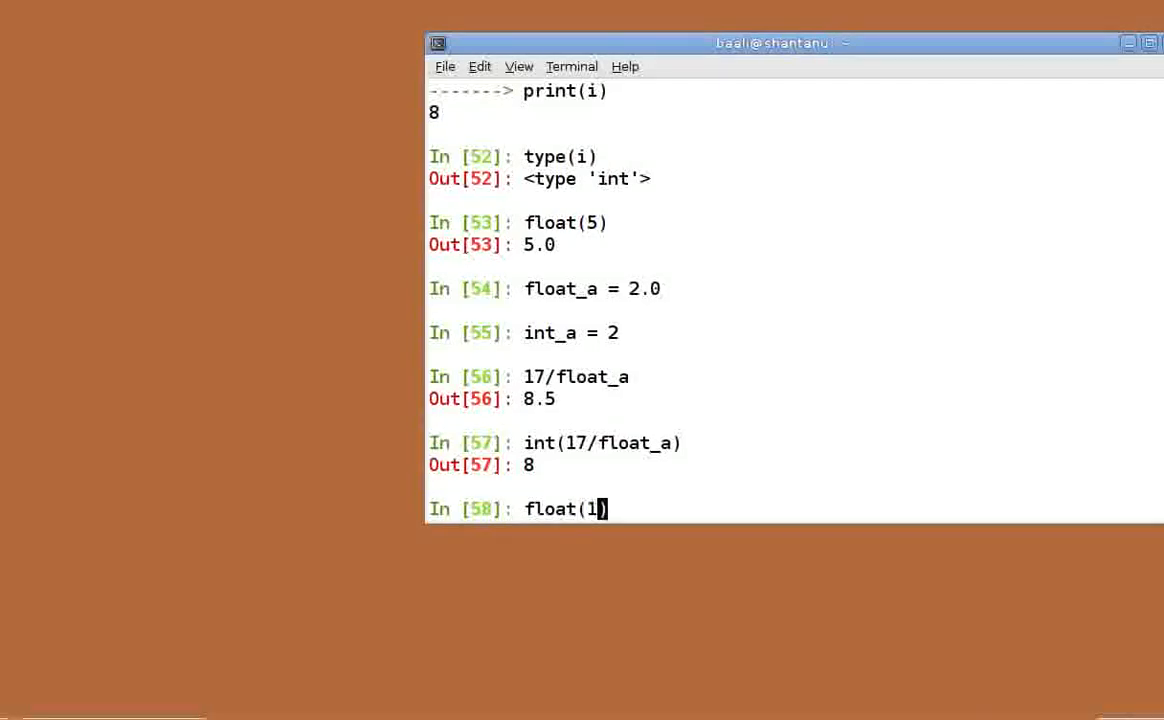
{"action": "type", "text": "7/int"}
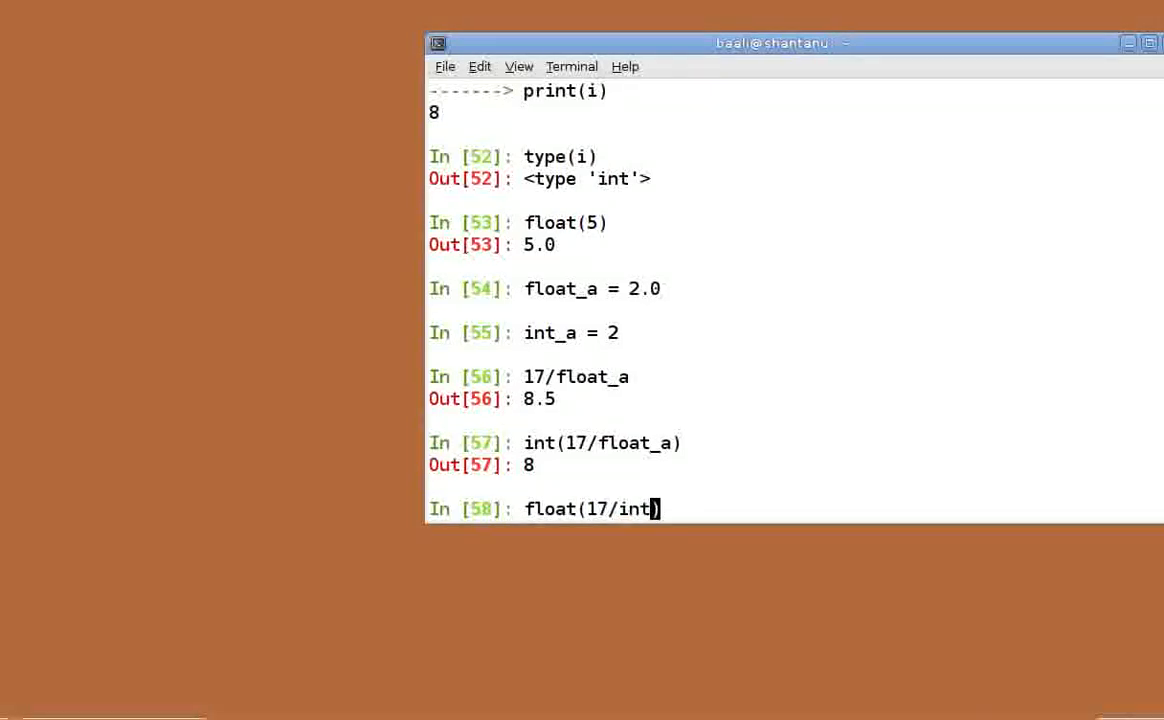
{"action": "key", "text": "Return"}
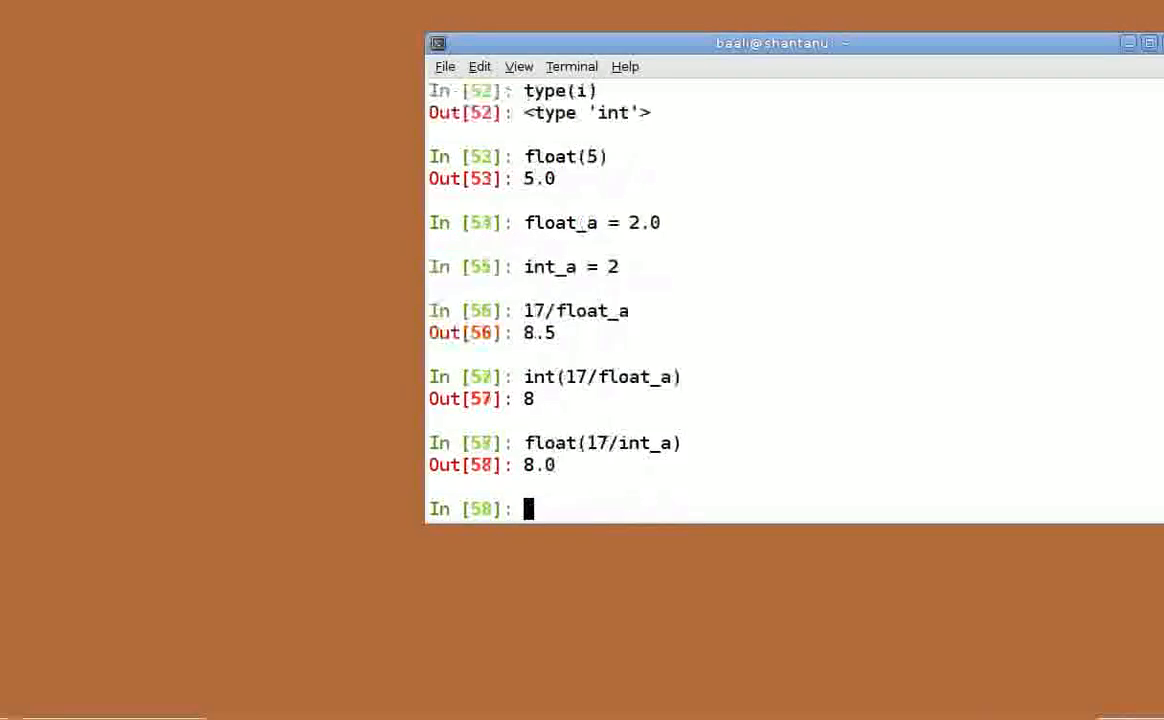
{"action": "key", "text": "Return"}
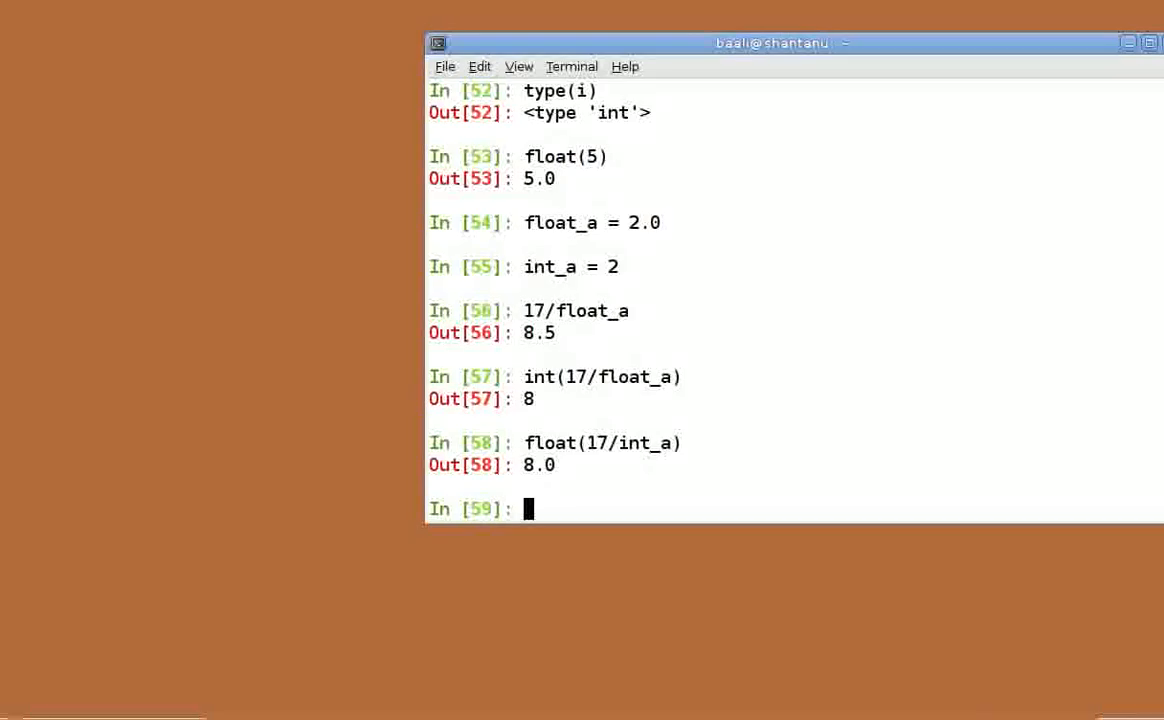
- Evaluate 17/float(int_a) to get 8.5, then enter round() at the next prompt
{"action": "type", "text": "17/"}
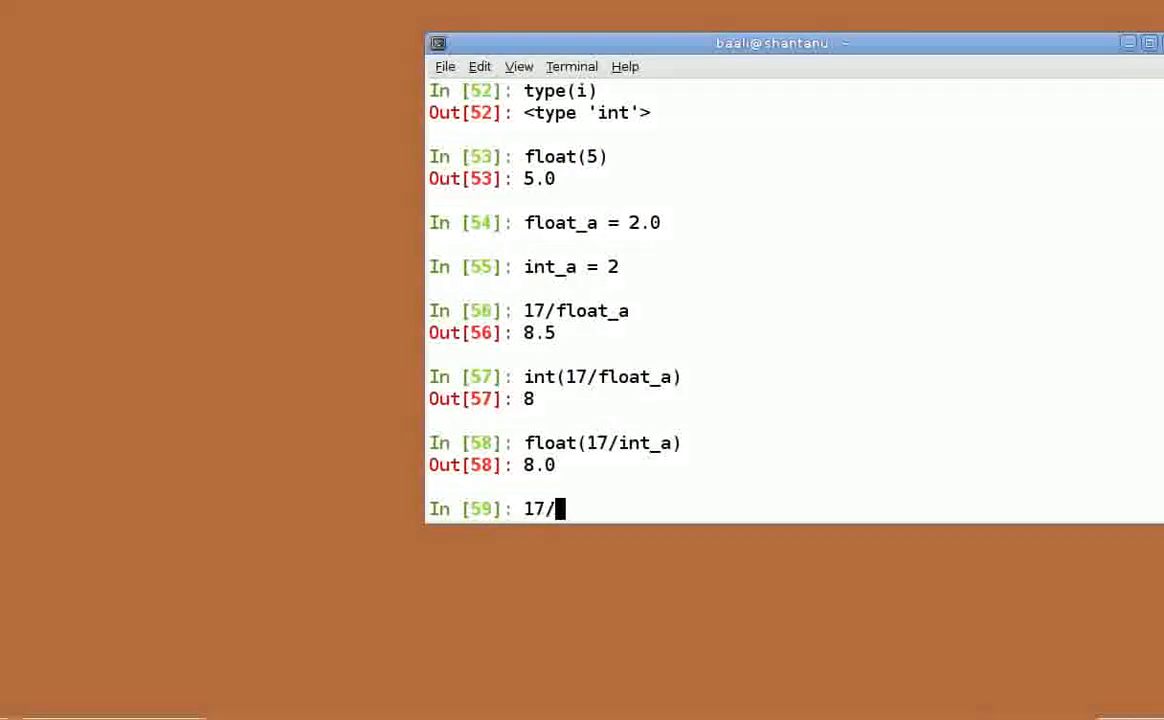
{"action": "type", "text": "float"}
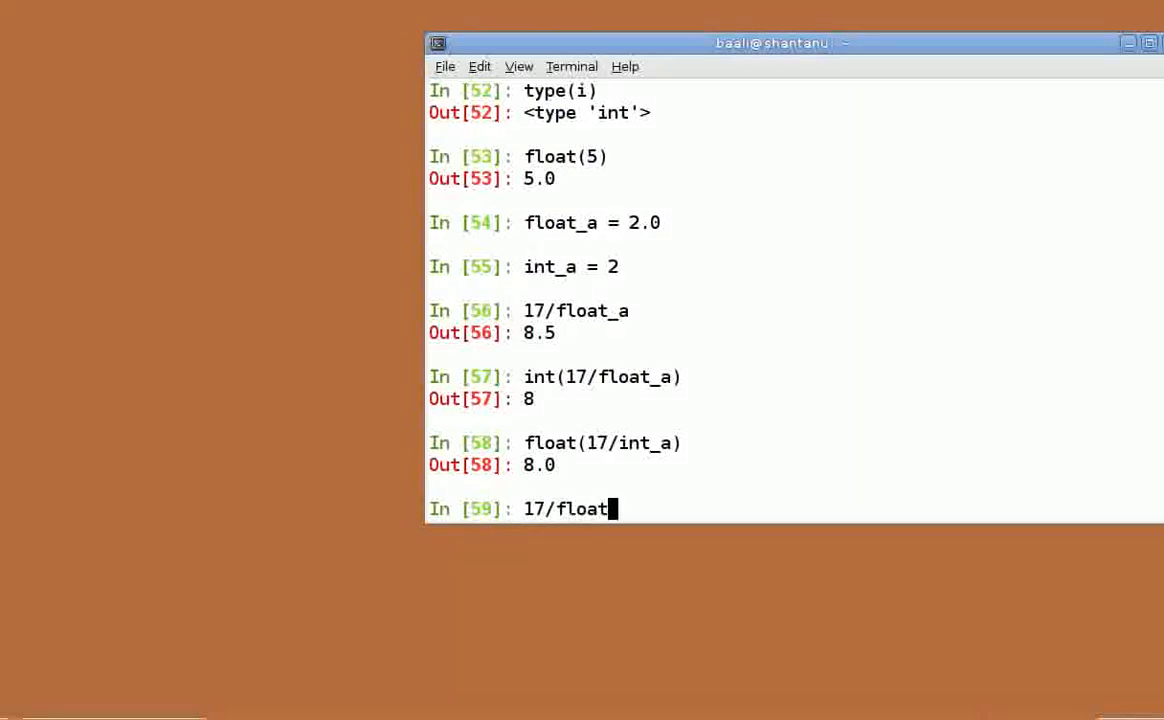
{"action": "type", "text": "(int_a)"}
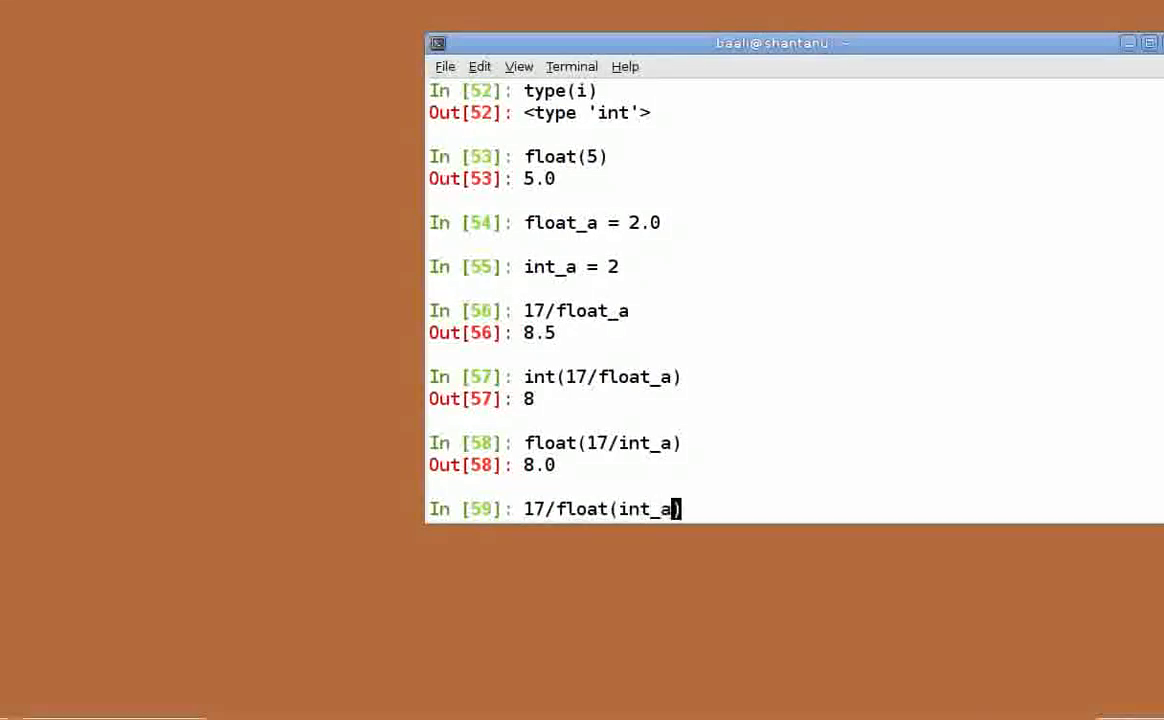
{"action": "key", "text": "Return"}
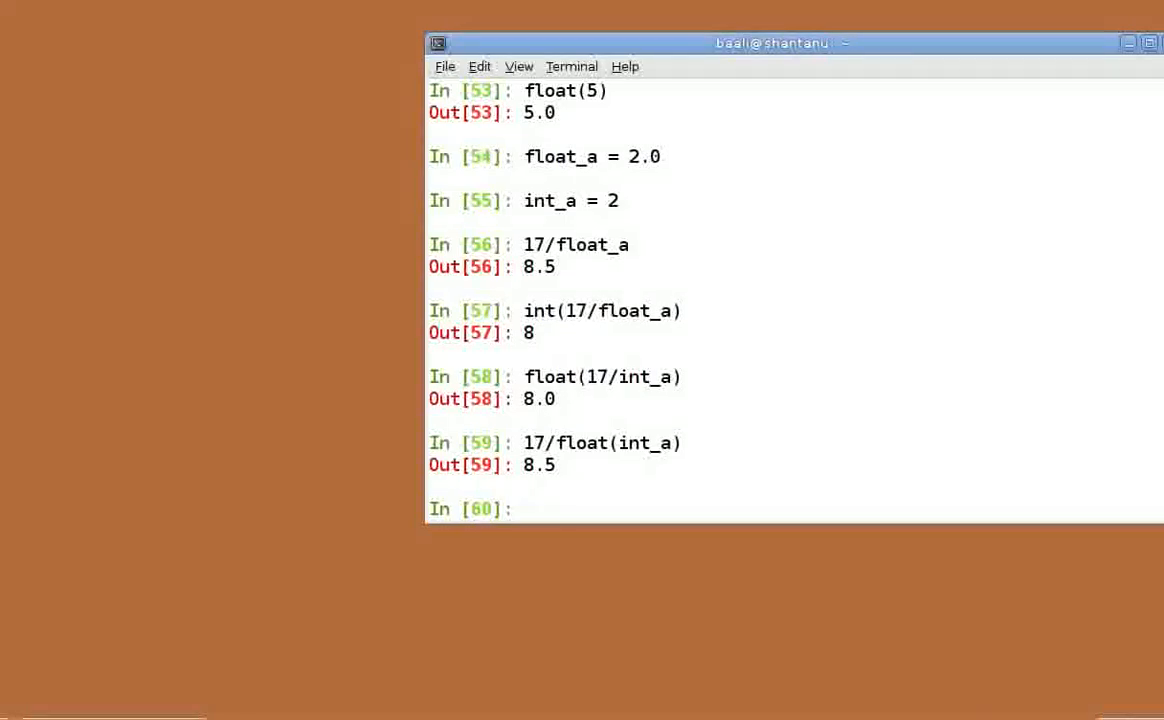
{"action": "type", "text": "round()"}
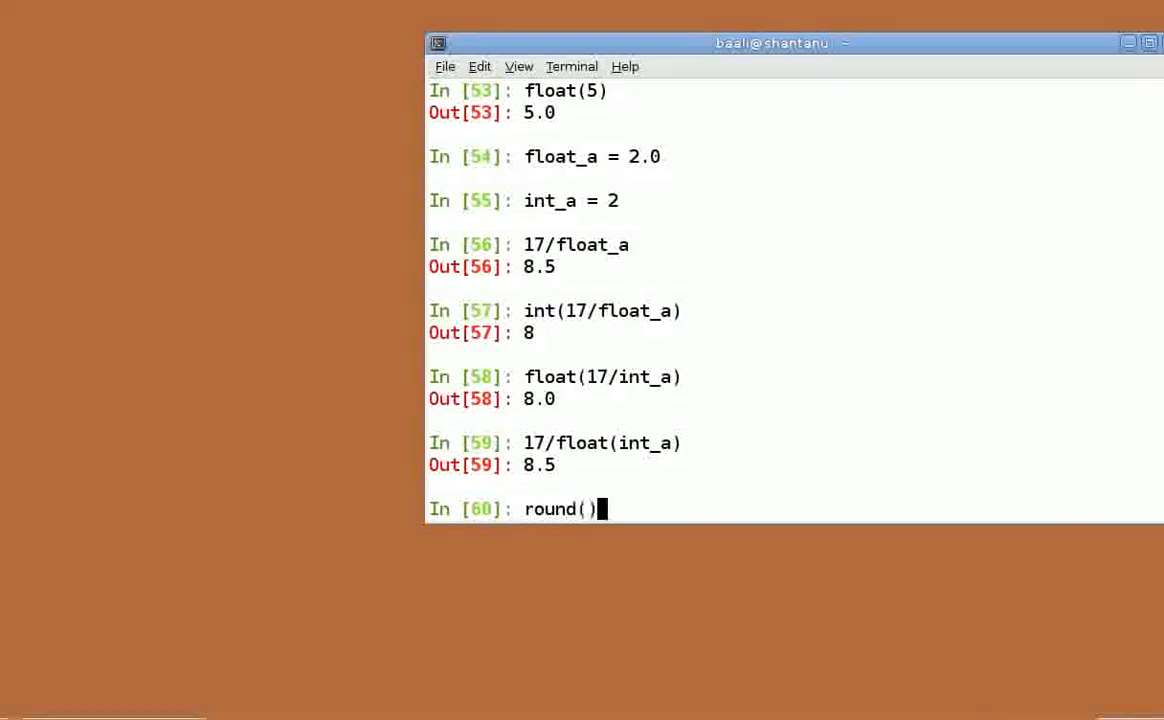
{"action": "key", "text": "Return"}
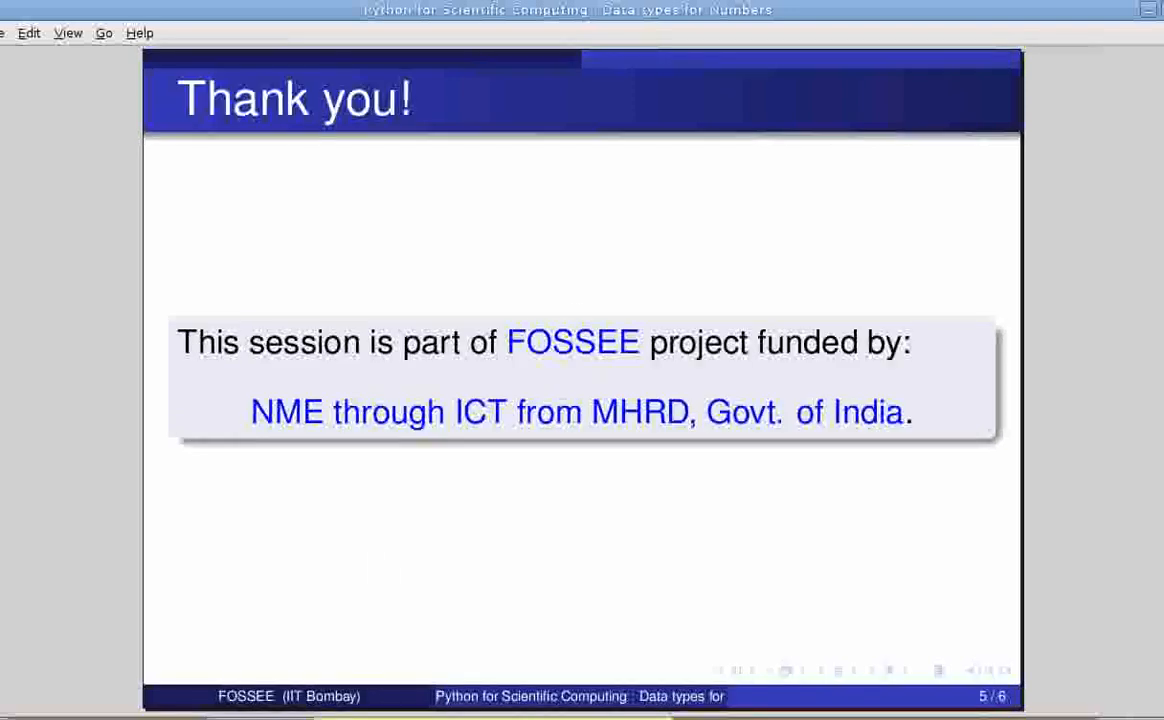
{"action": "mouse_move", "coordinate": [807, 24]}
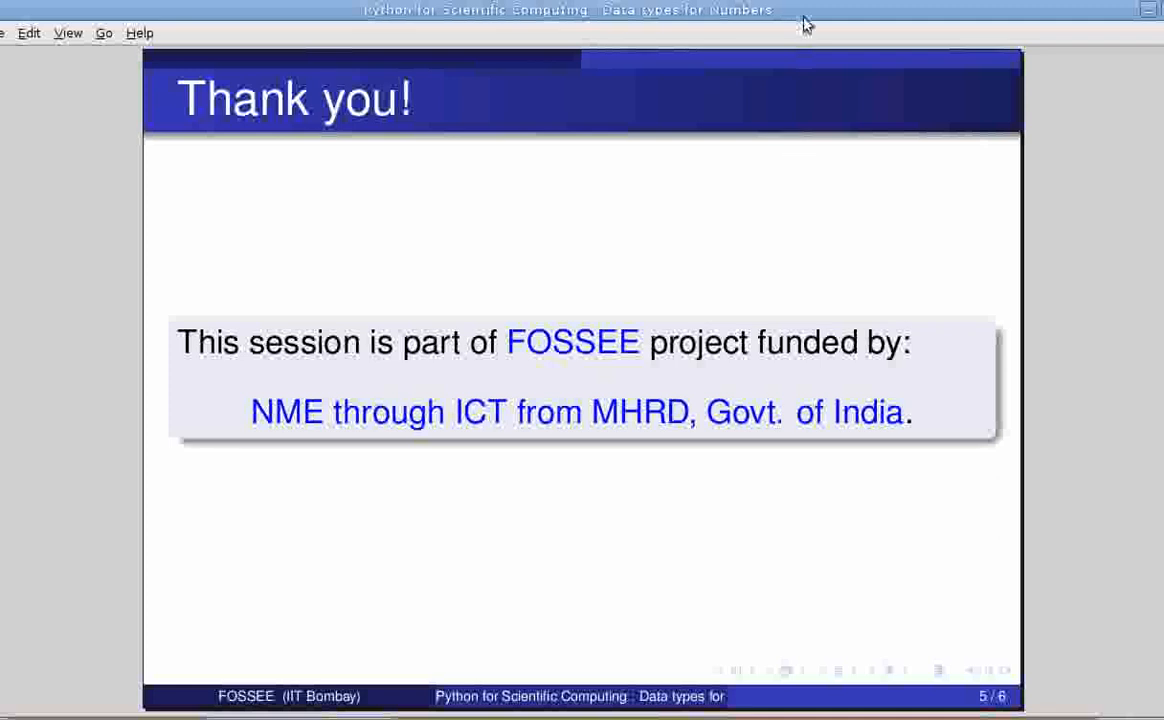